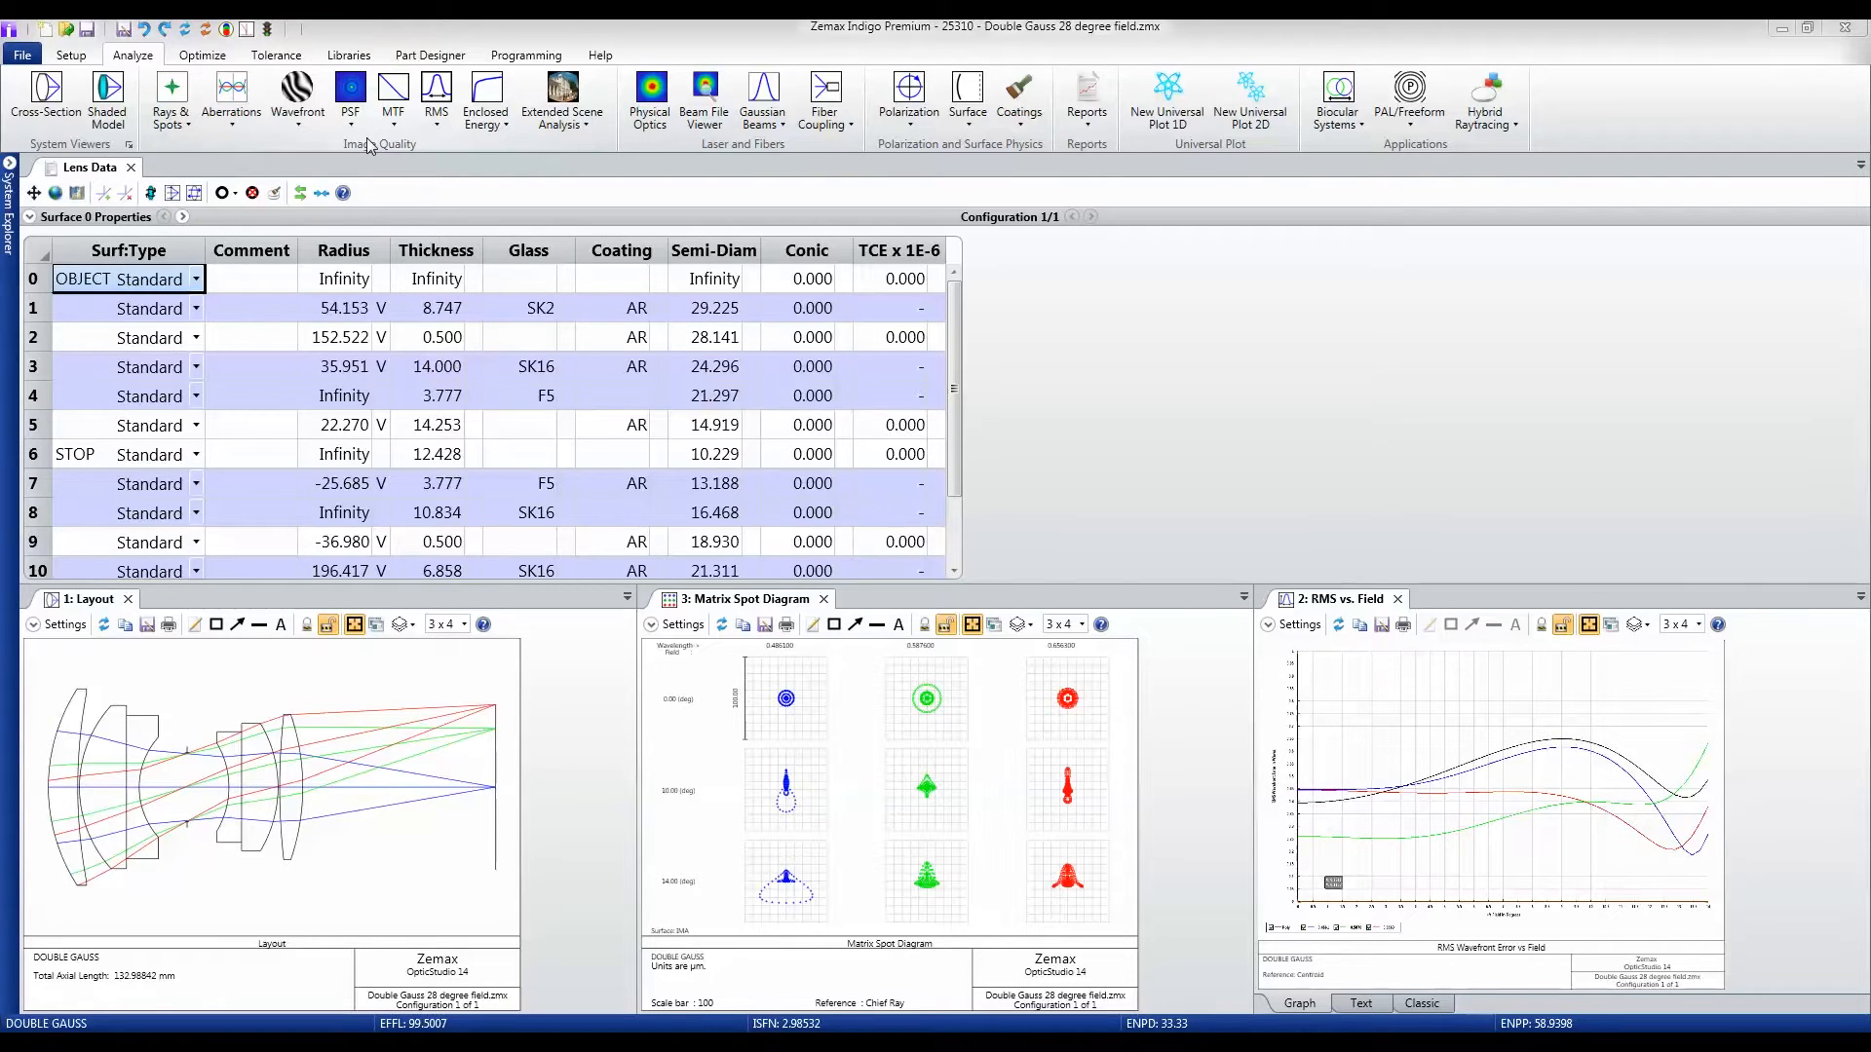
mouse_move(170, 98)
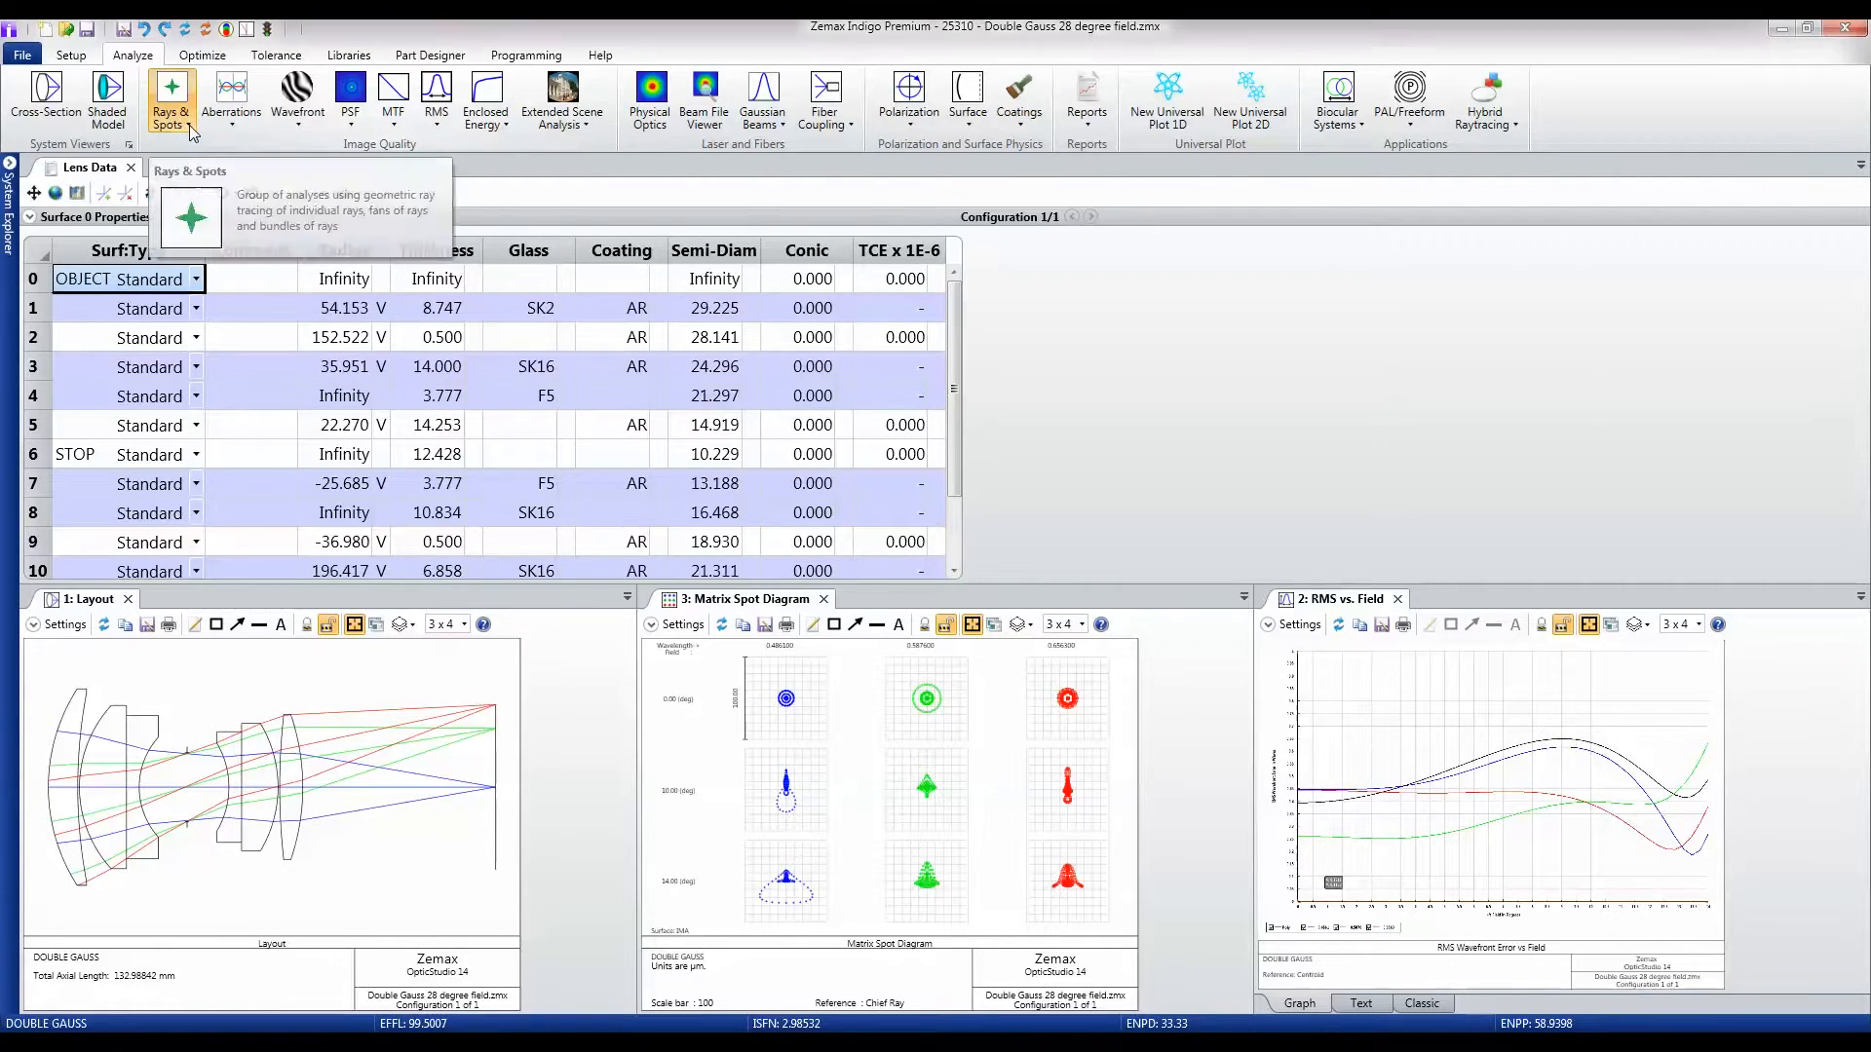
Step: Show the Rays & Spots analysis menu on the Analyze tab
click(172, 98)
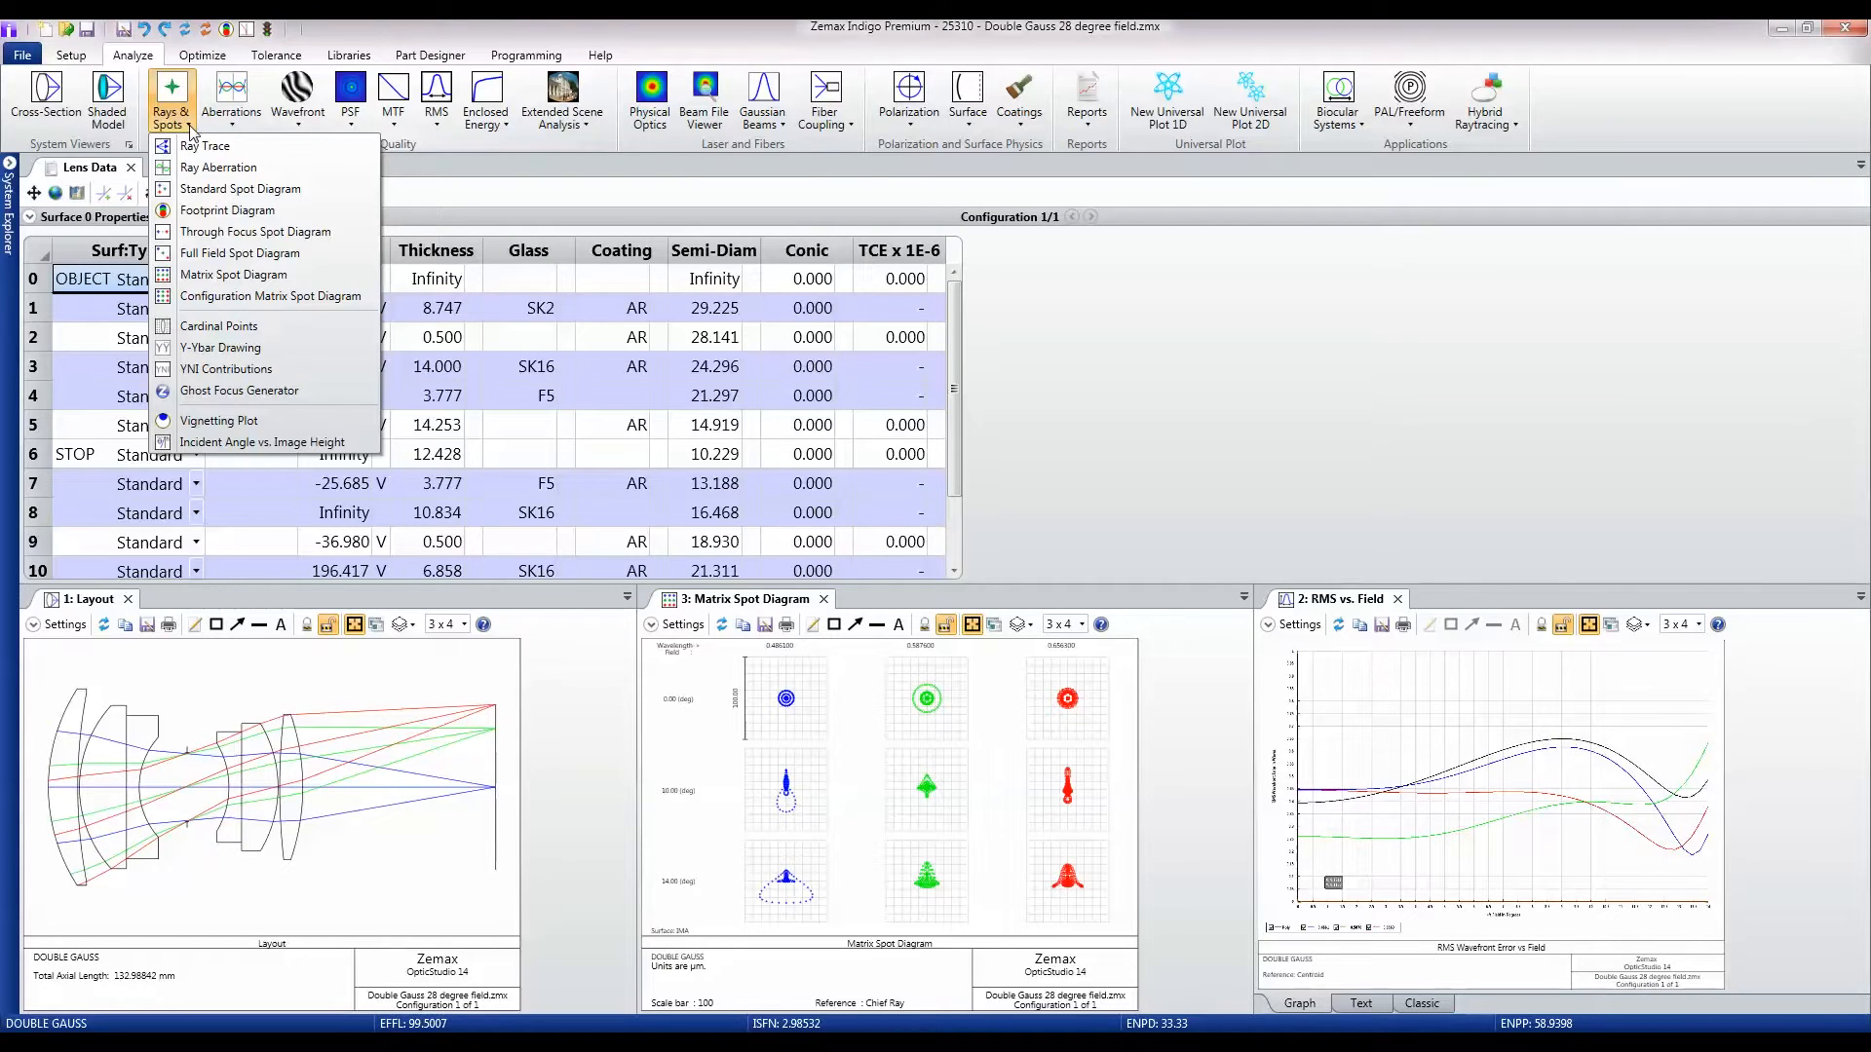
mouse_move(227, 211)
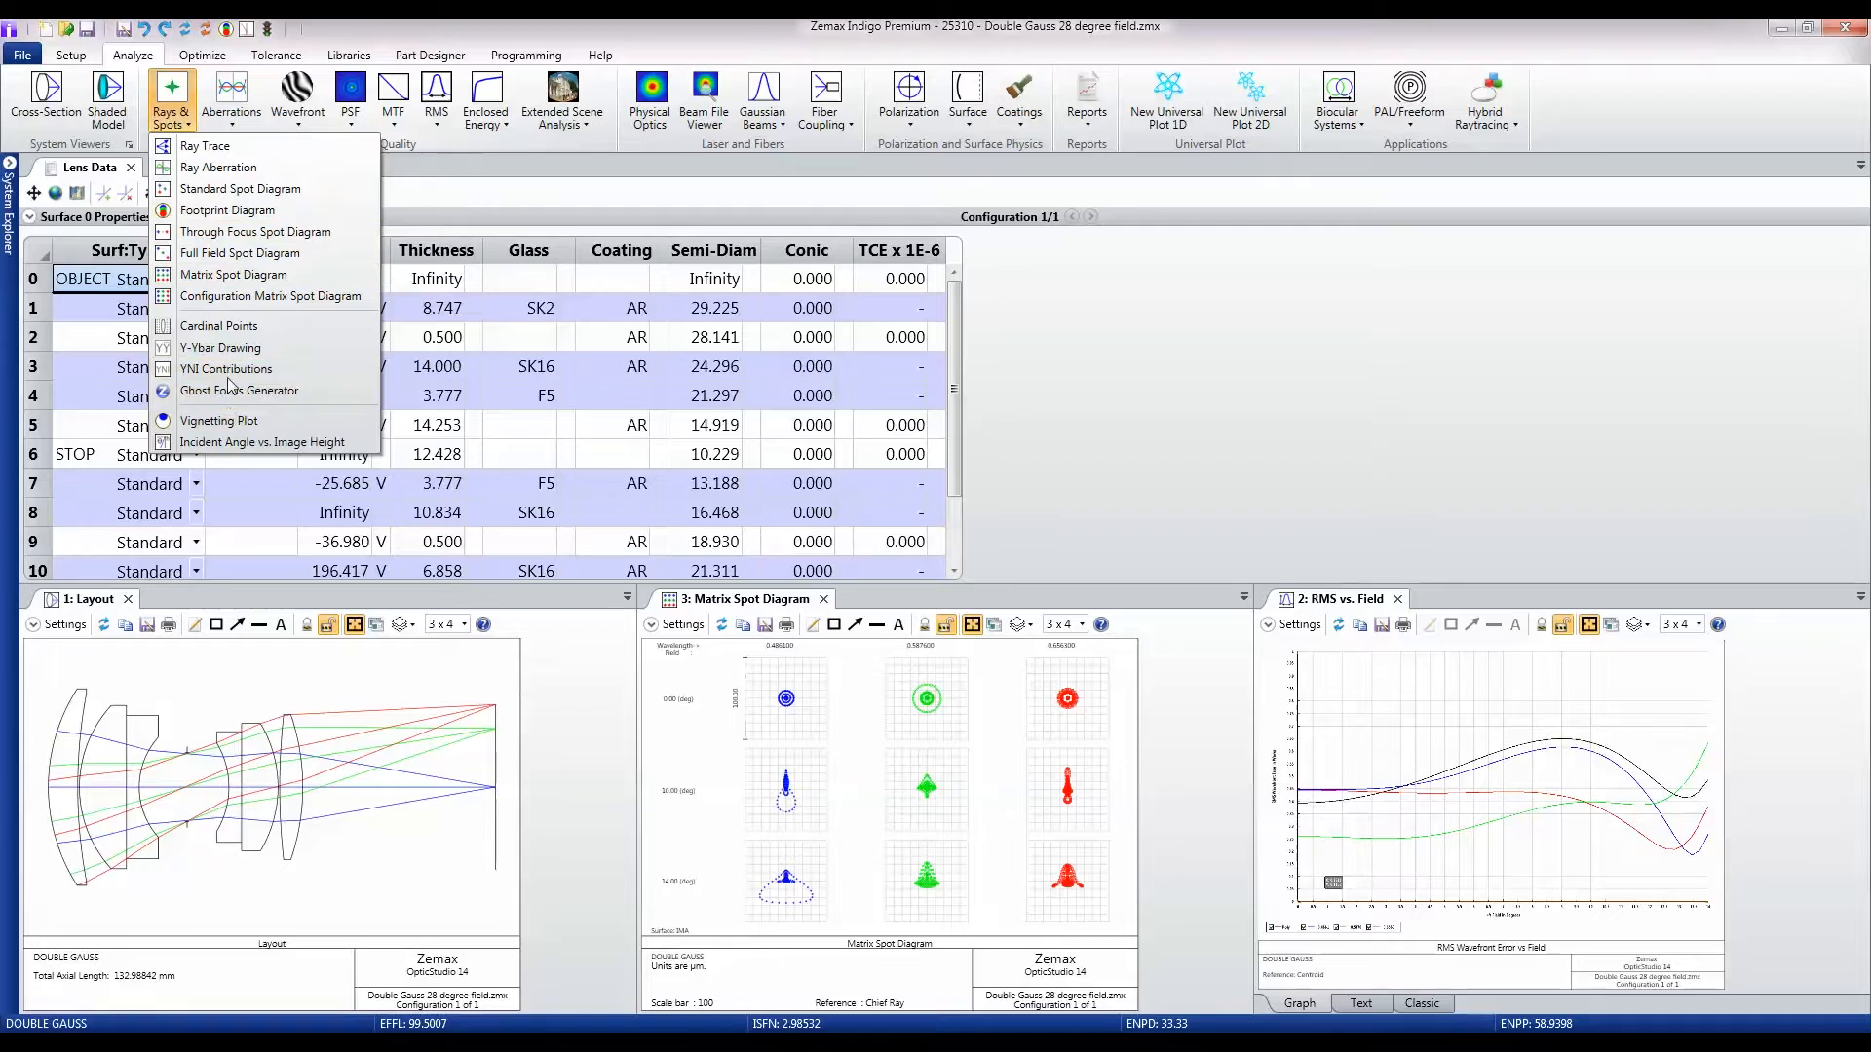
click(231, 94)
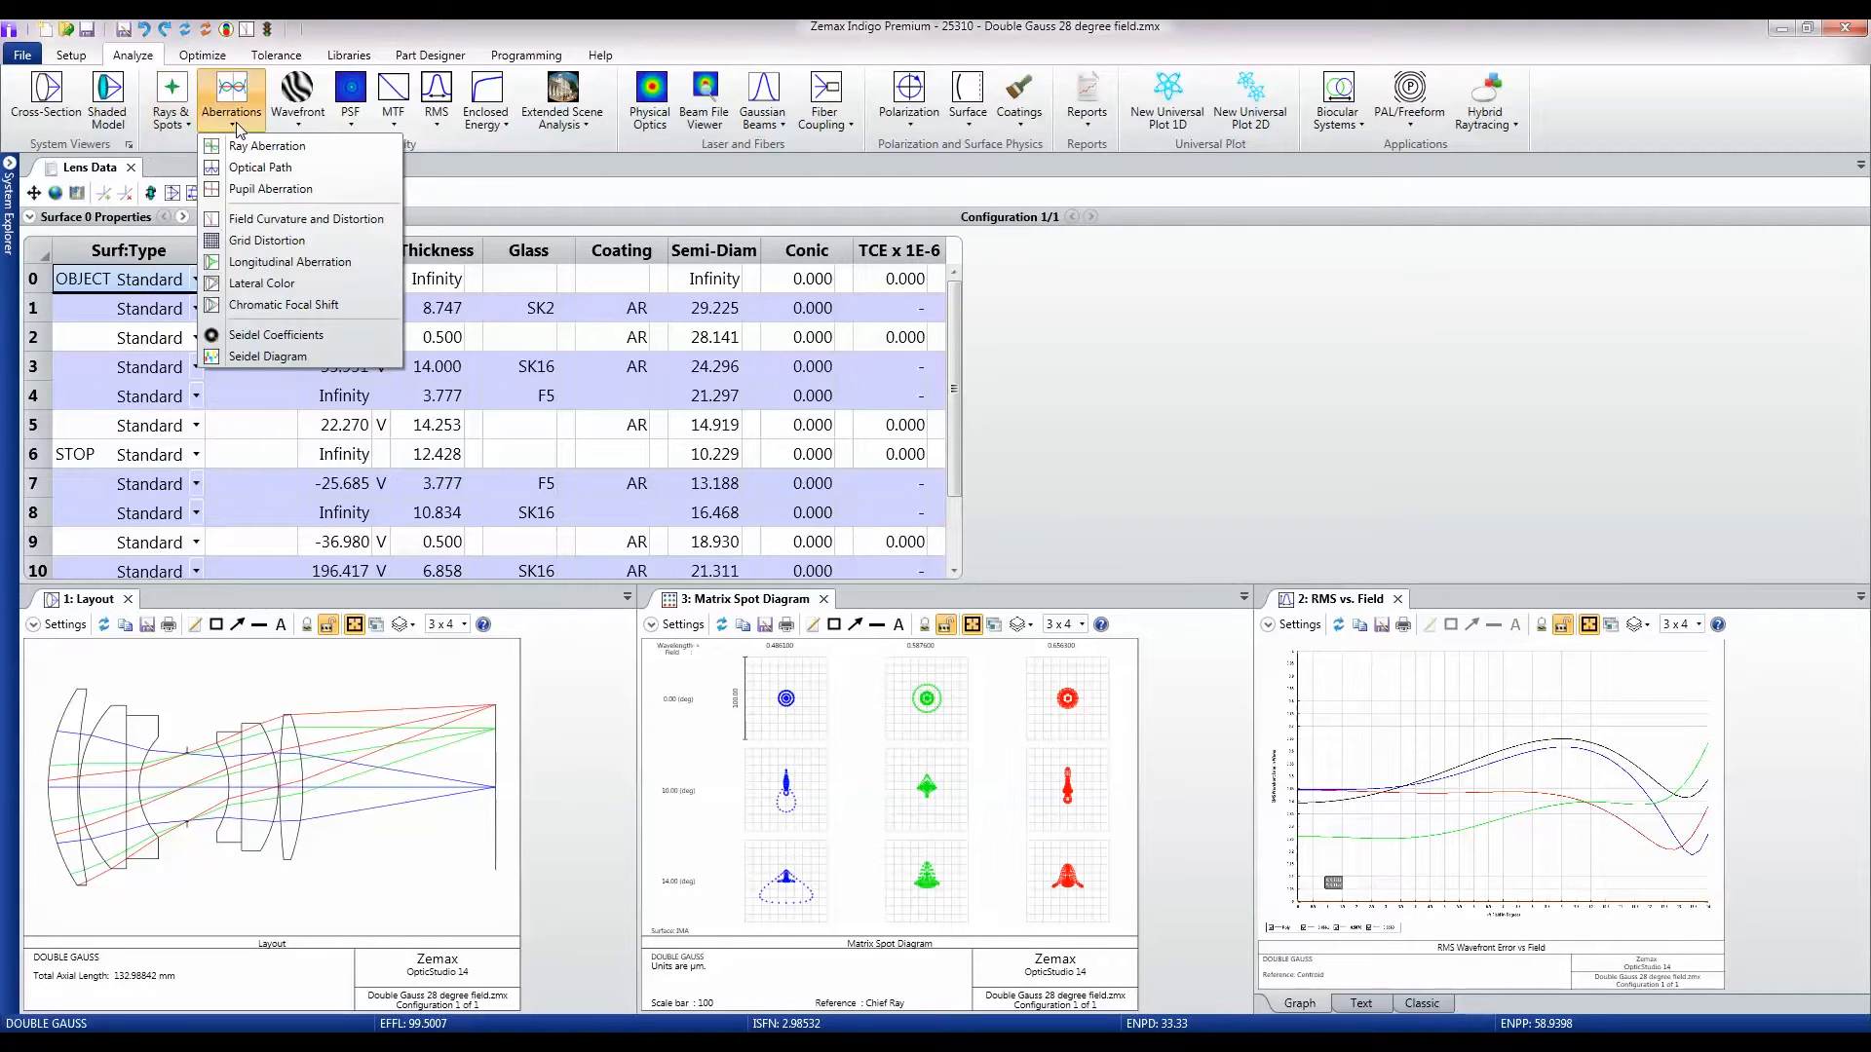
mouse_move(306, 219)
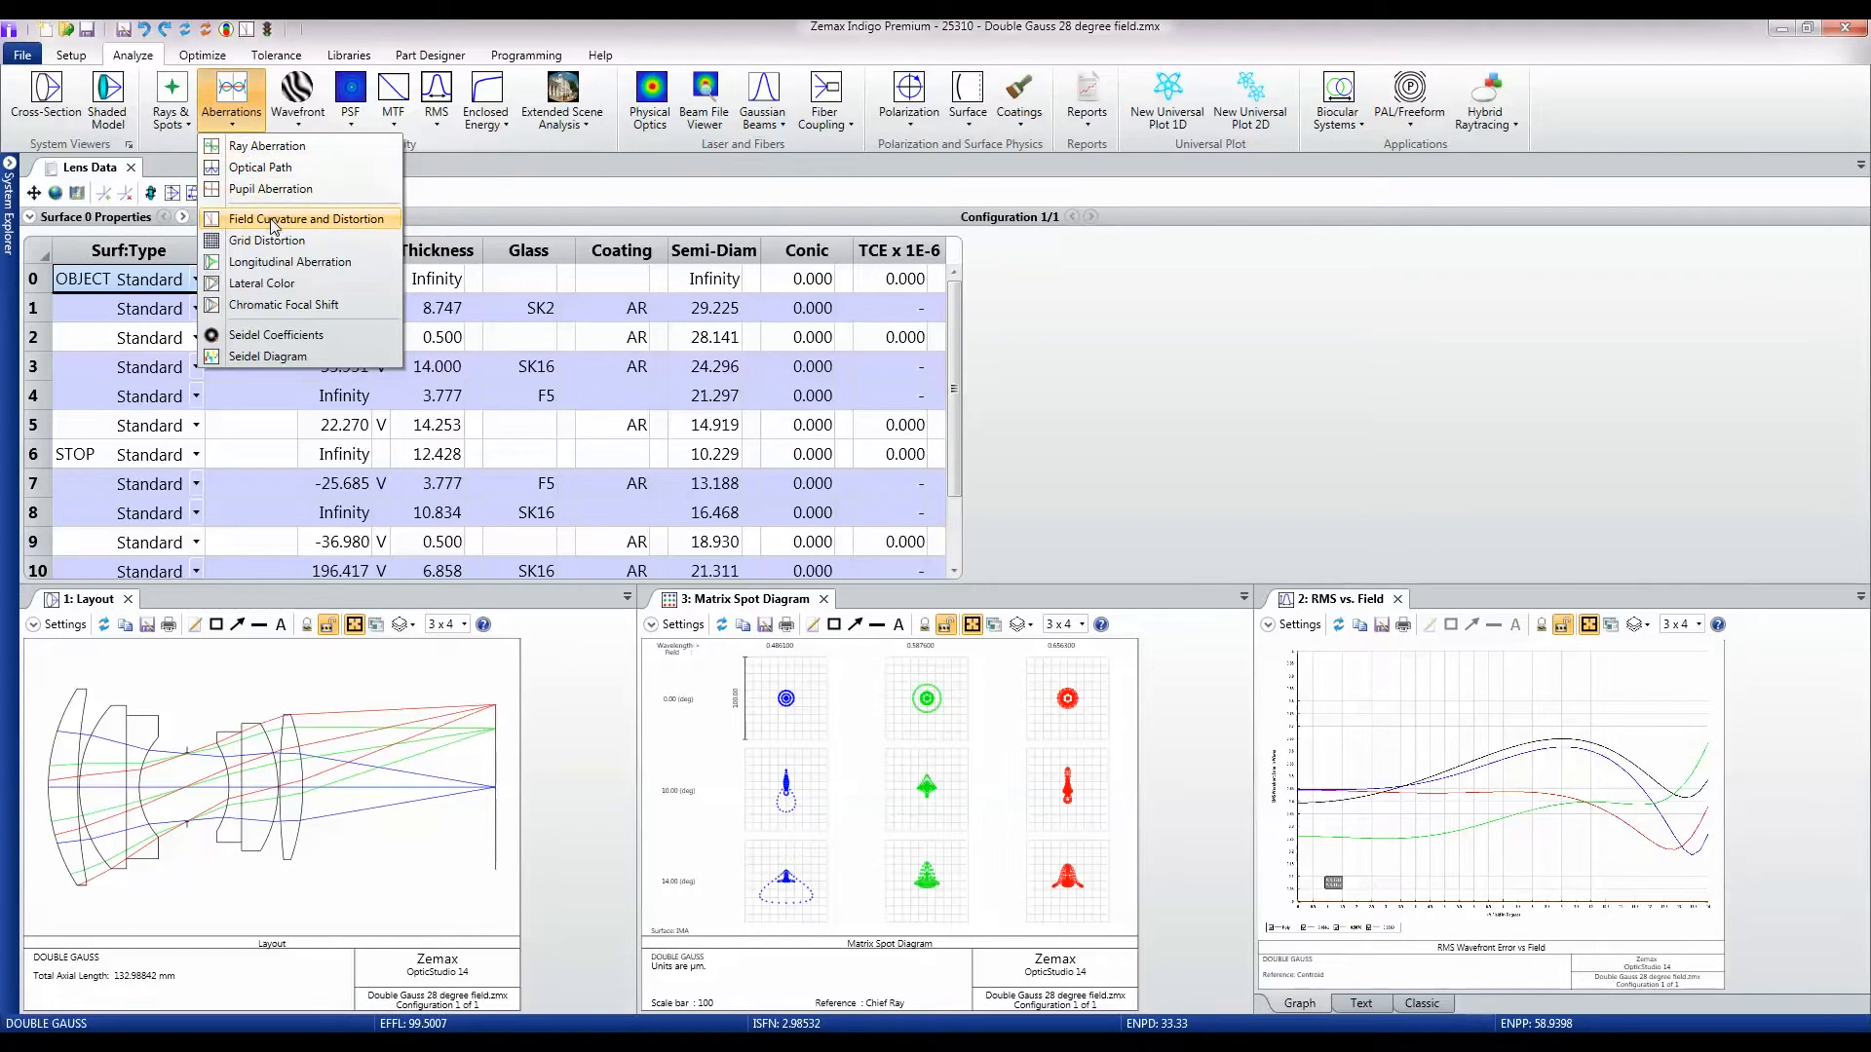
click(283, 219)
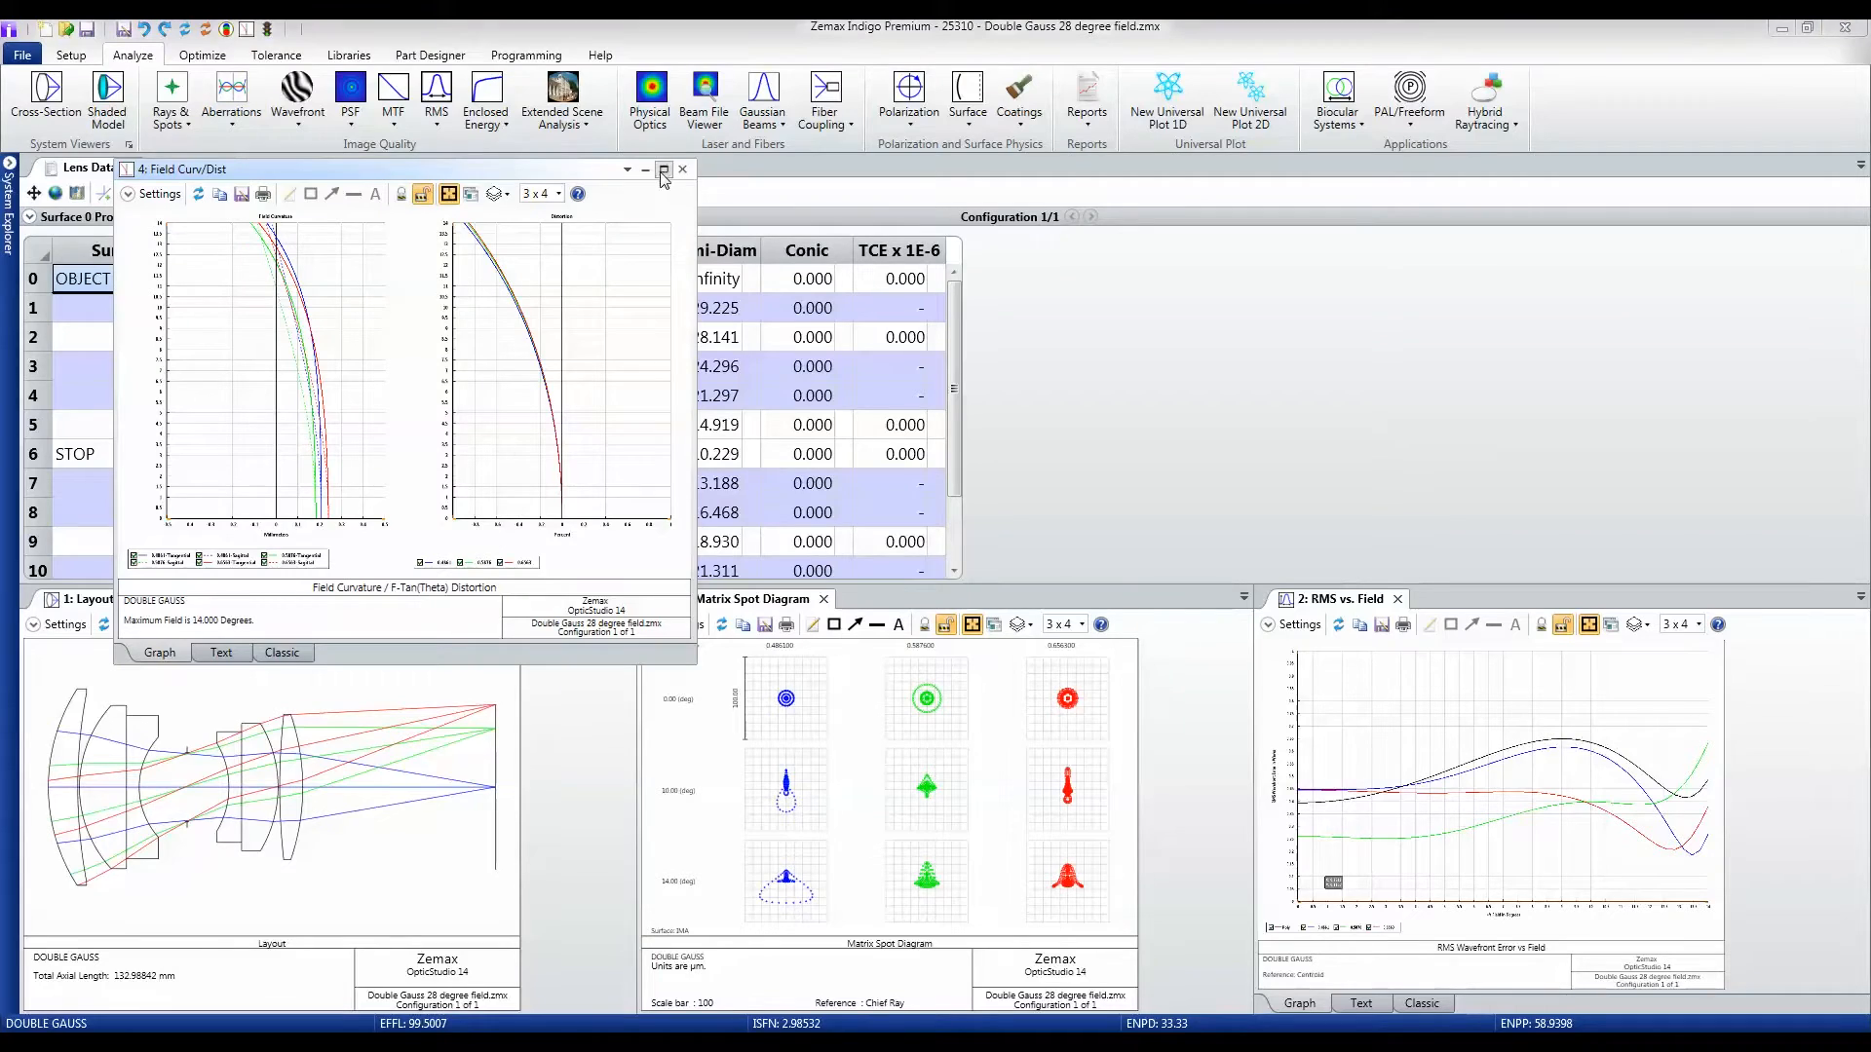
click(663, 169)
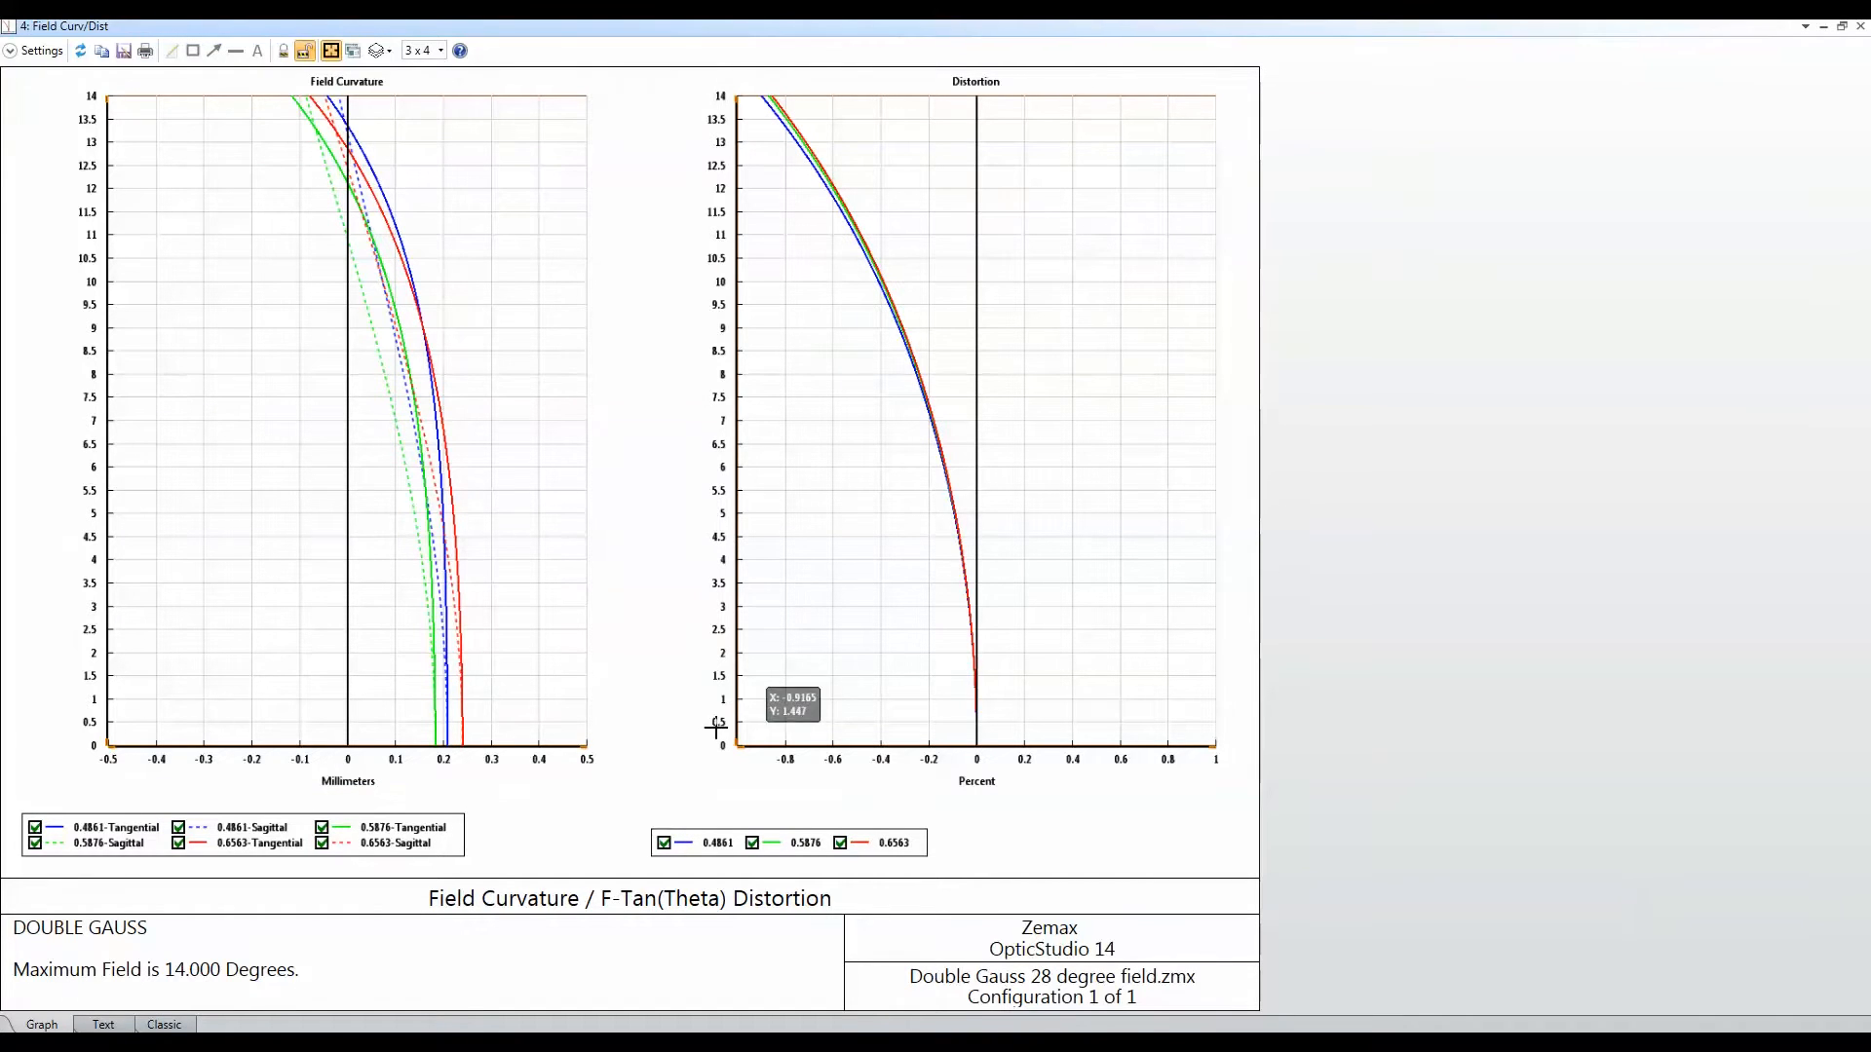
click(664, 843)
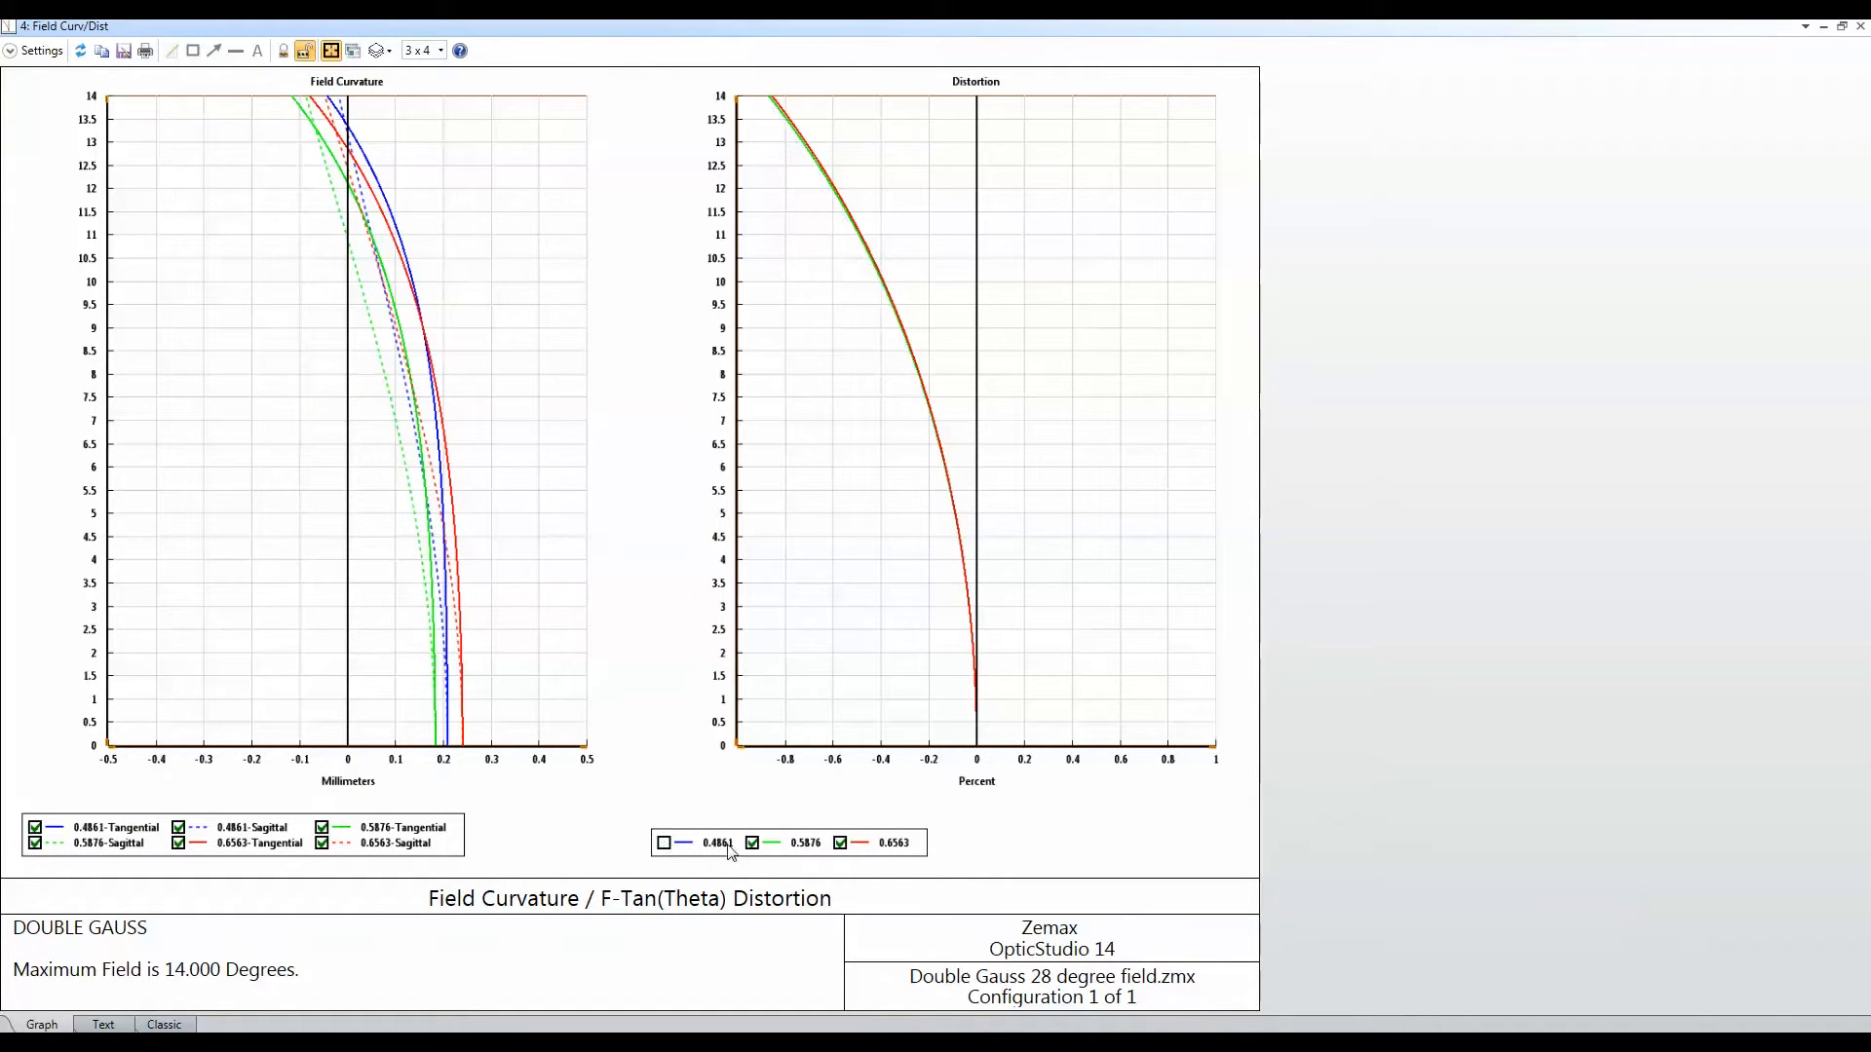
click(322, 828)
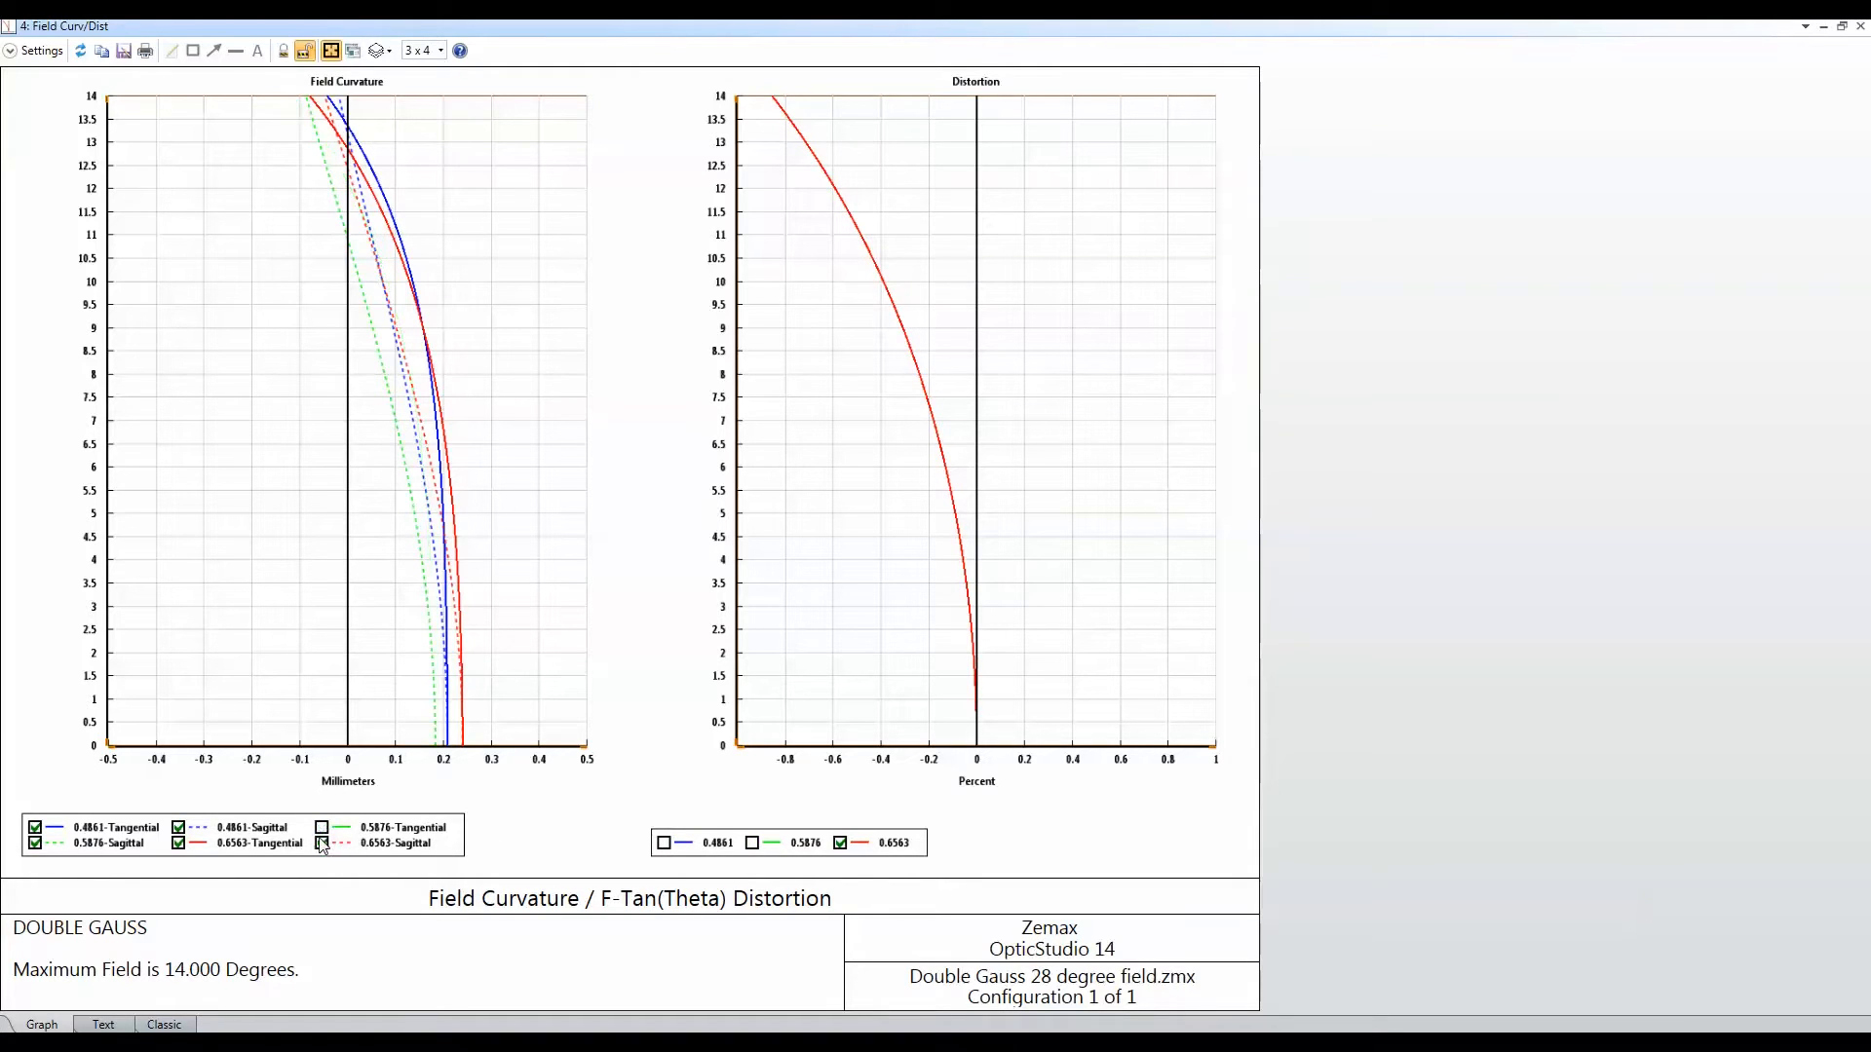
click(321, 843)
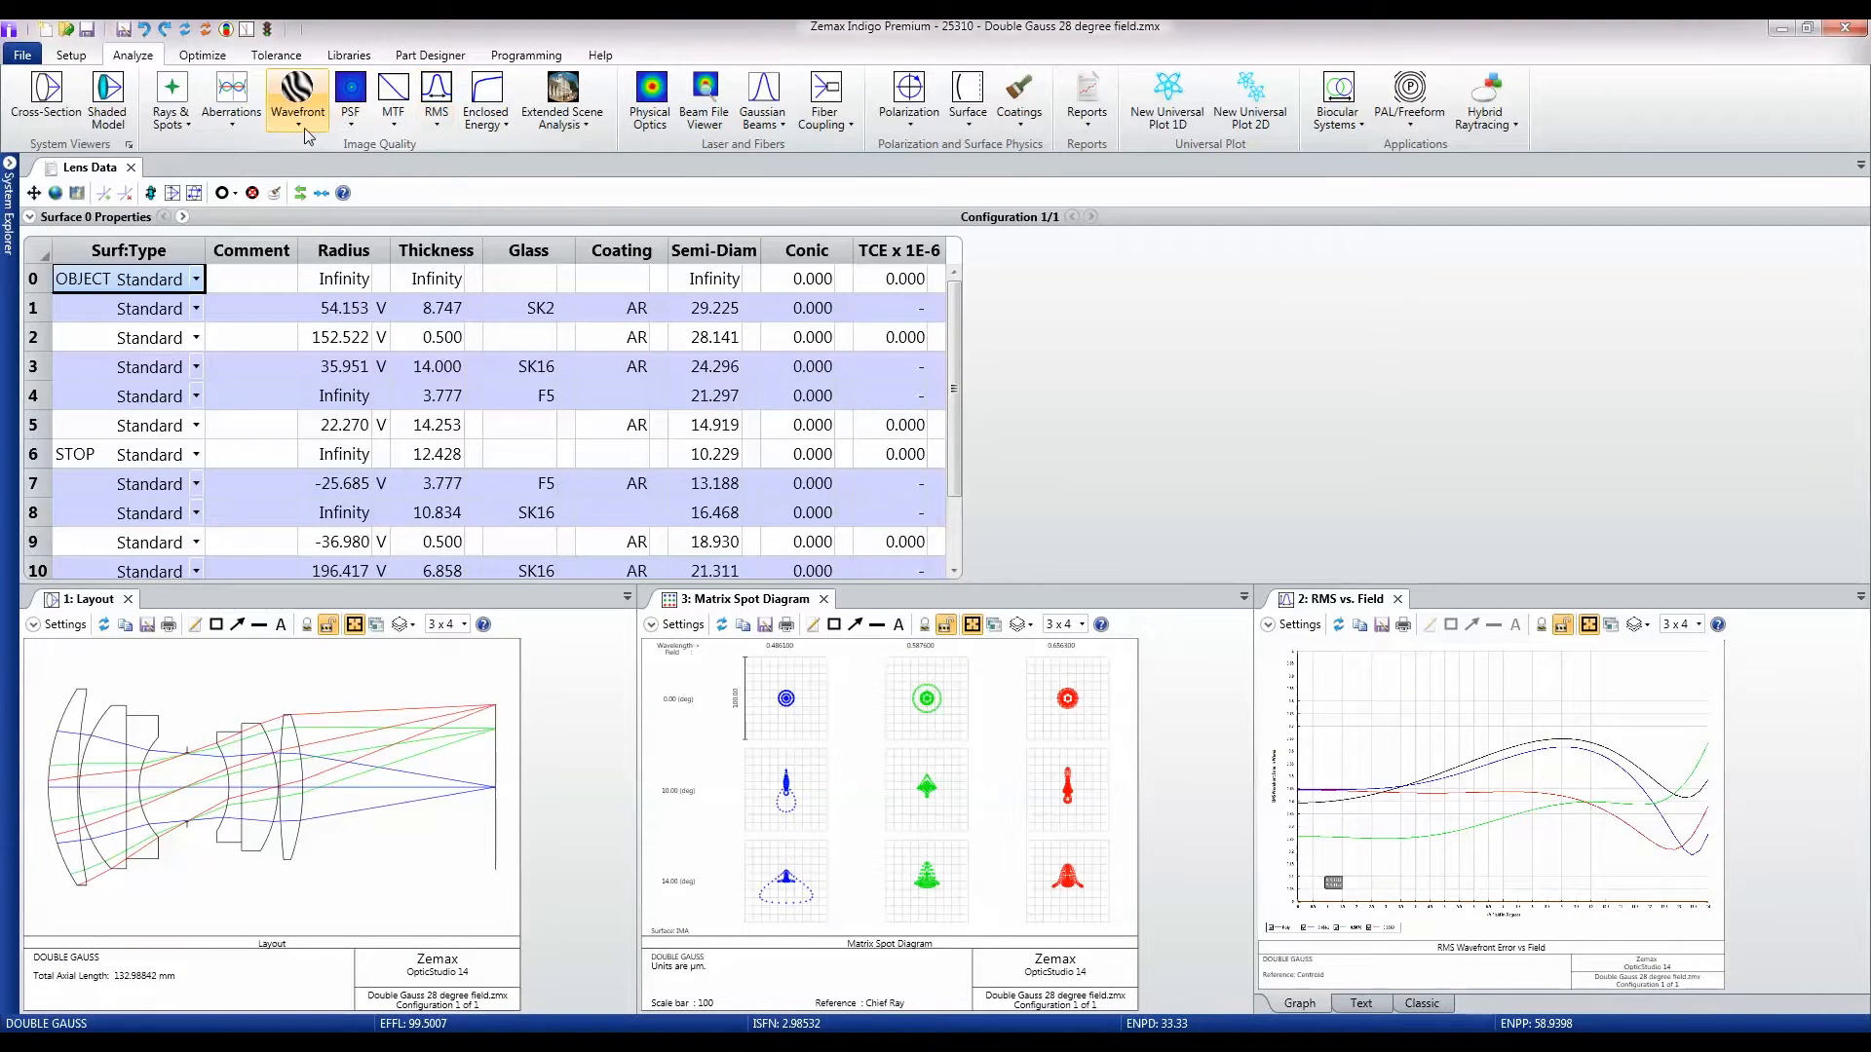
Step: Open a Wavefront Map analysis and maximize its window
click(298, 97)
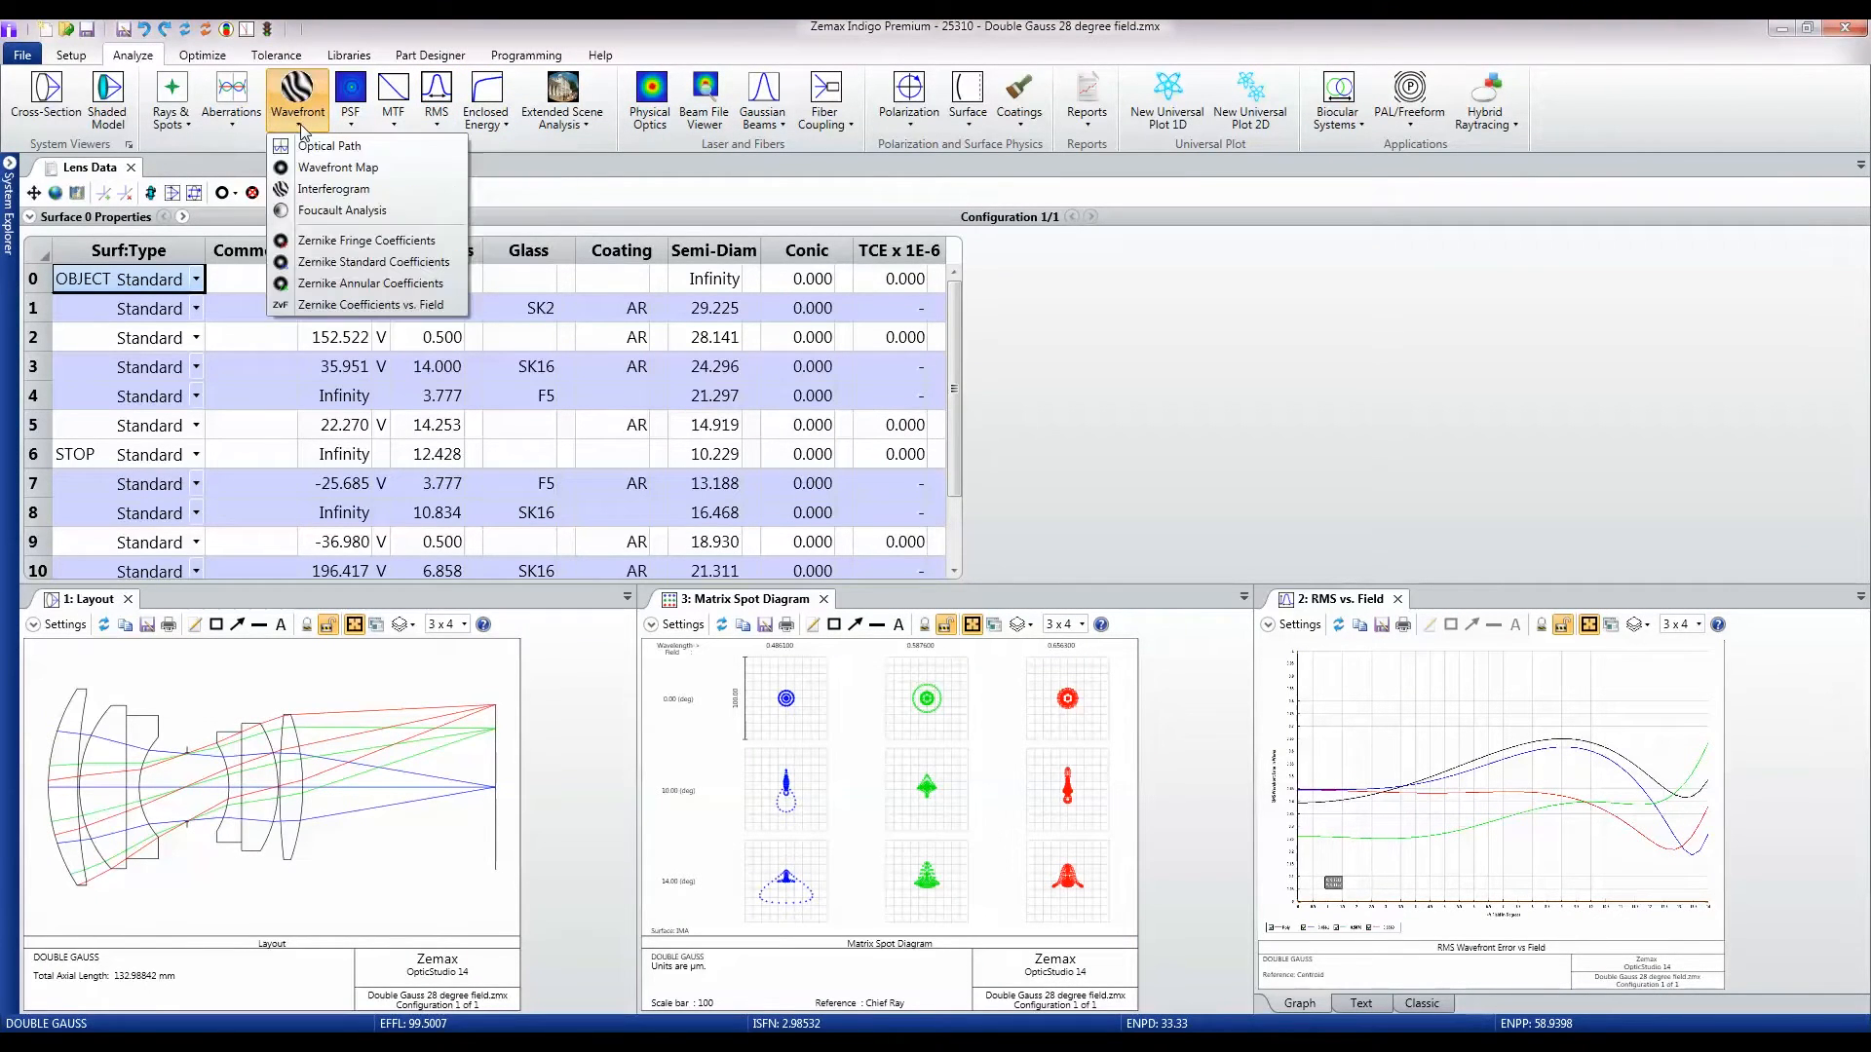
mouse_move(338, 167)
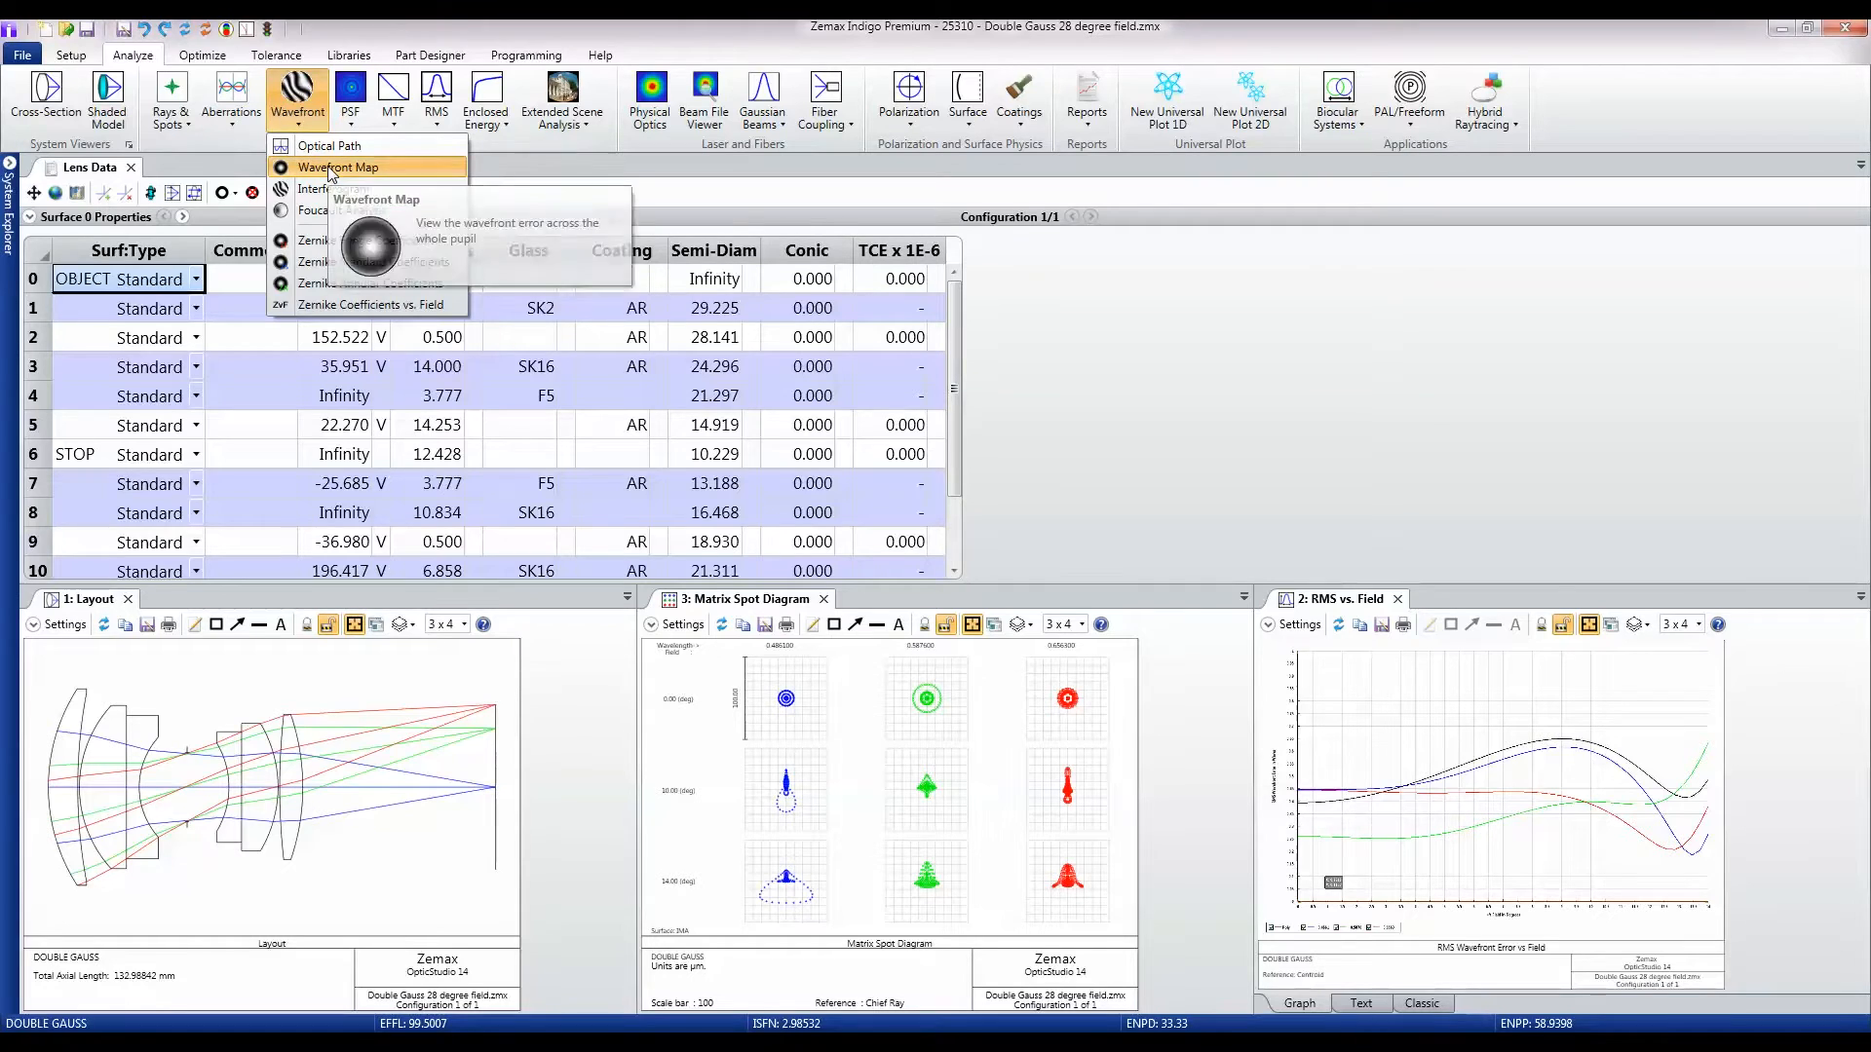
click(341, 166)
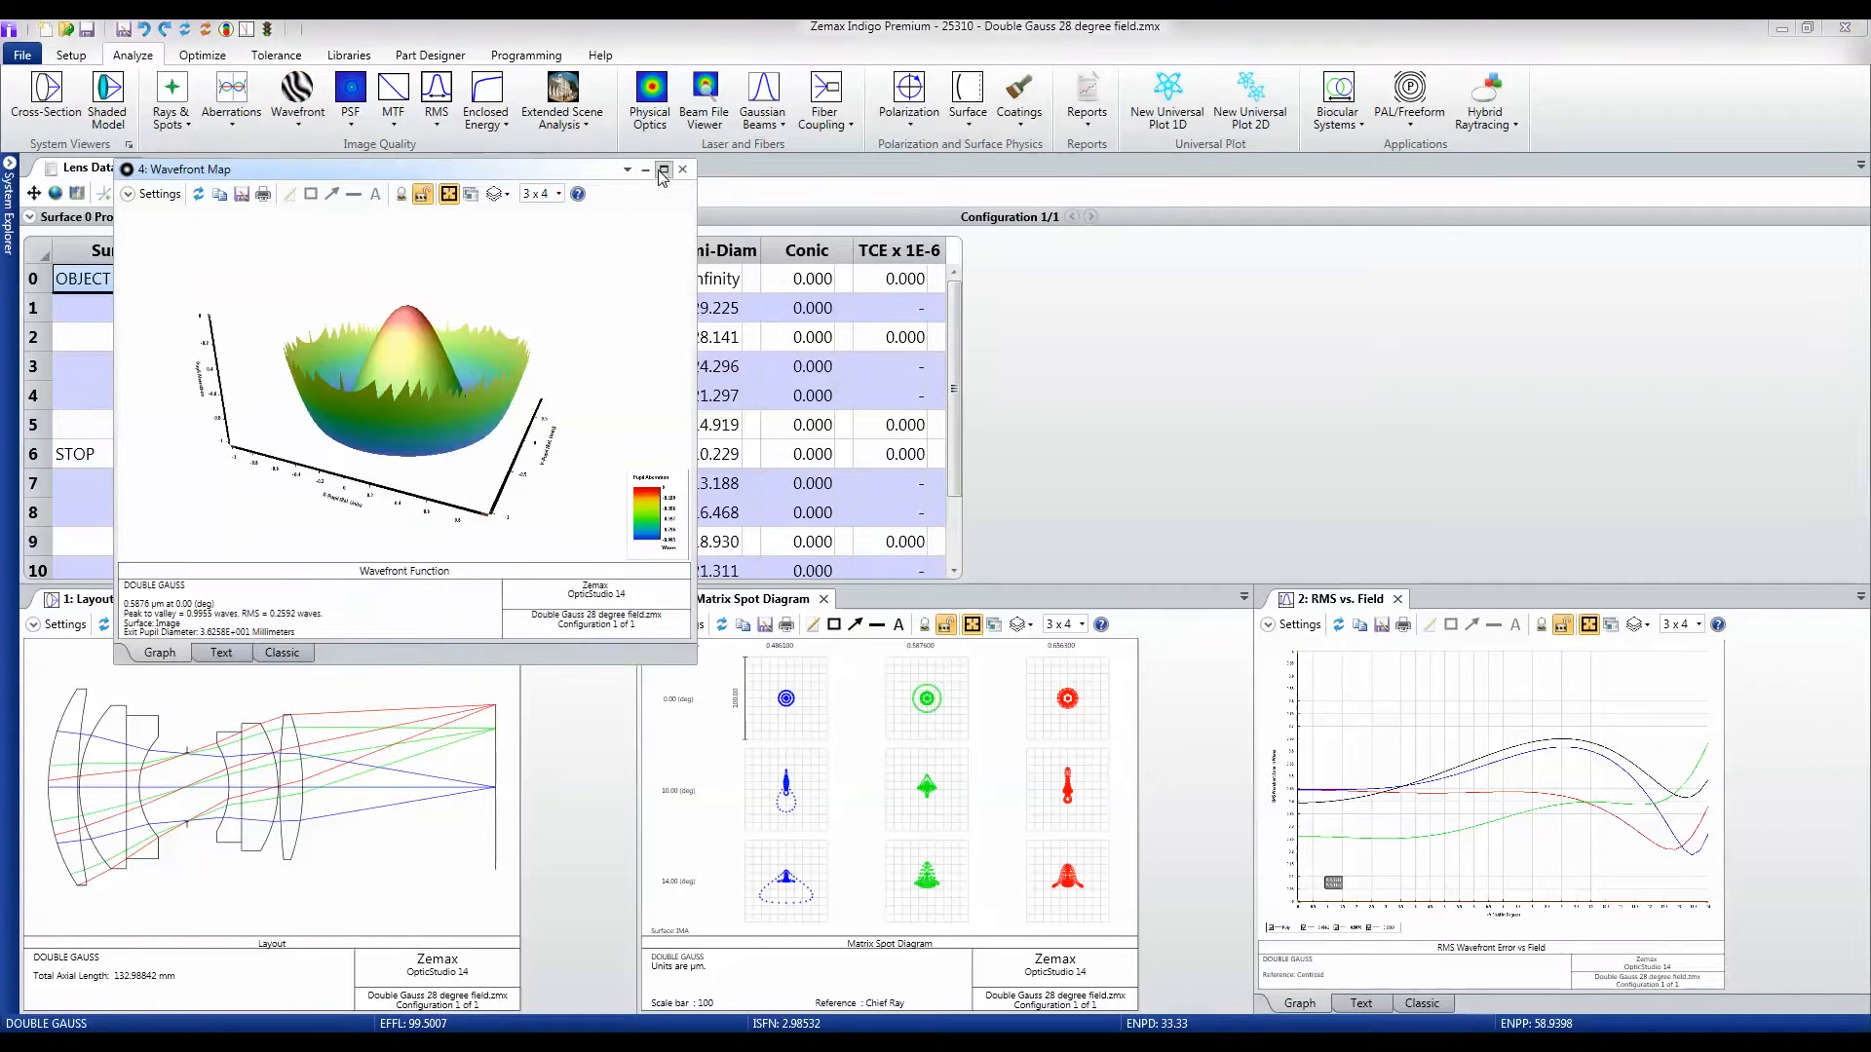
click(662, 170)
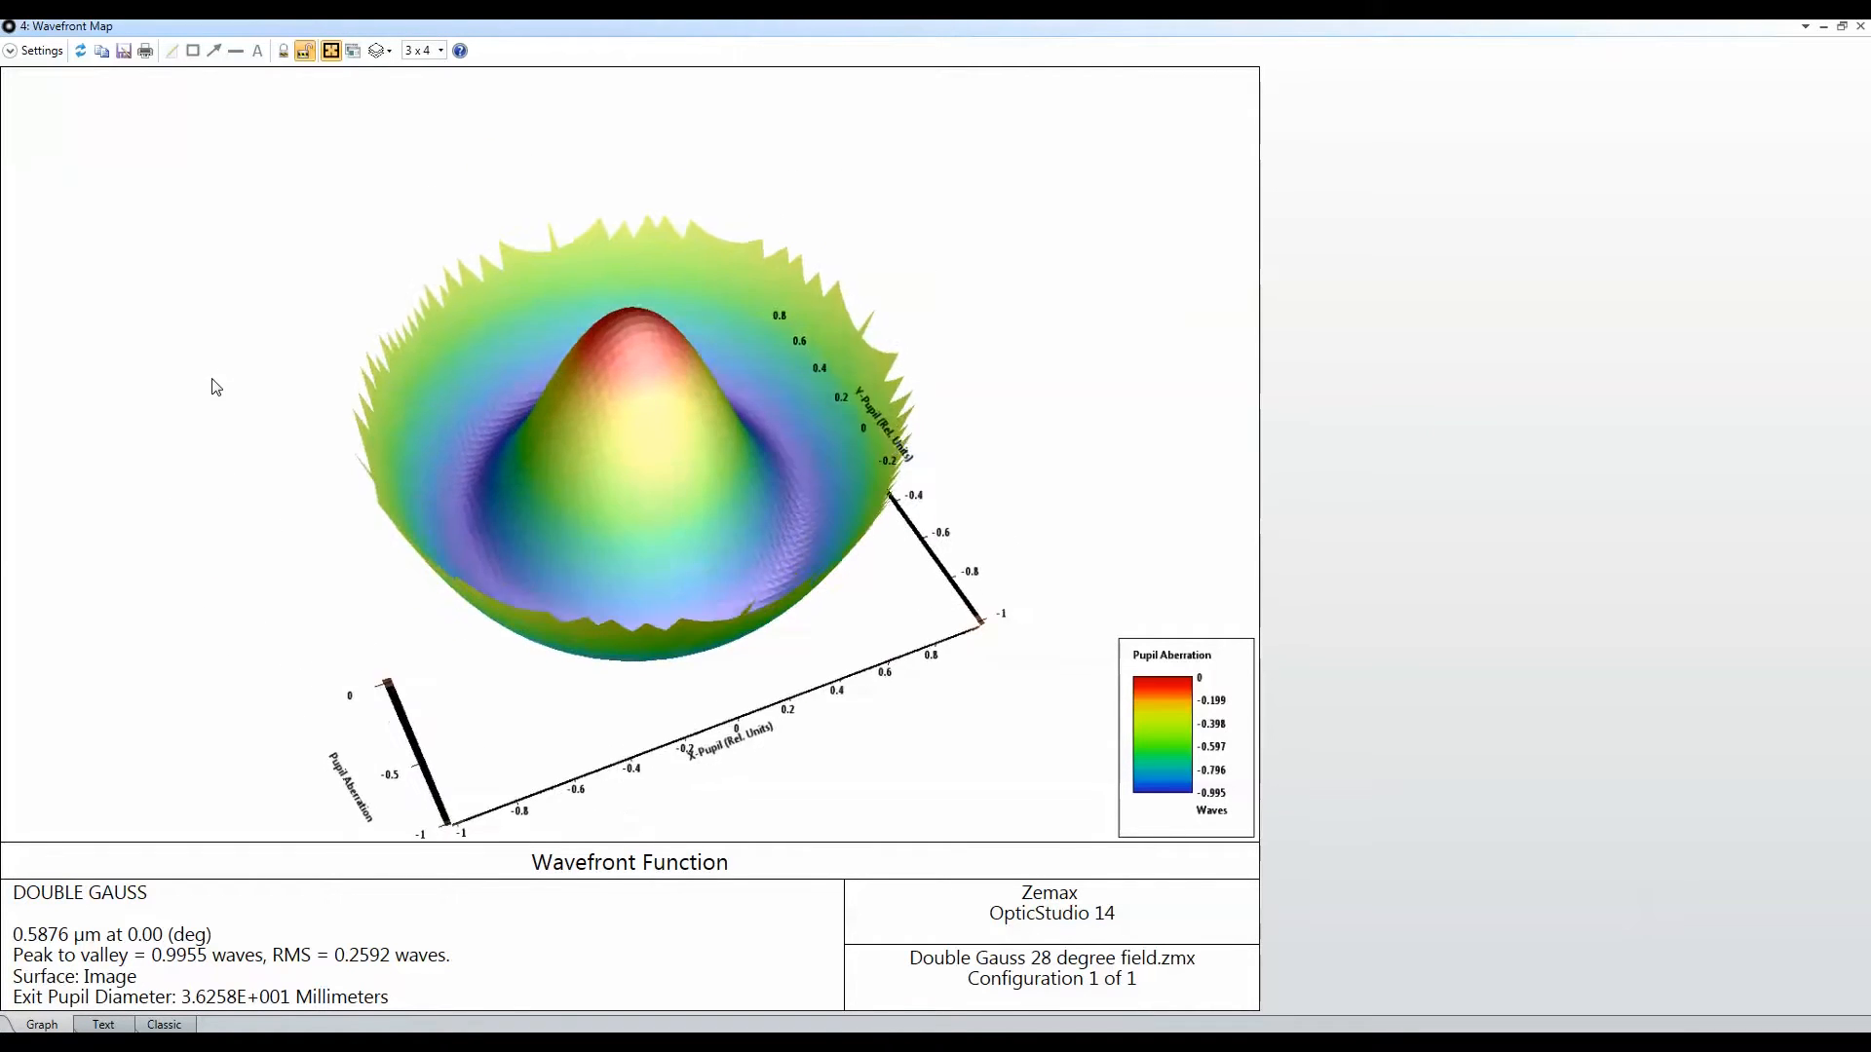
click(37, 51)
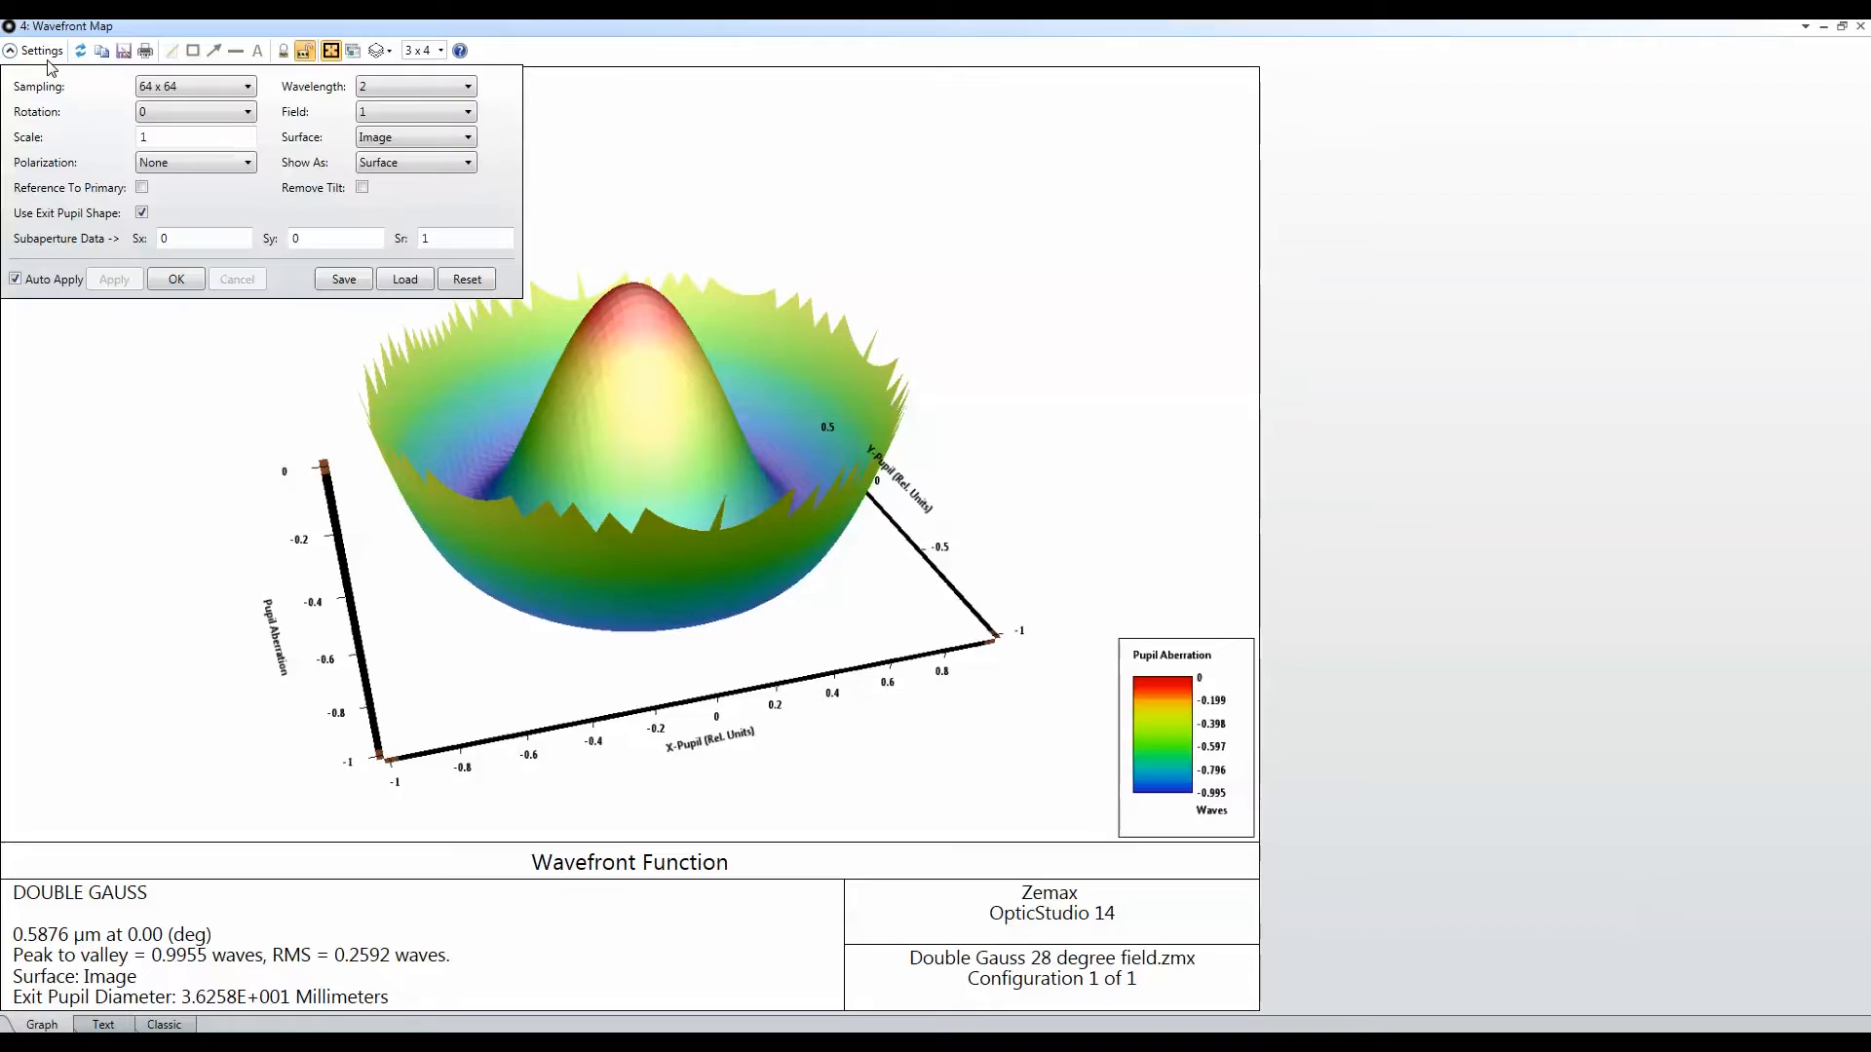
click(466, 162)
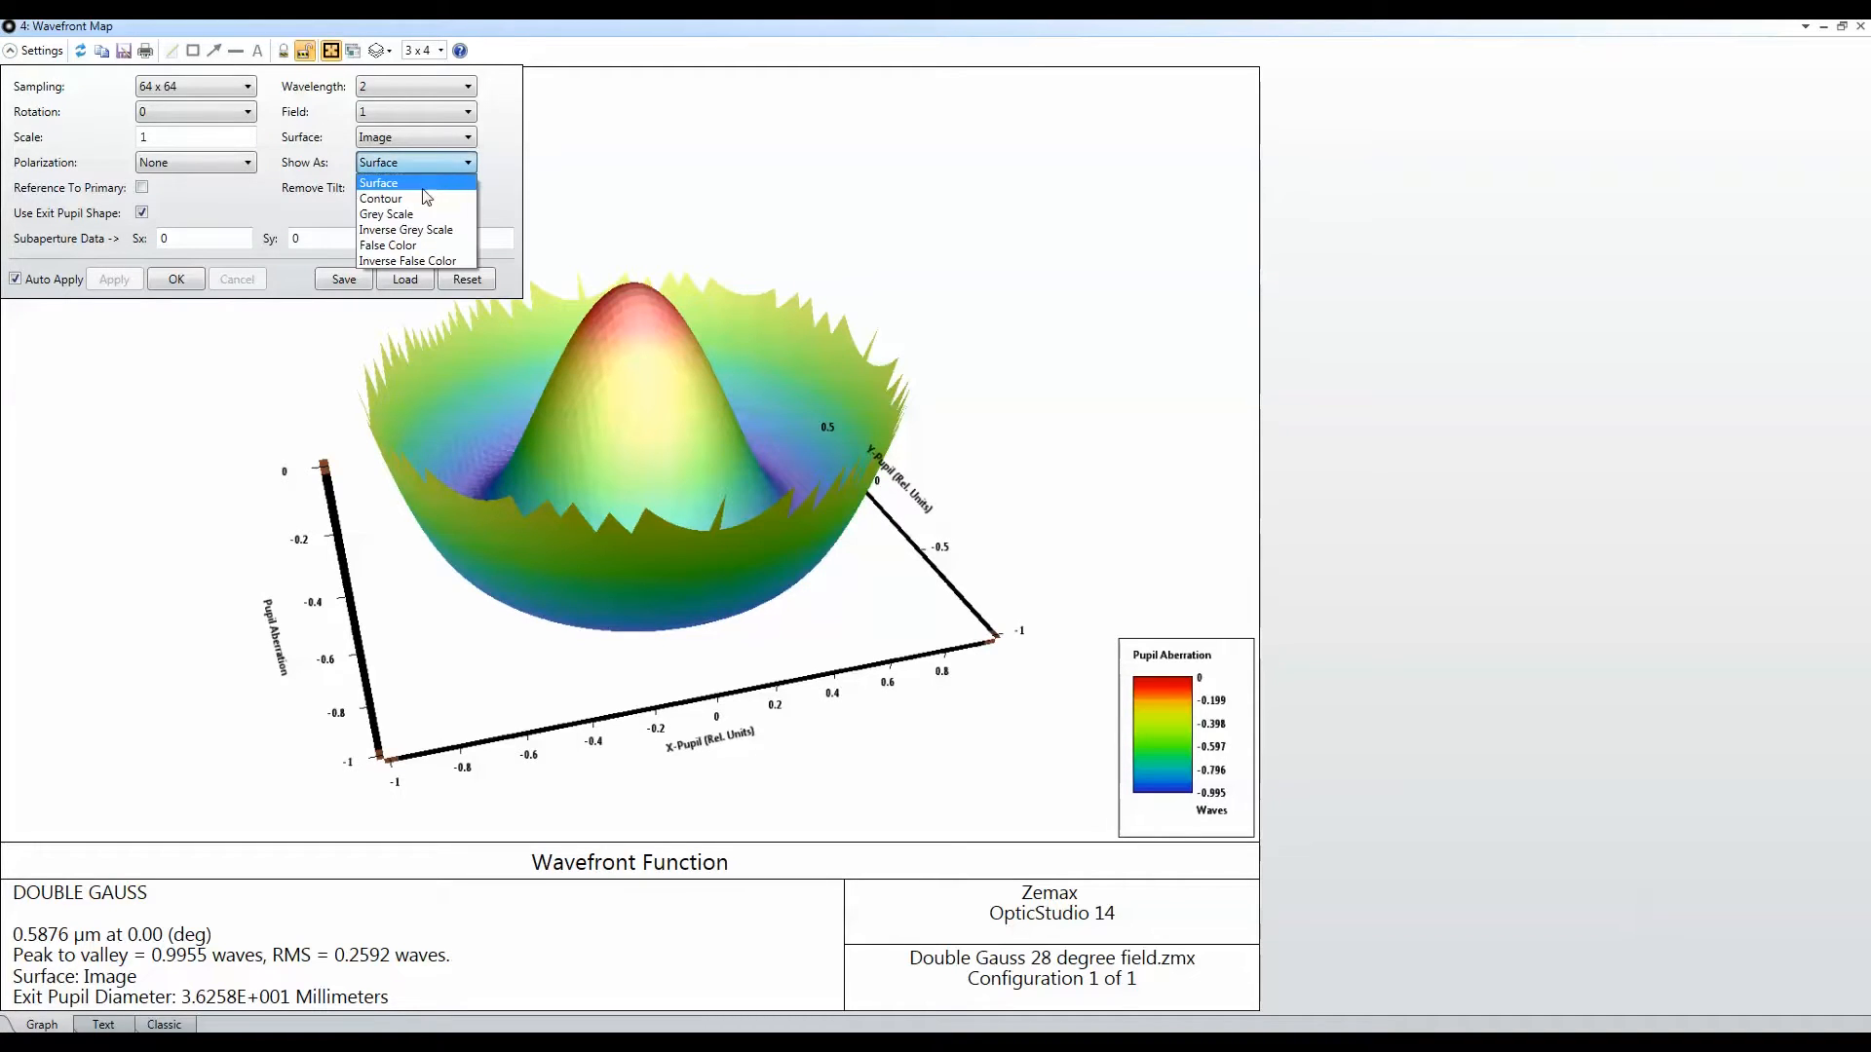
click(381, 199)
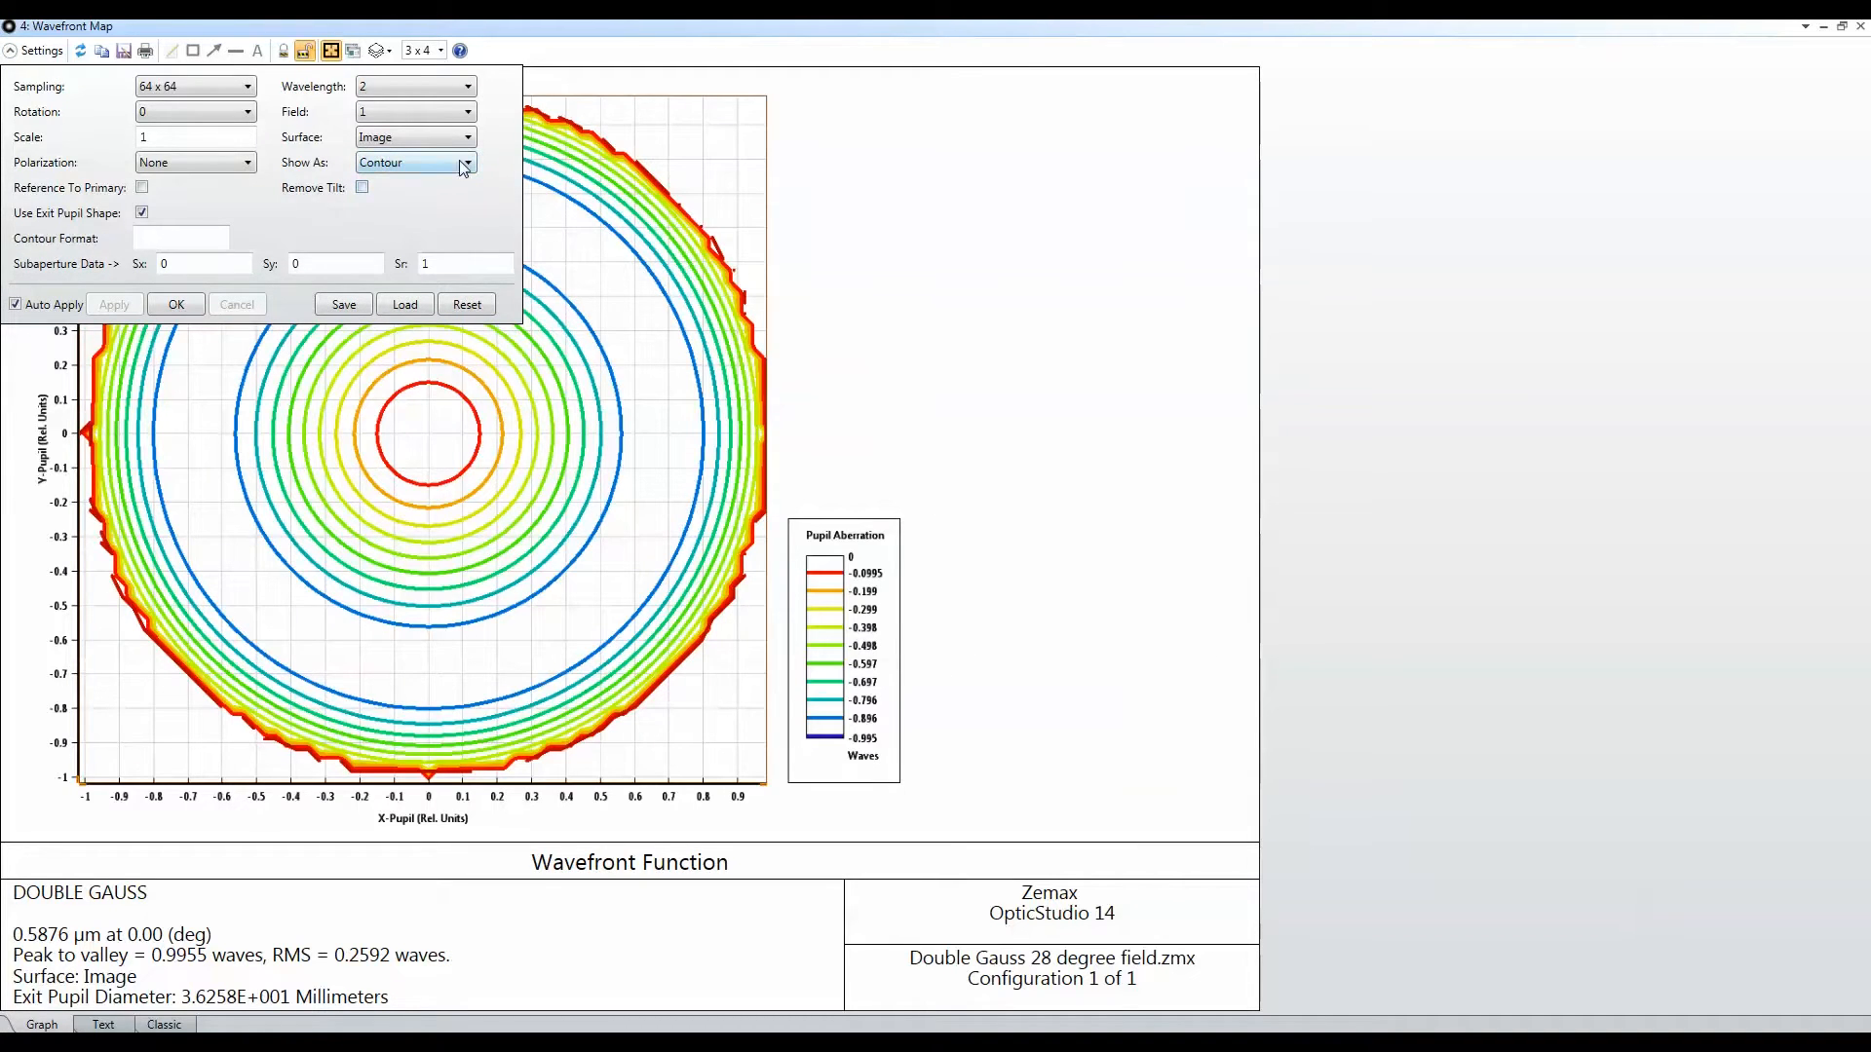
click(461, 162)
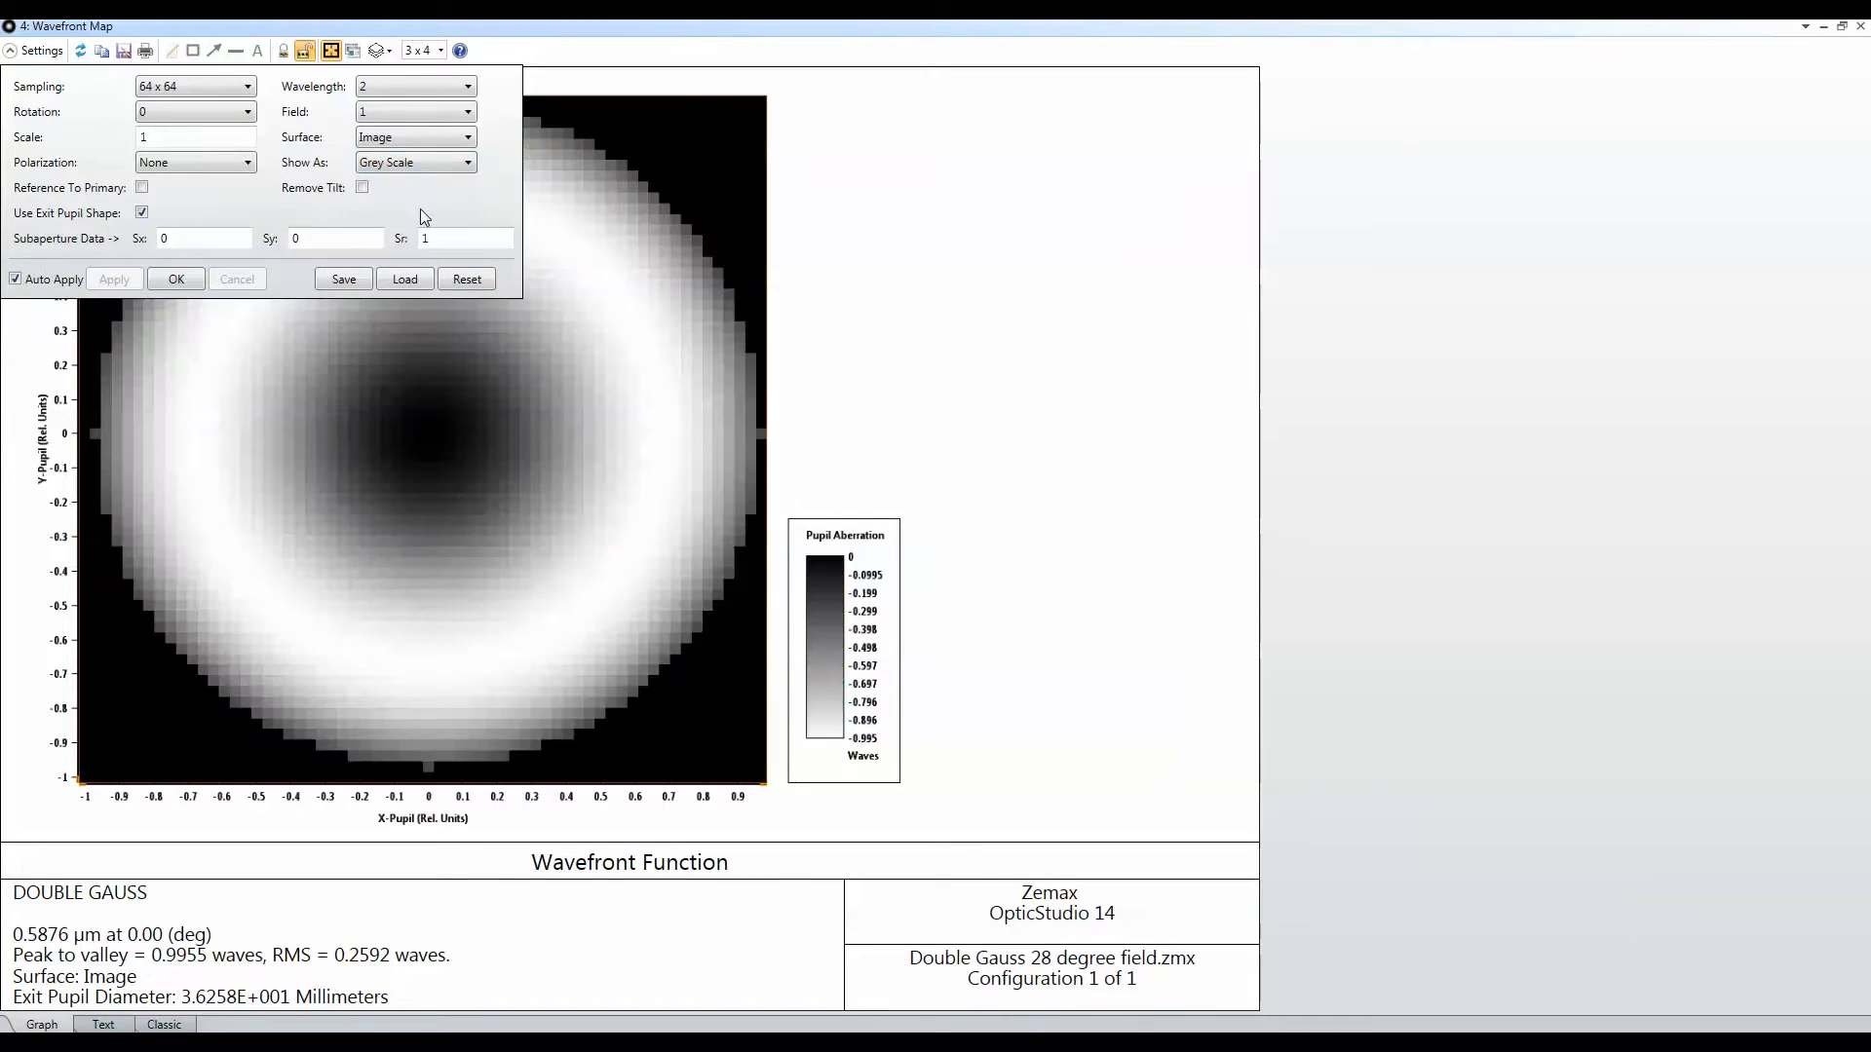
click(462, 162)
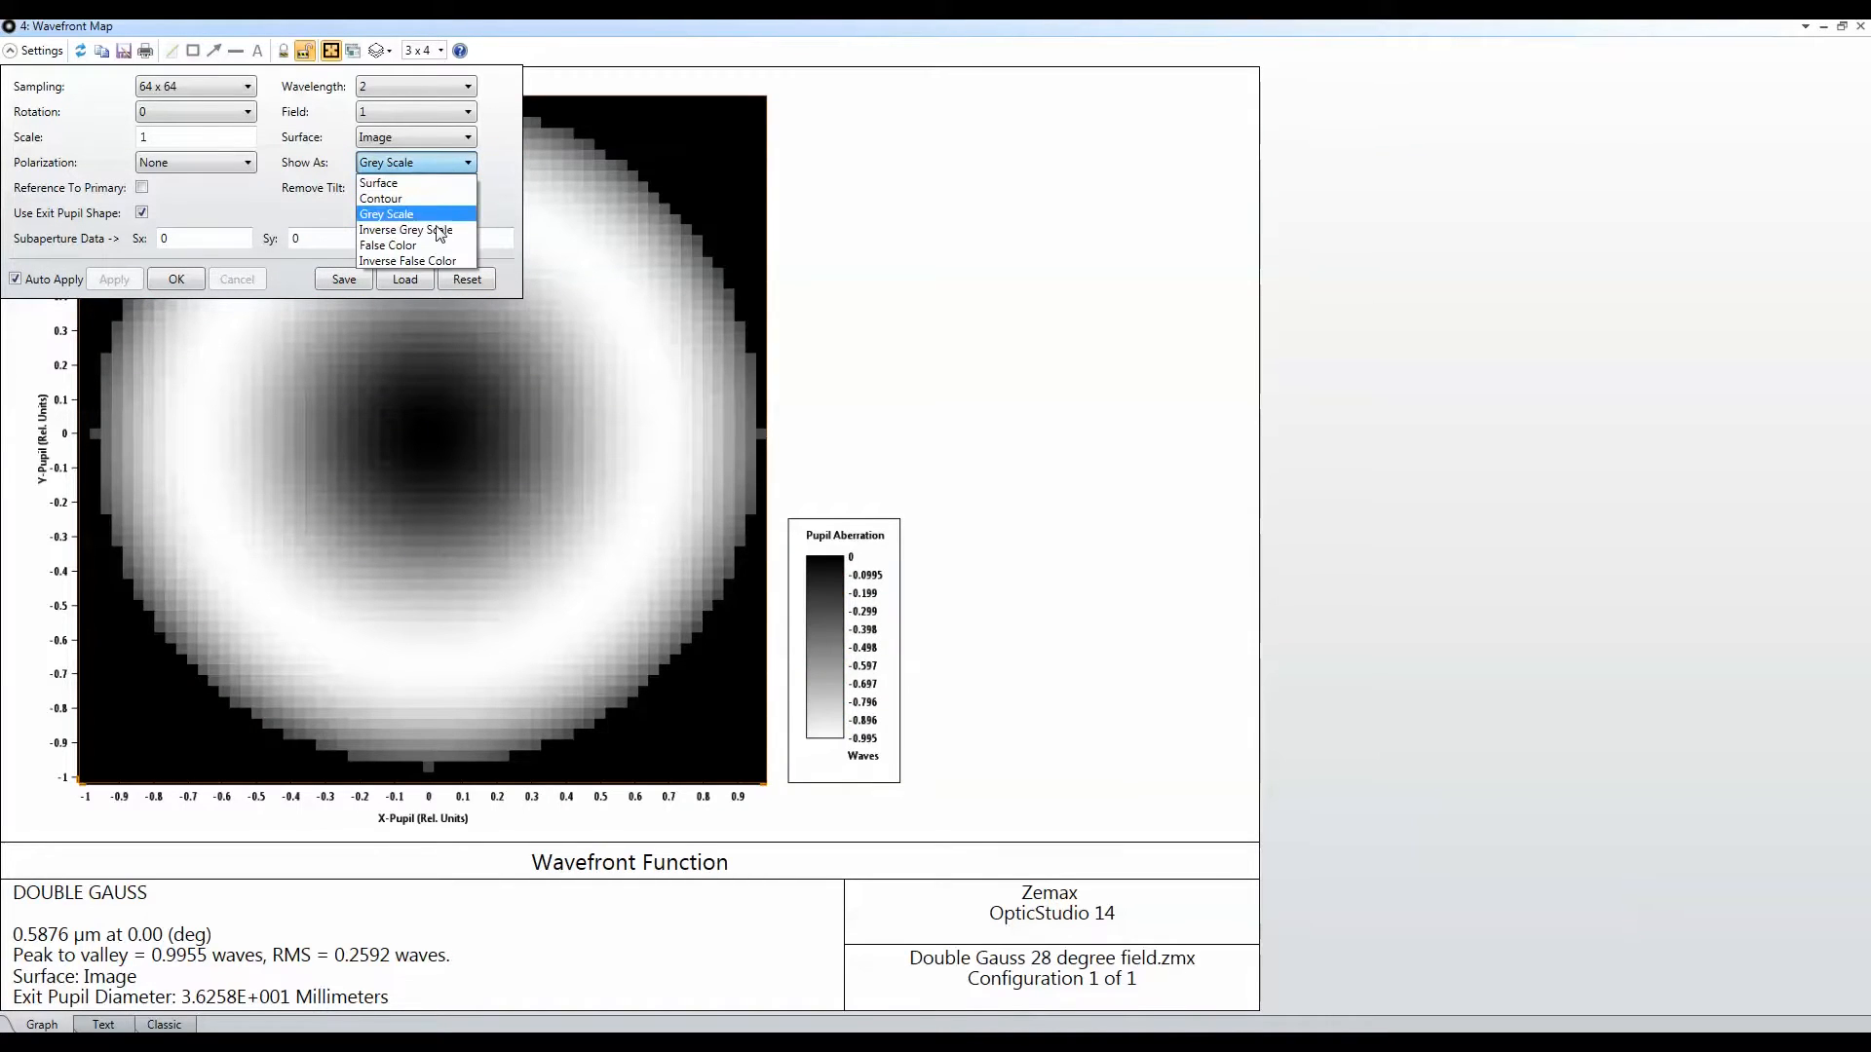
click(405, 229)
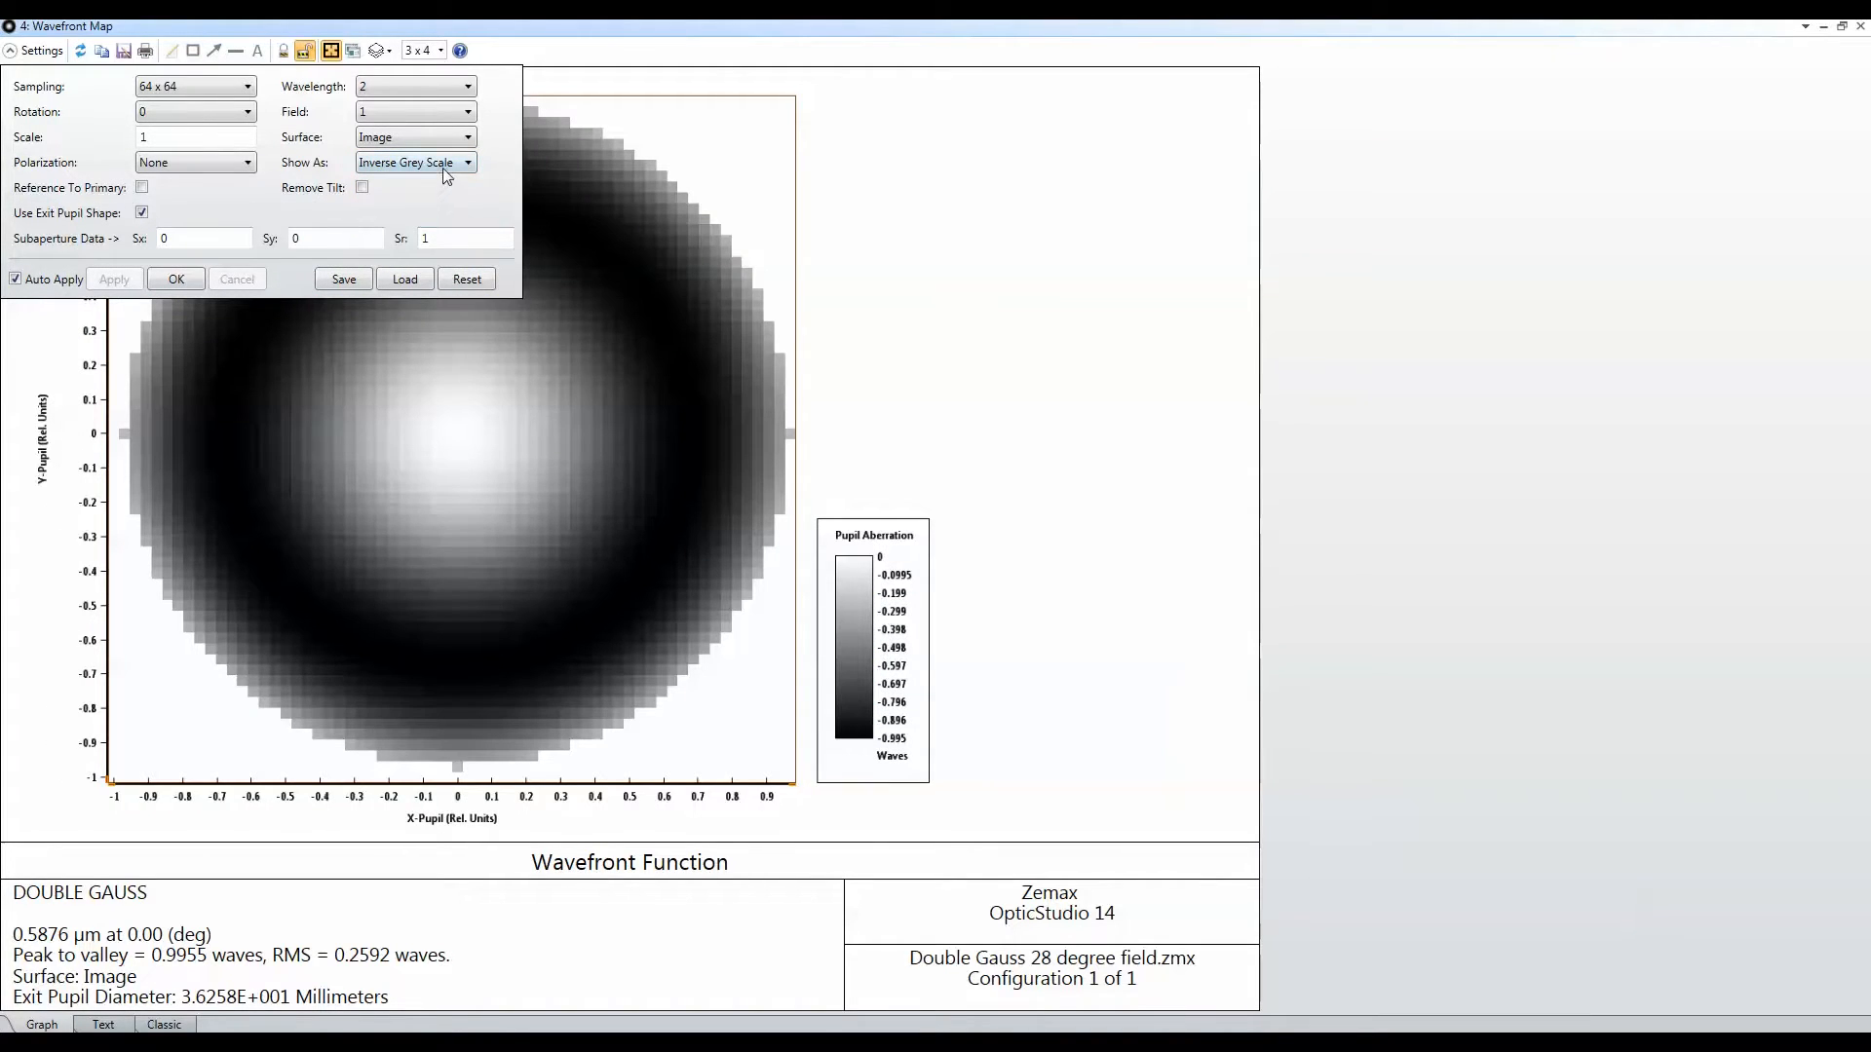
click(467, 162)
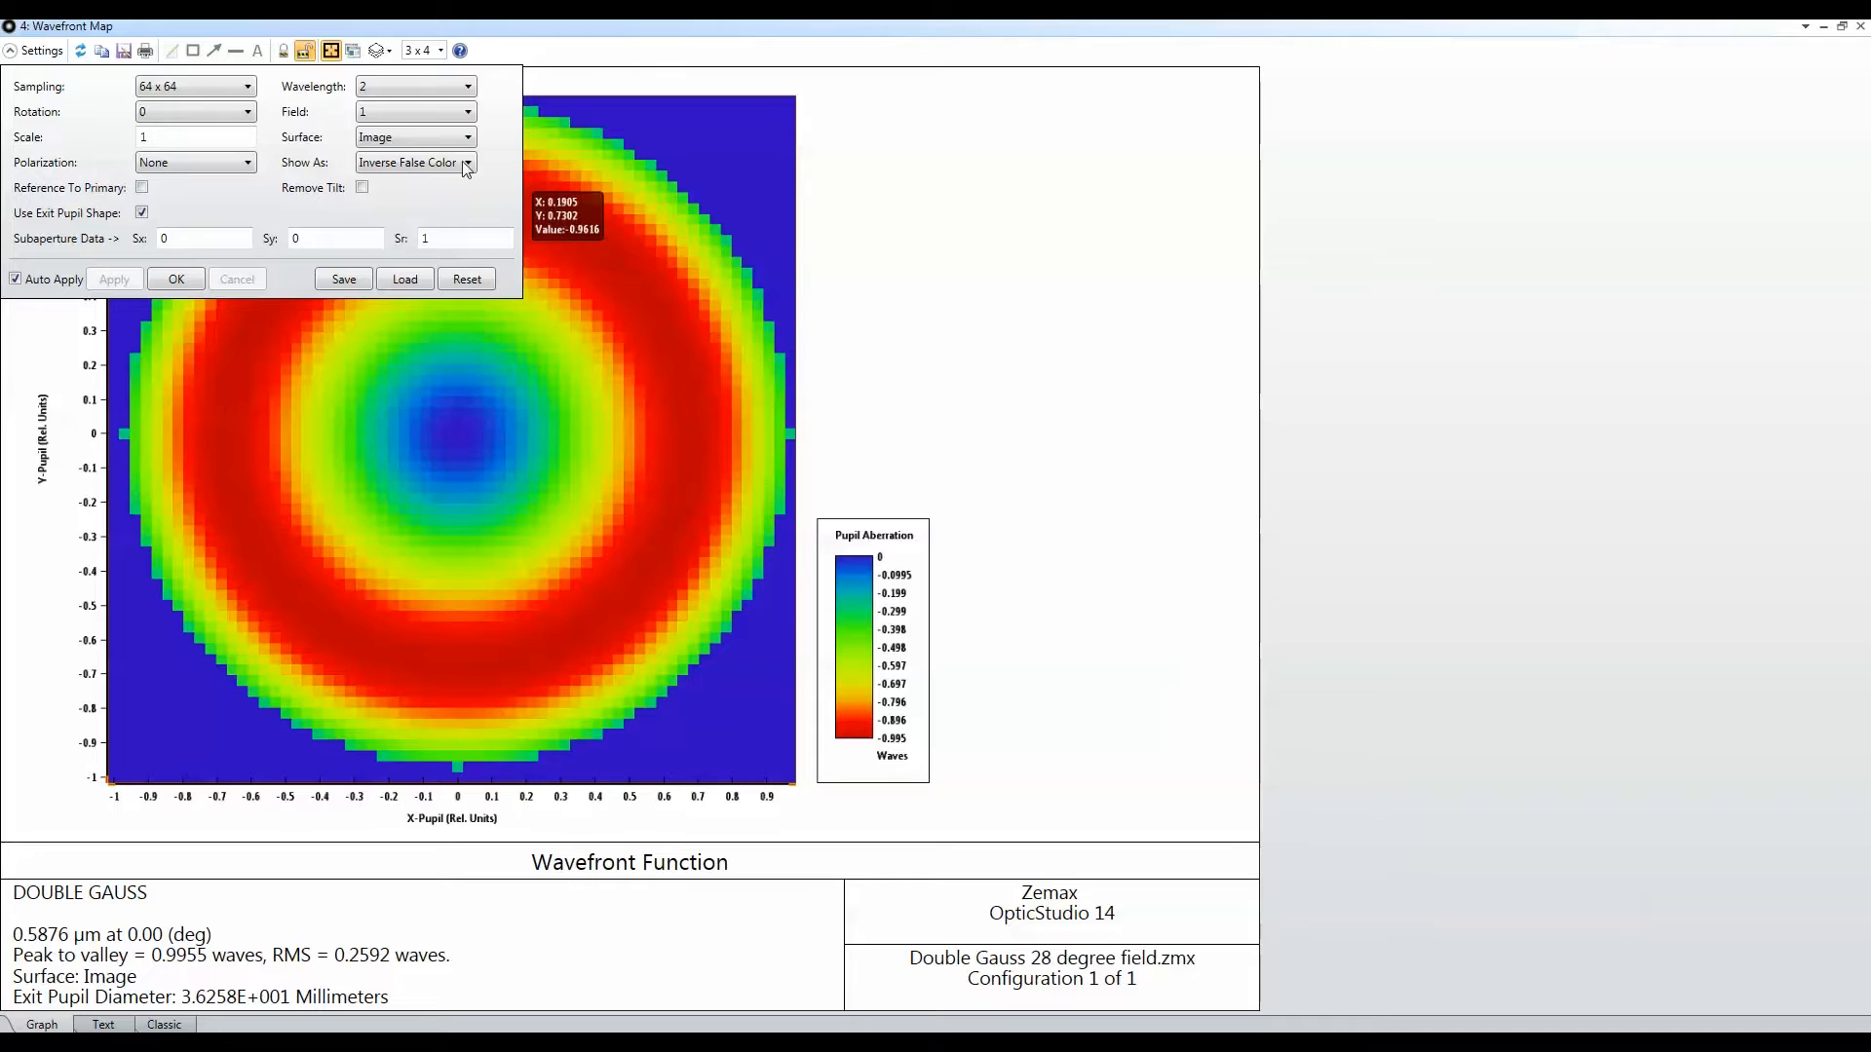
click(464, 161)
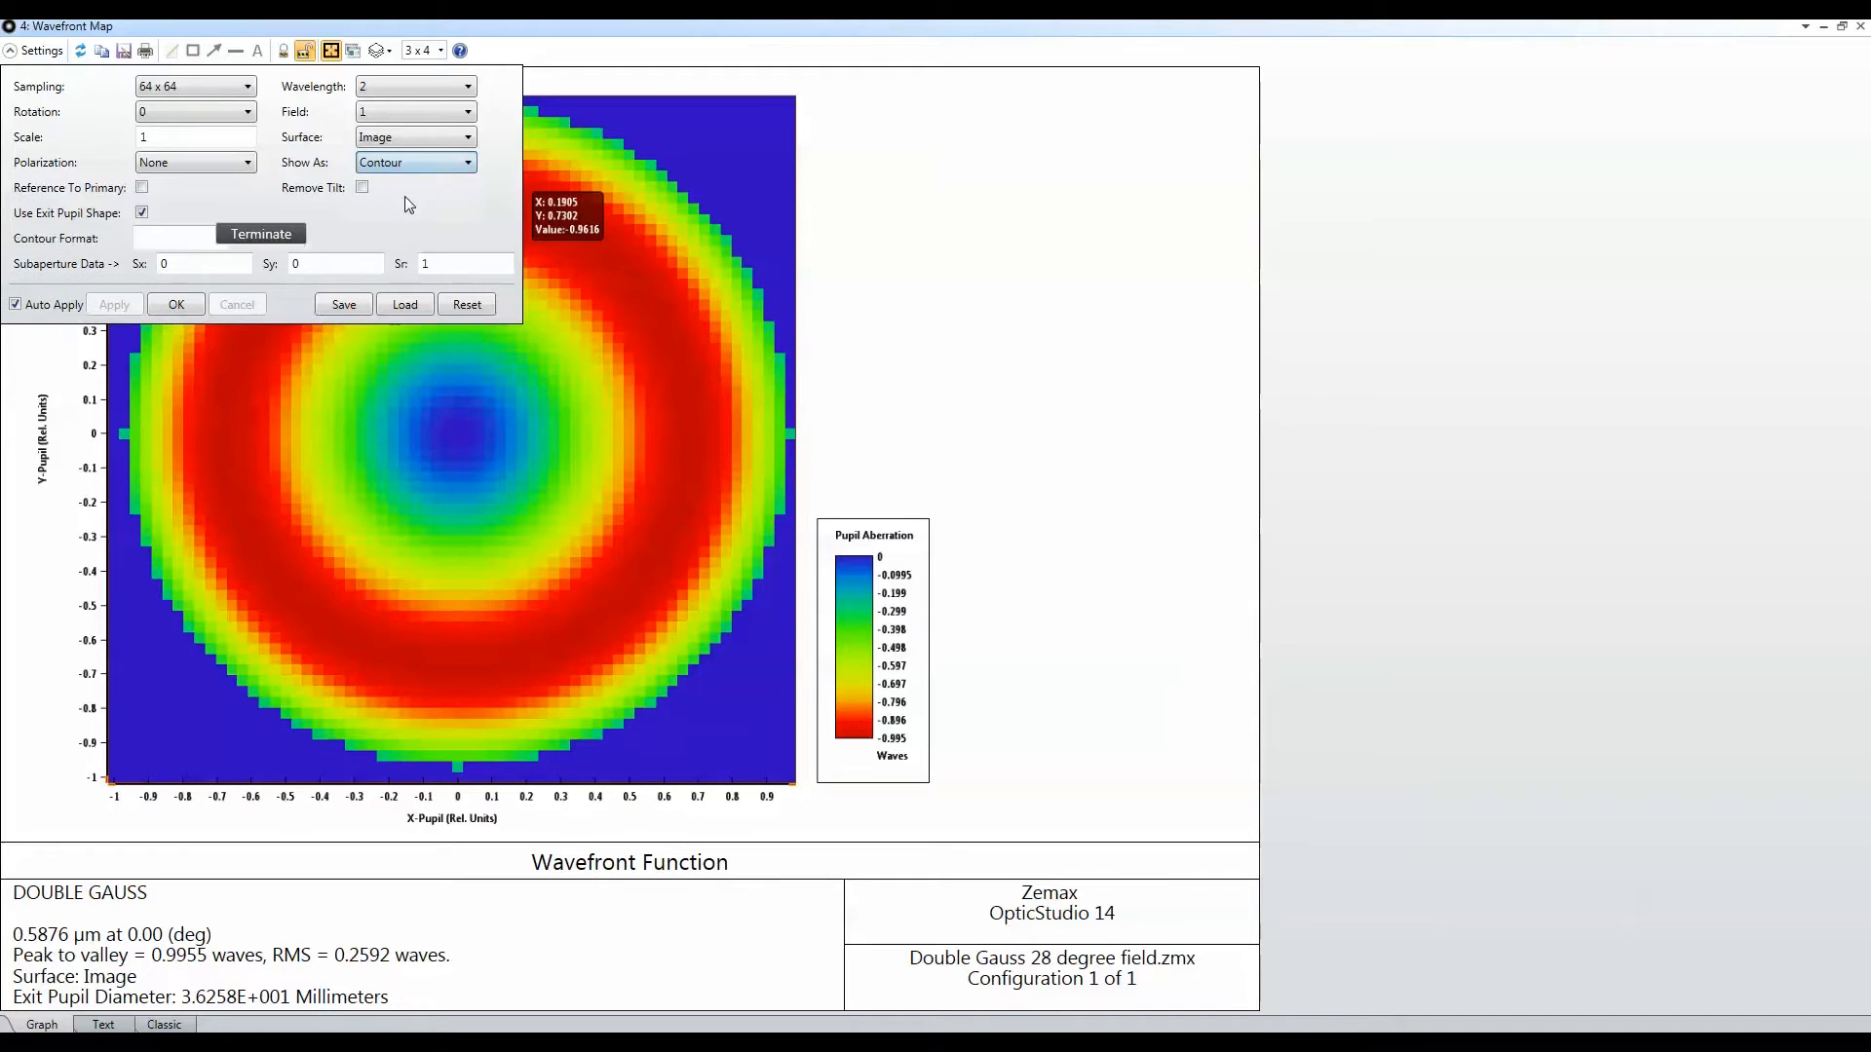
click(465, 162)
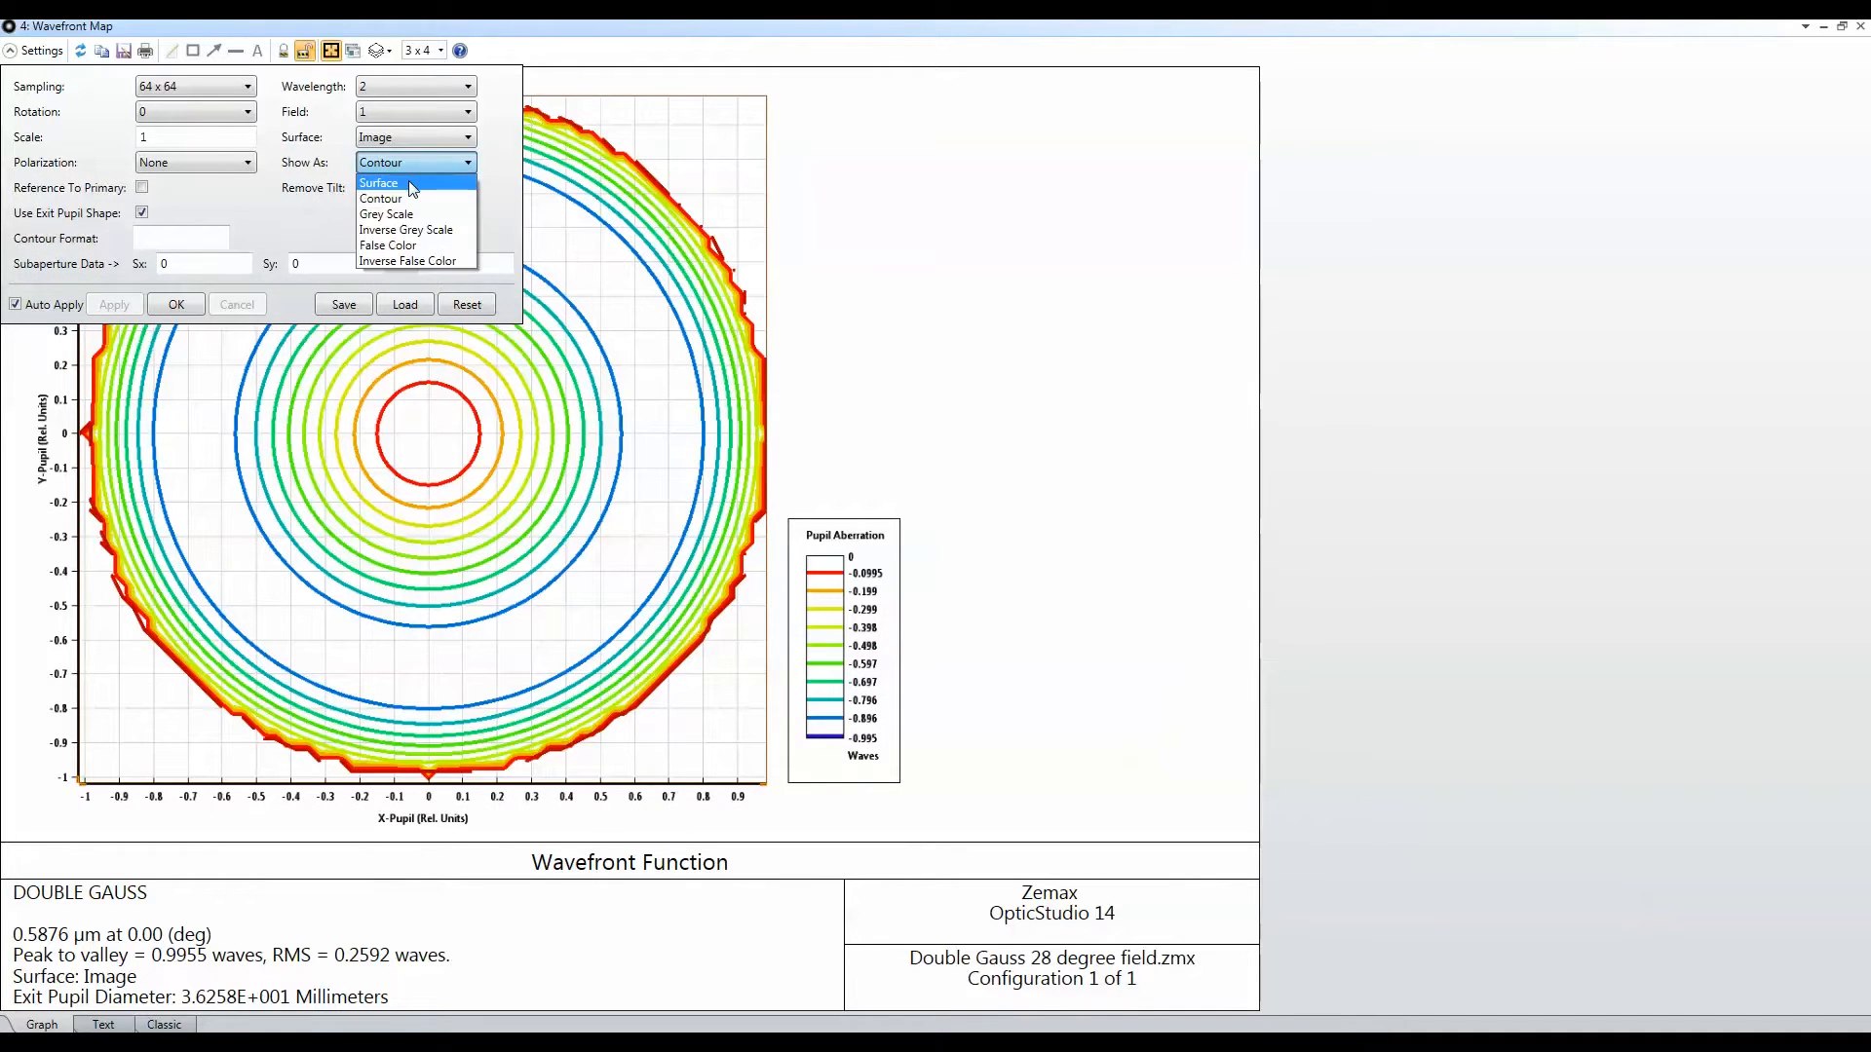
click(379, 183)
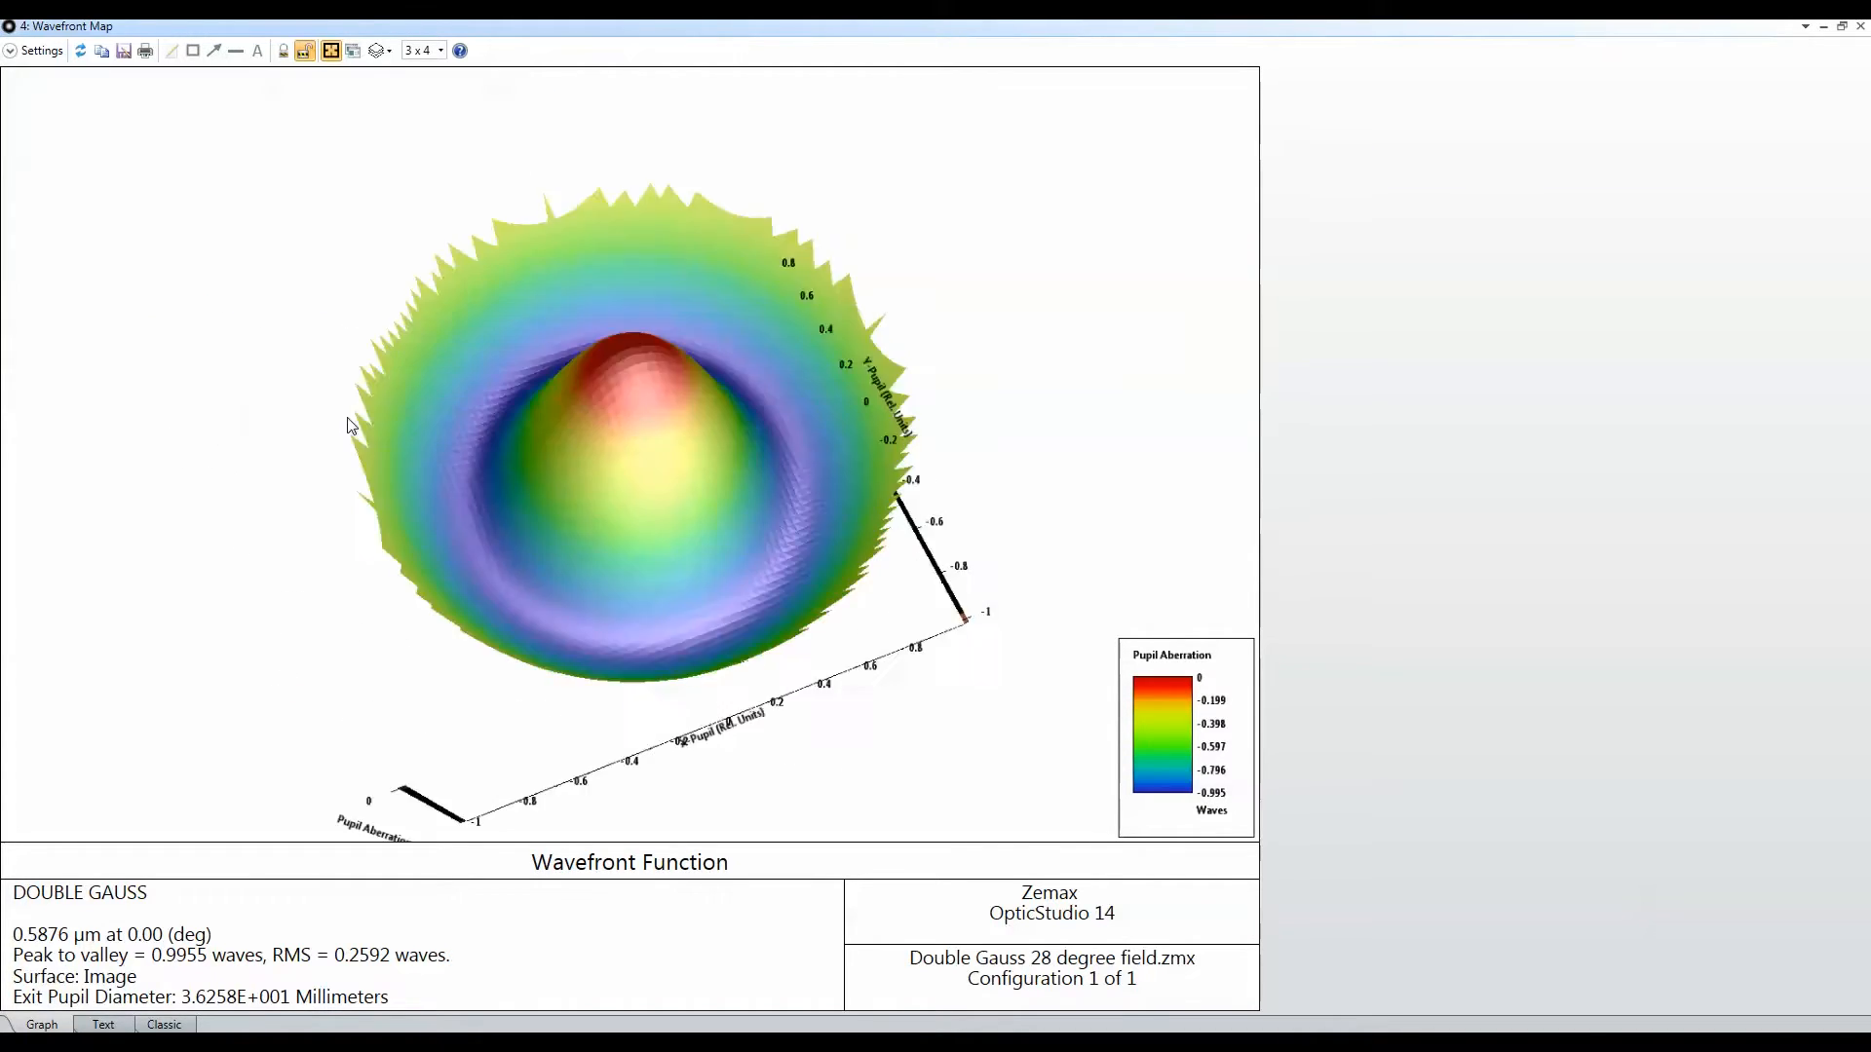
Step: Rotate the 3D wavefront surface, then open an Interferogram analysis from Wavefront
drag(352, 427, 441, 510)
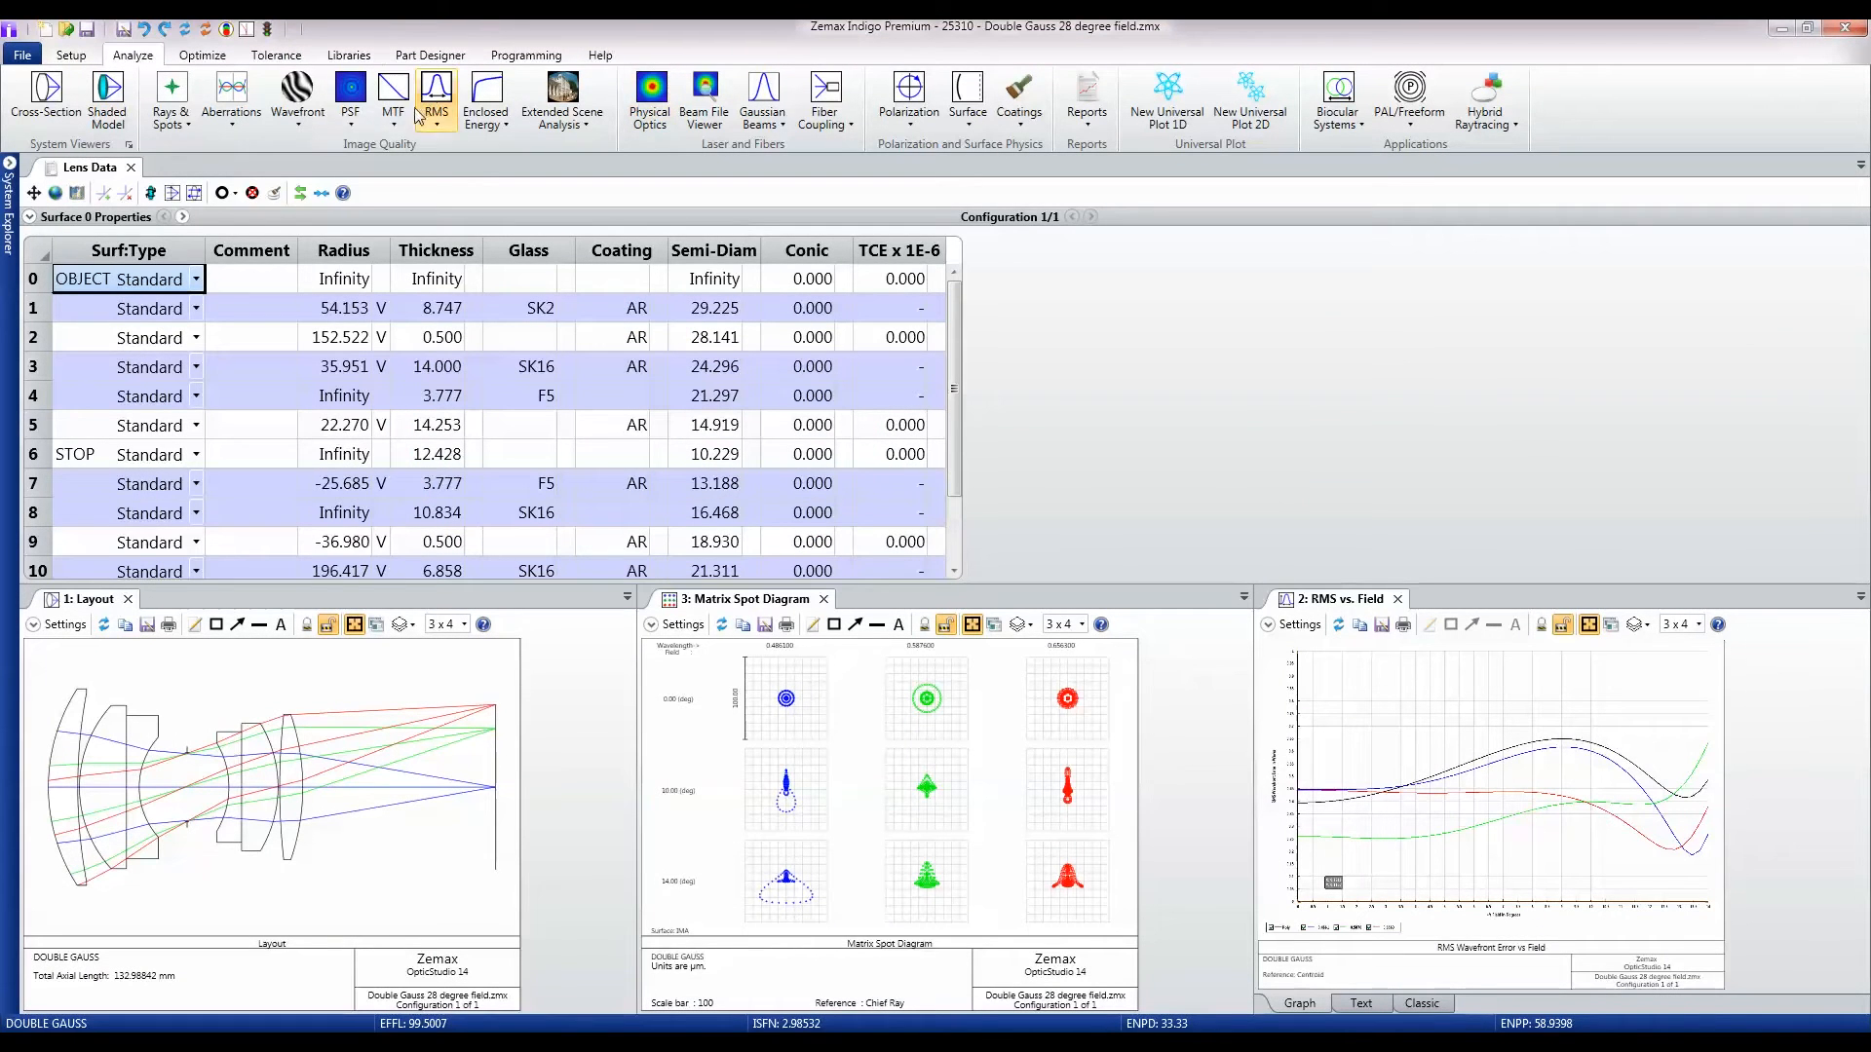
click(296, 97)
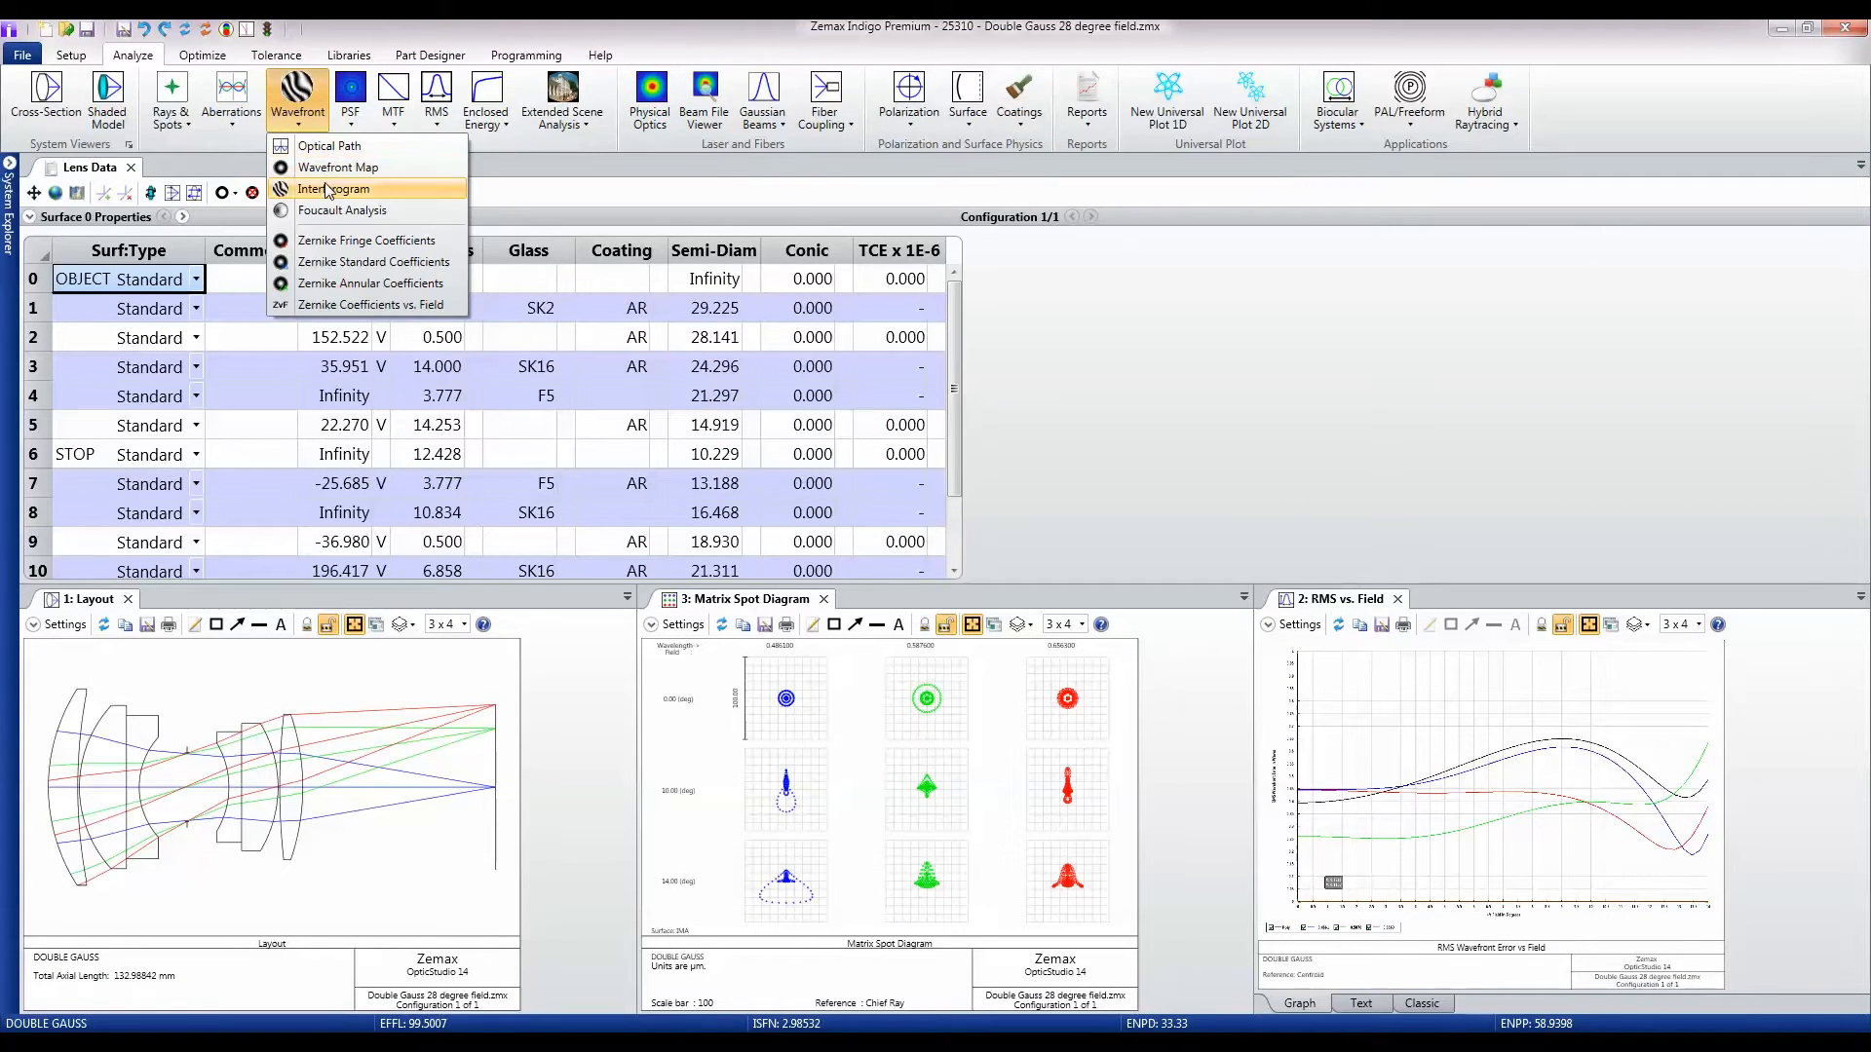
mouse_move(331, 189)
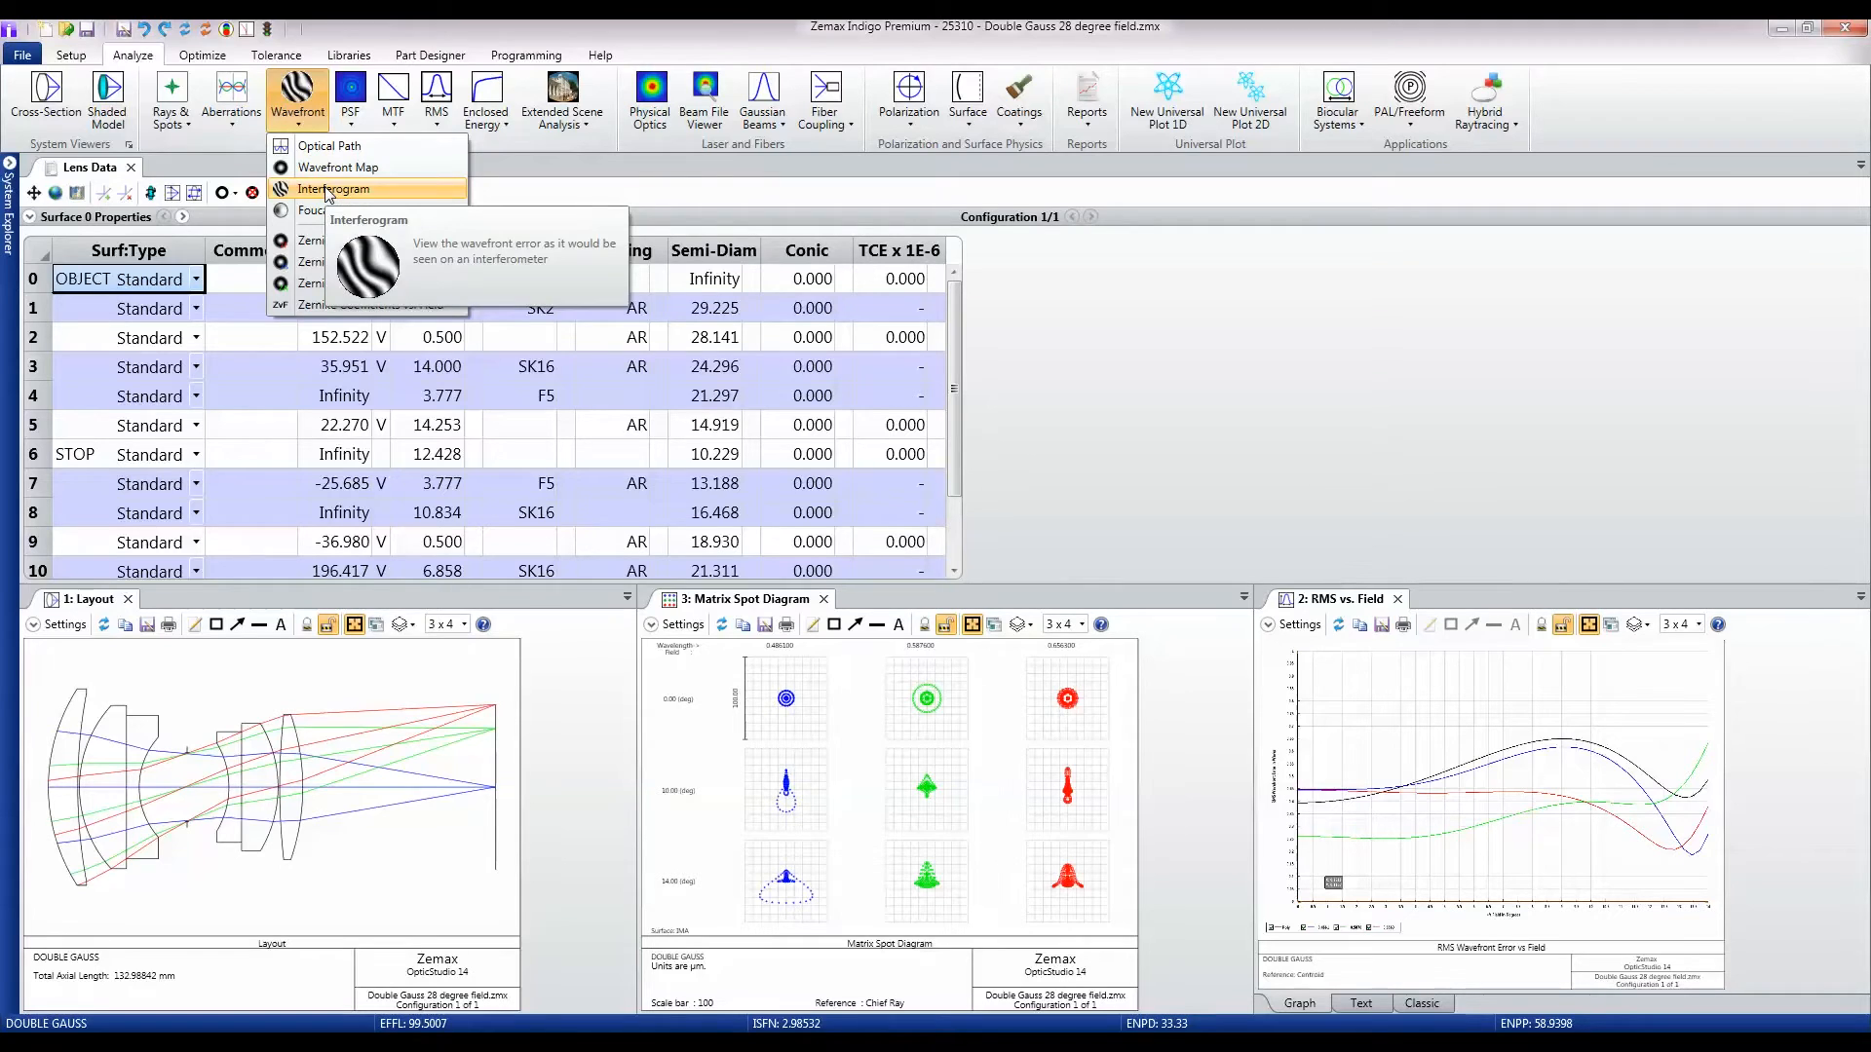
click(341, 189)
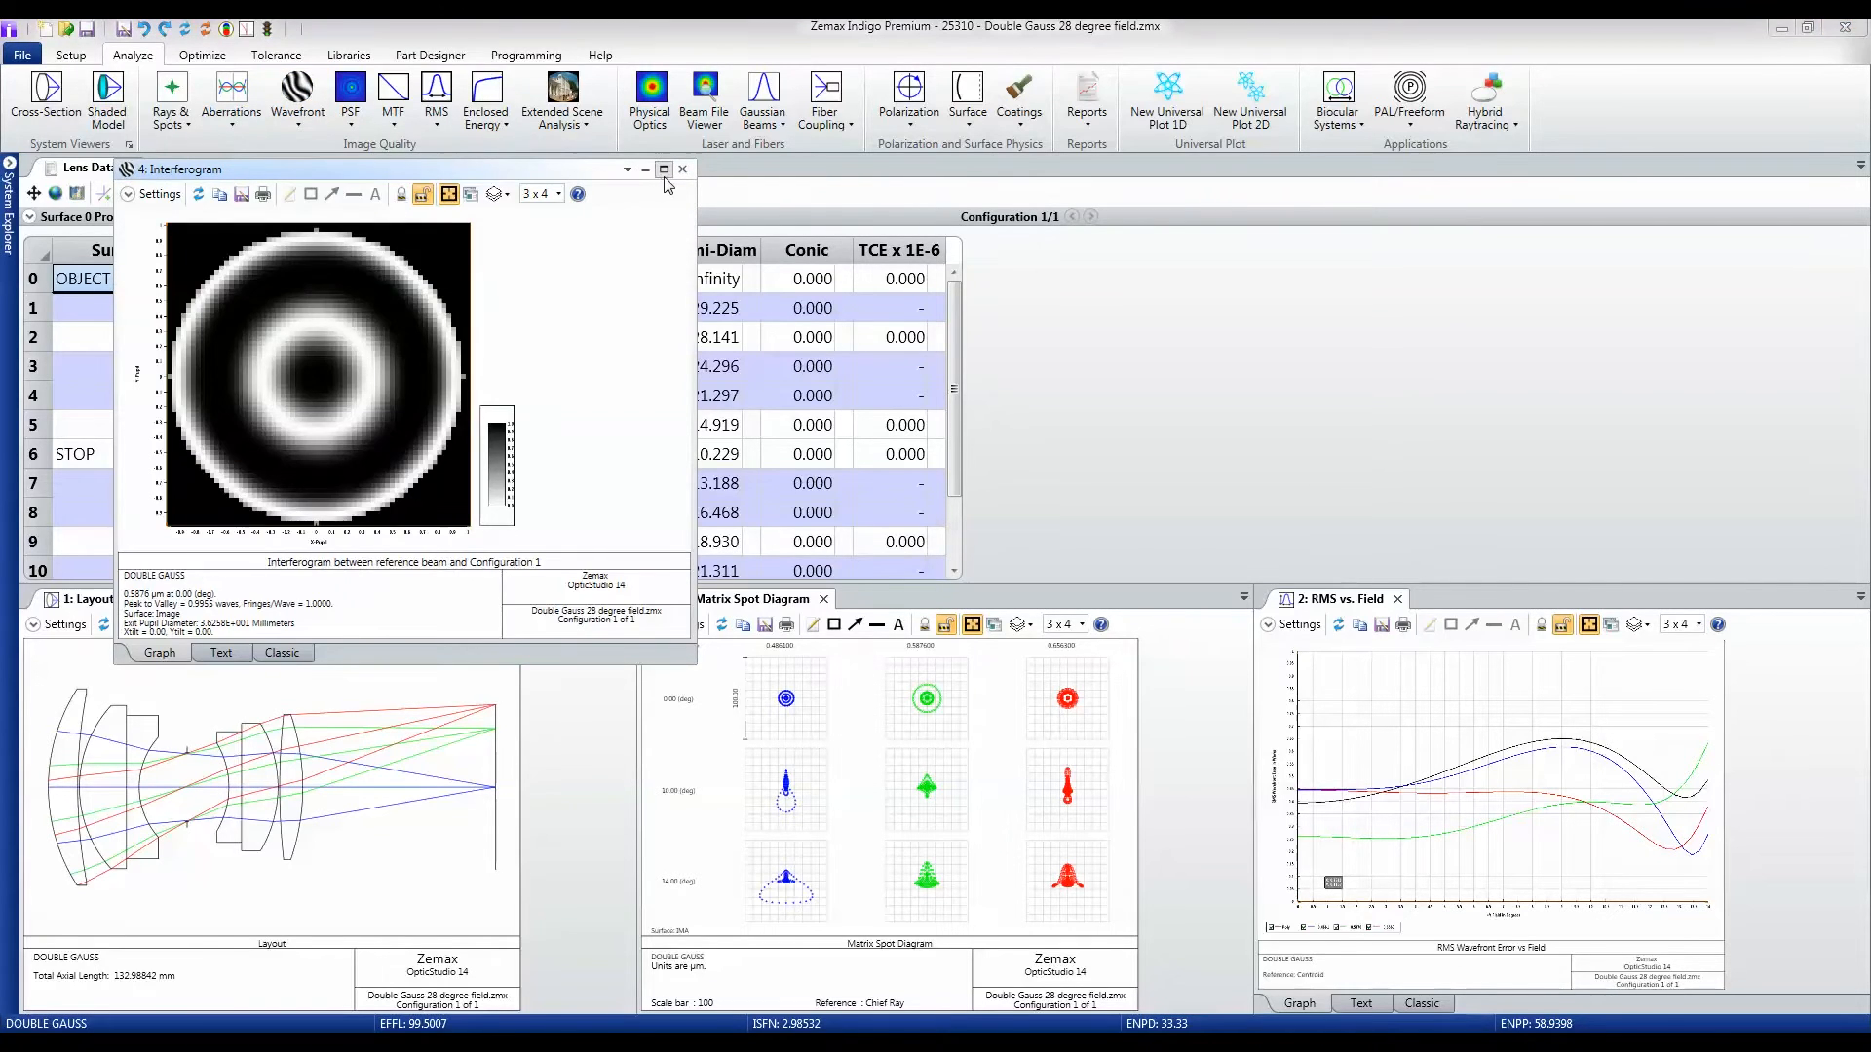
Step: Maximize the Interferogram window and set its Y-Tilt to 5
click(664, 168)
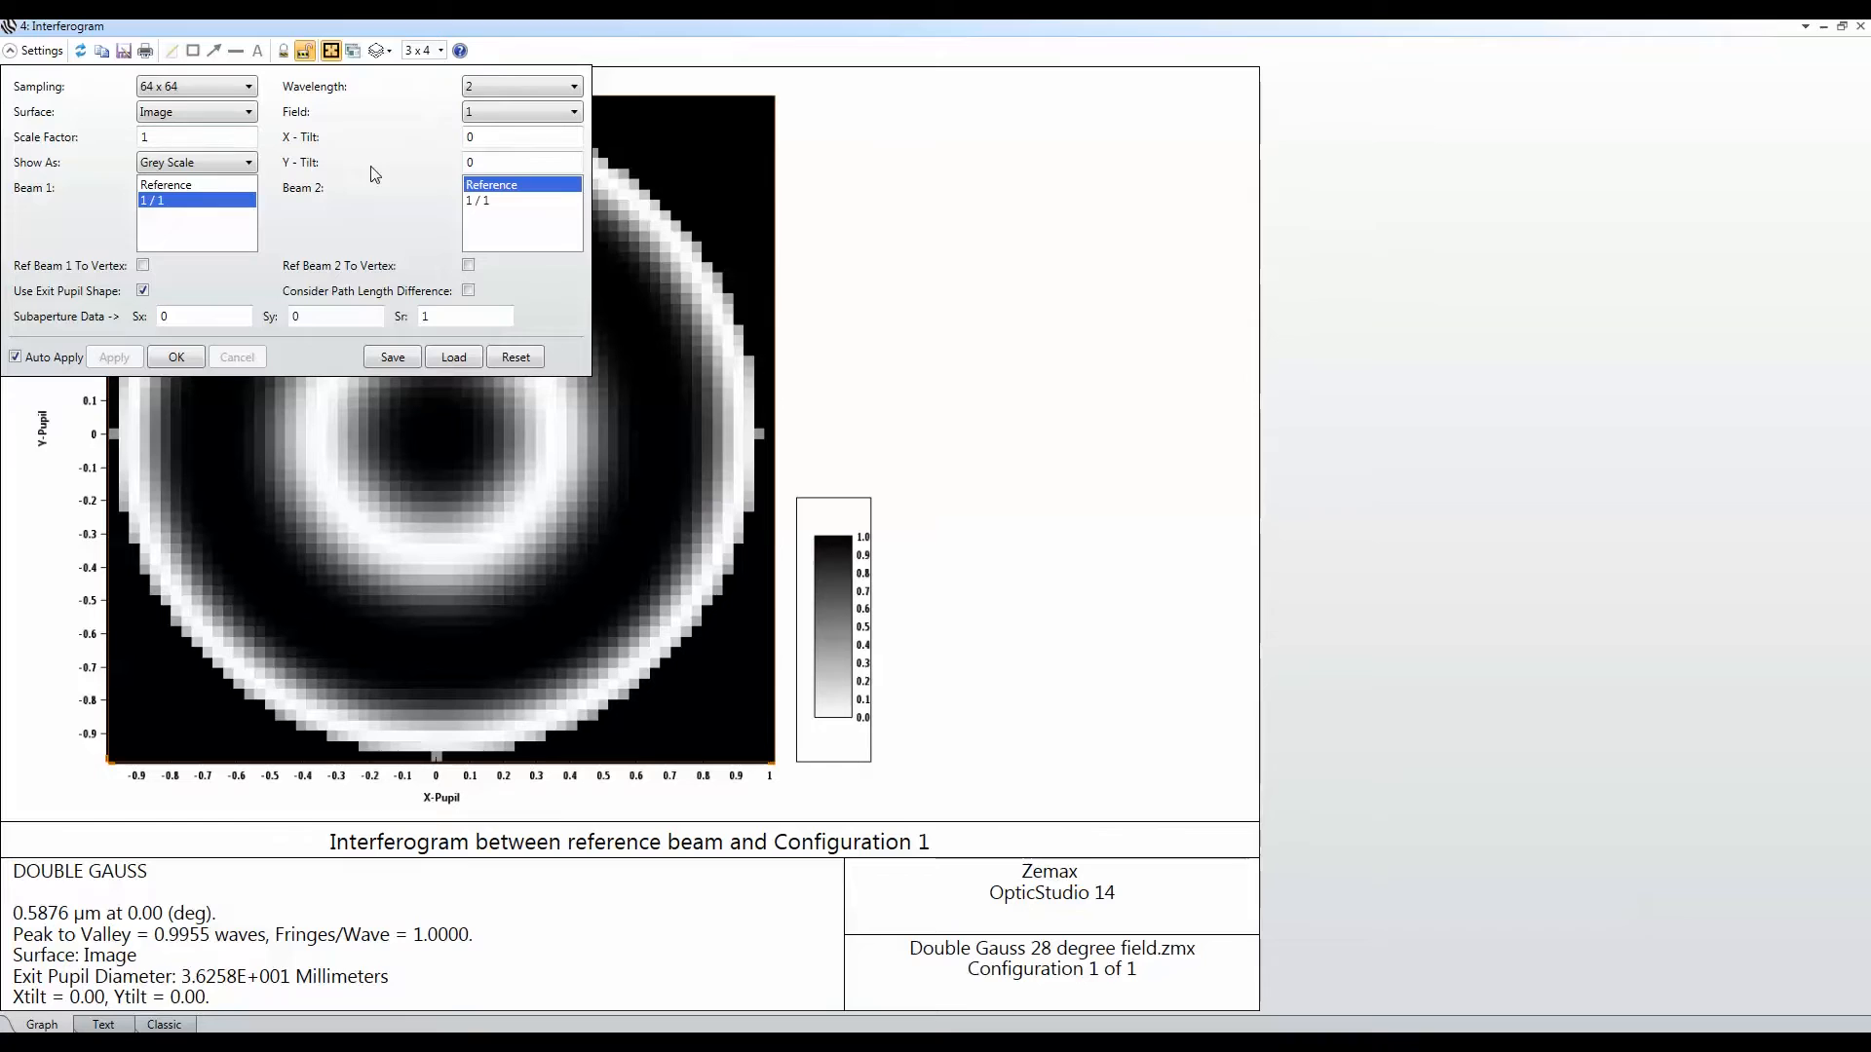
text(5)
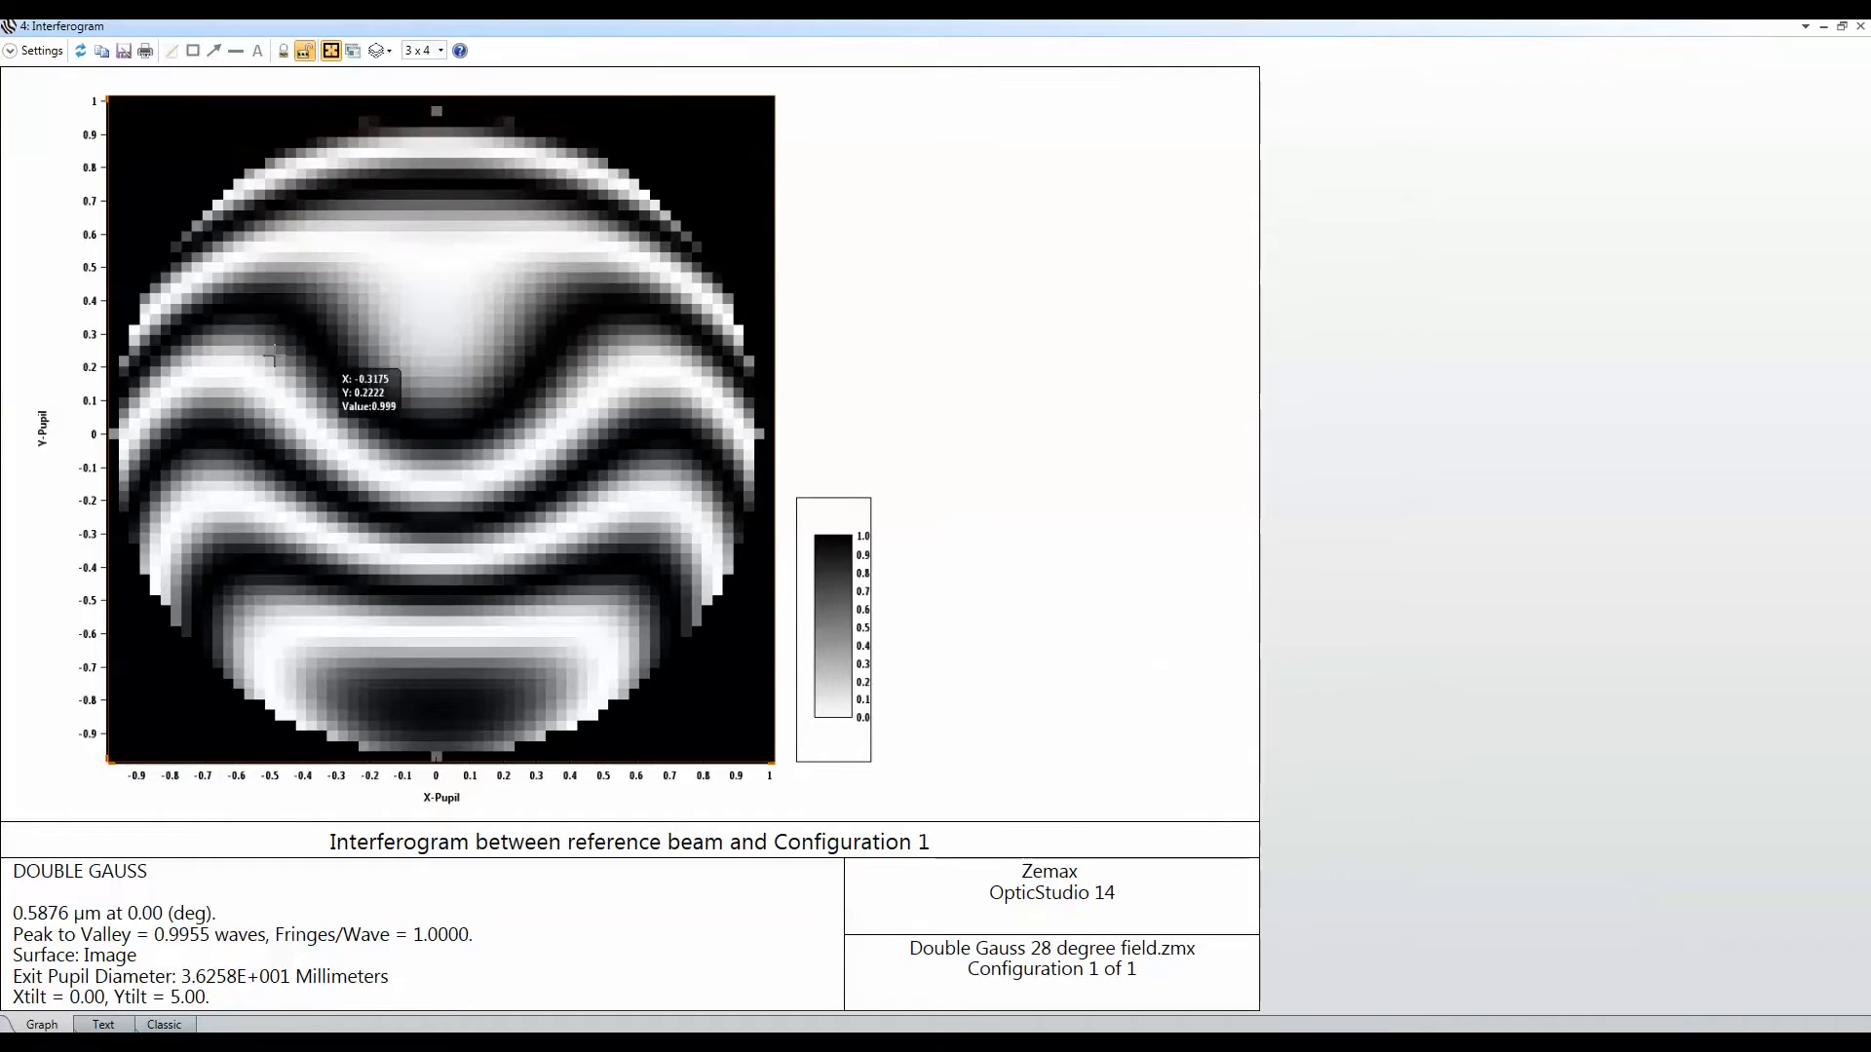
mouse_move(212, 225)
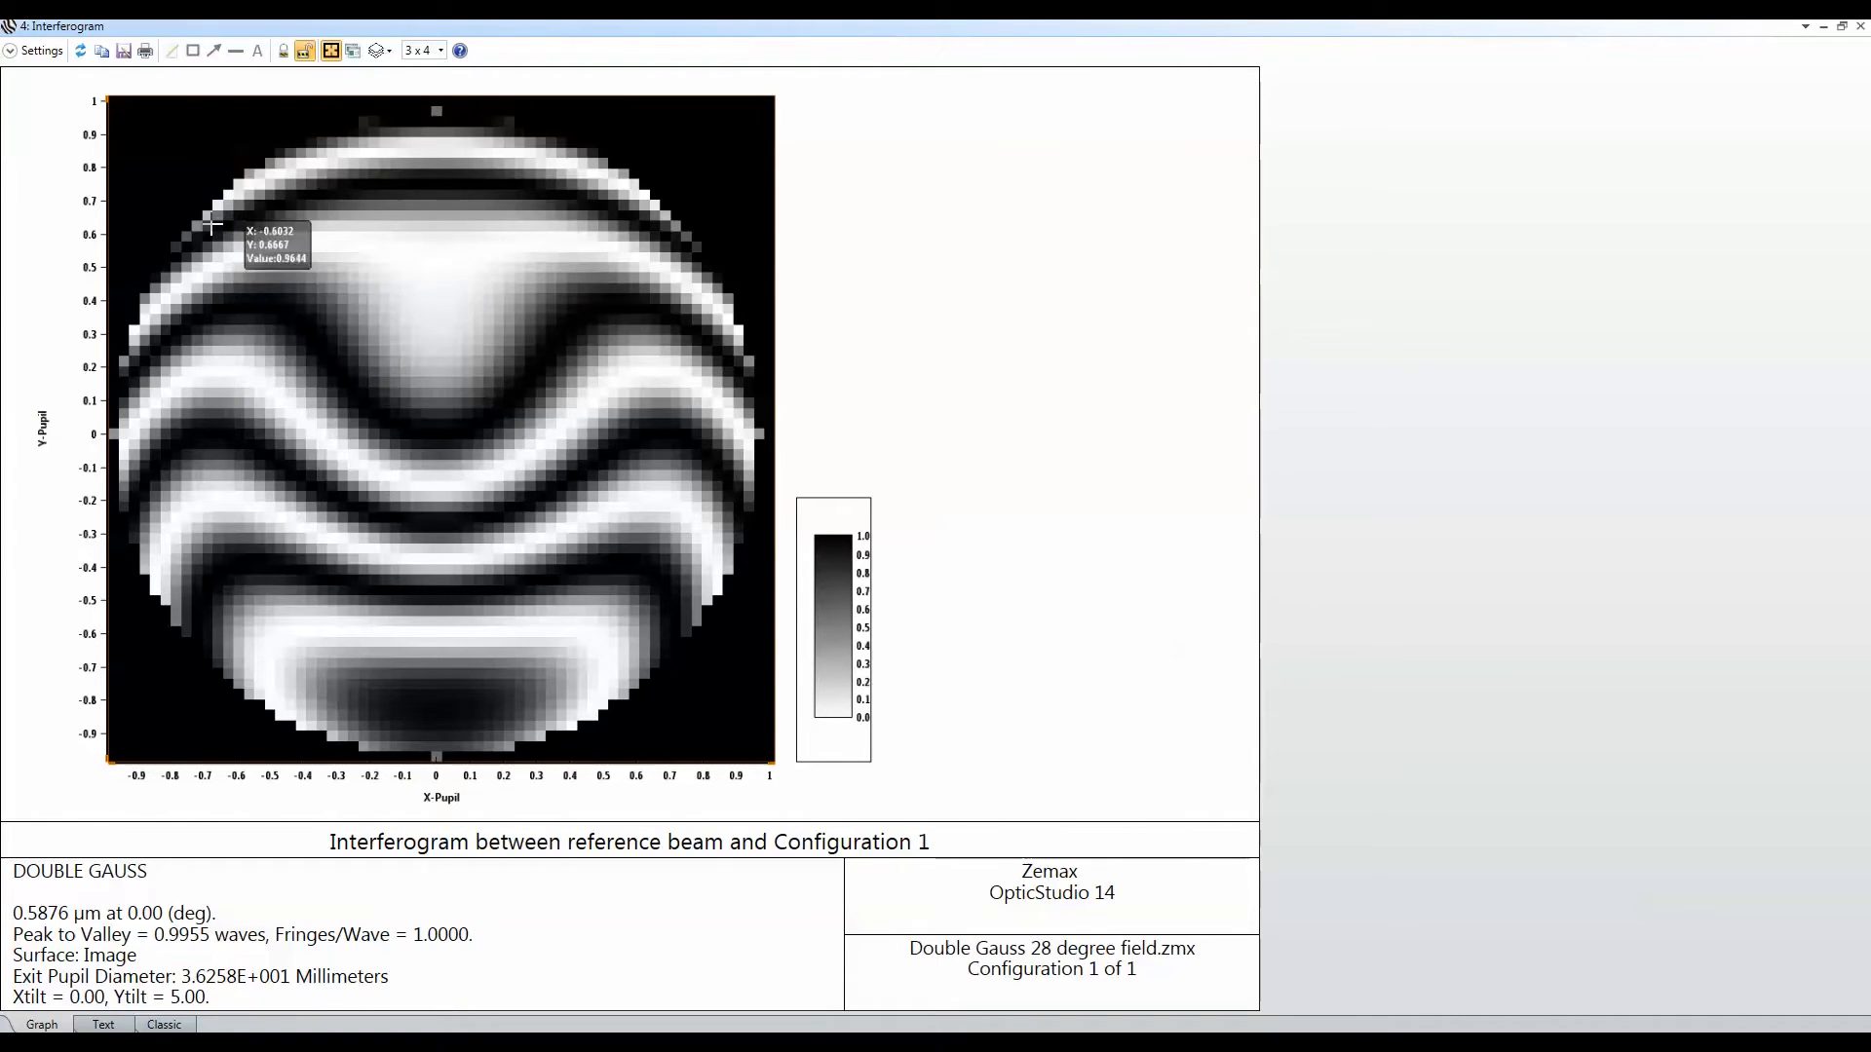
mouse_move(148, 100)
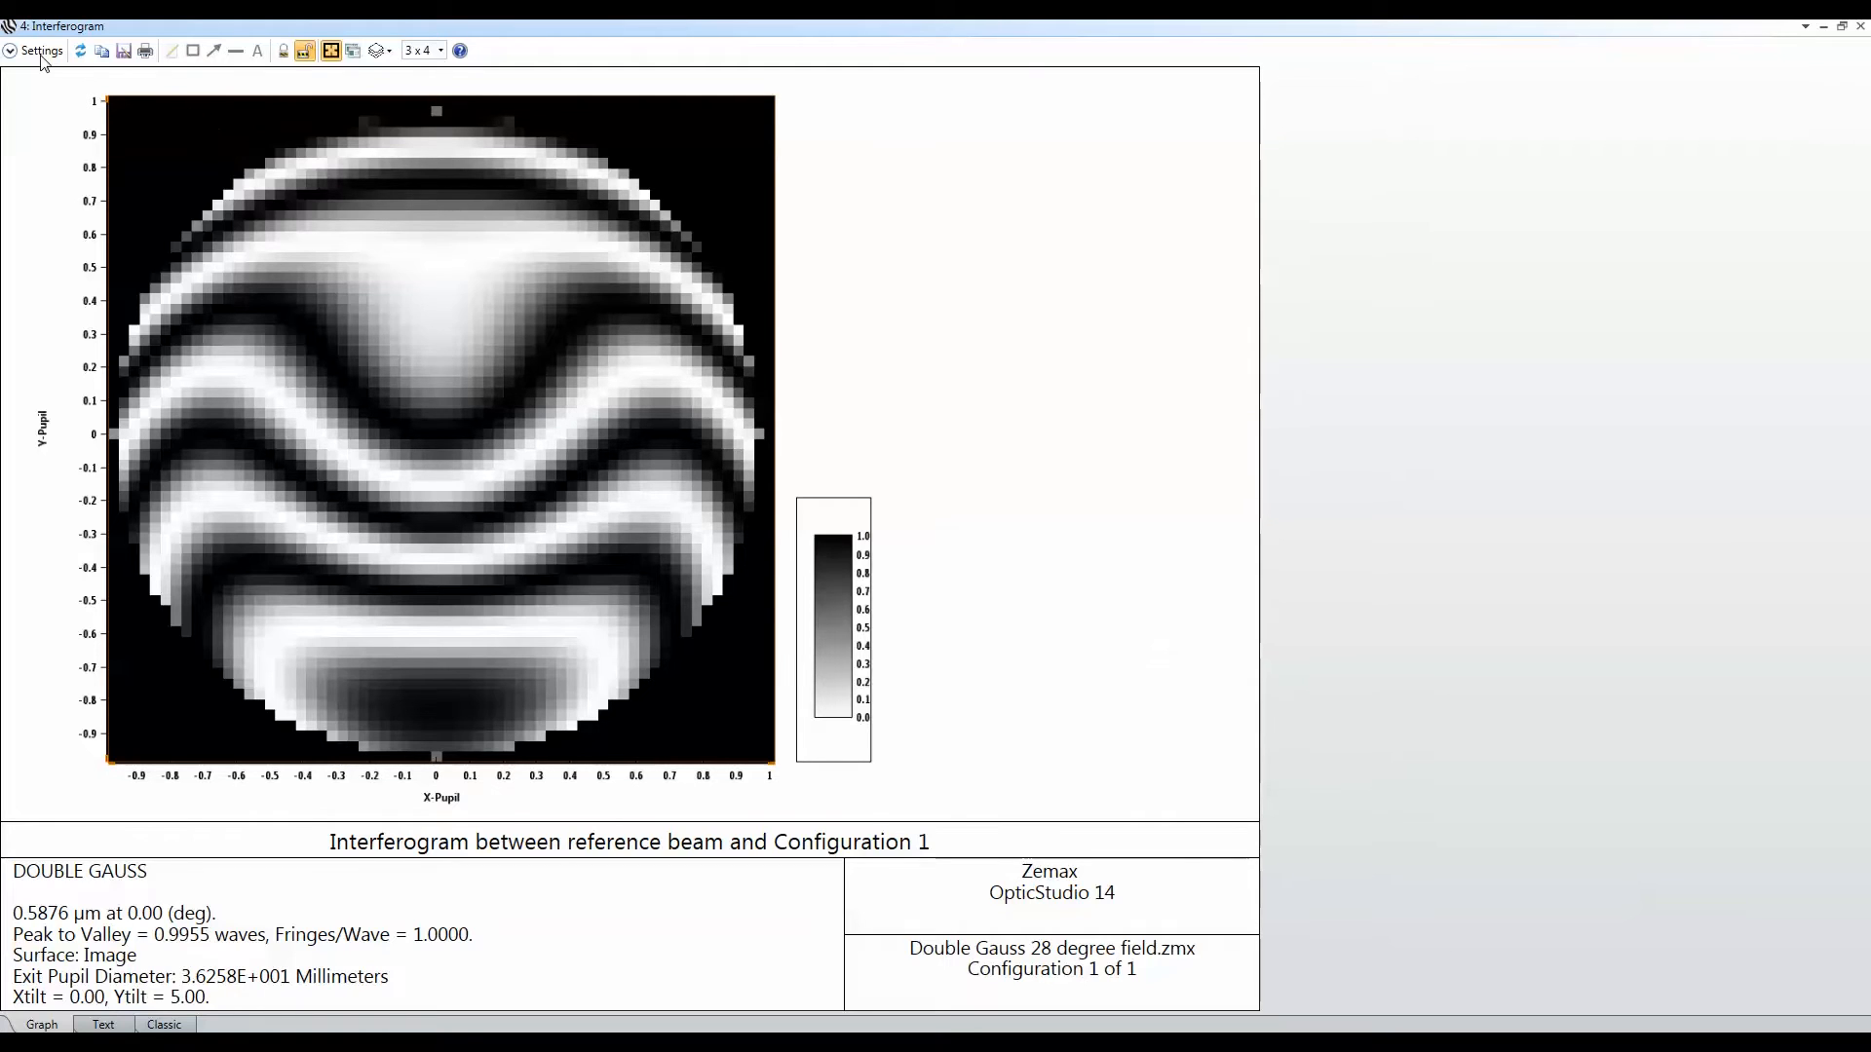
Step: Set interferogram sampling to 256 x 256, then close the Interferogram window
click(35, 52)
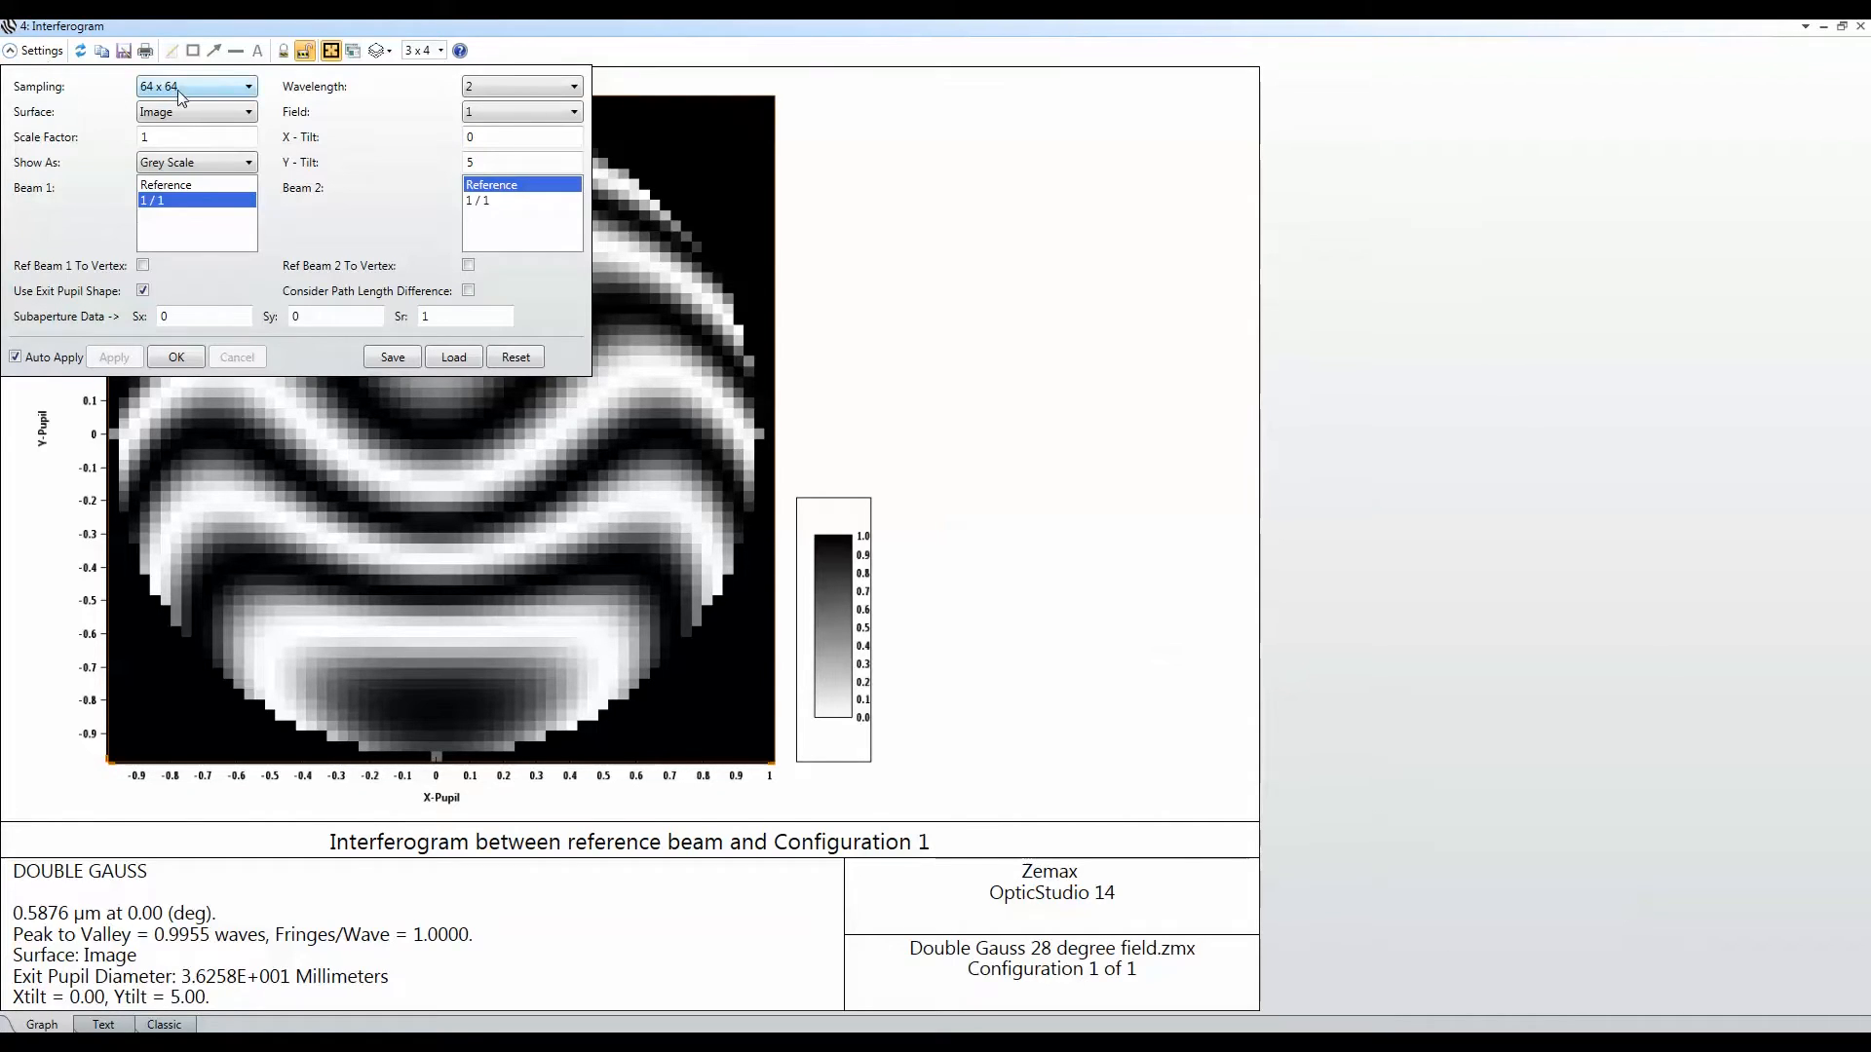
click(248, 86)
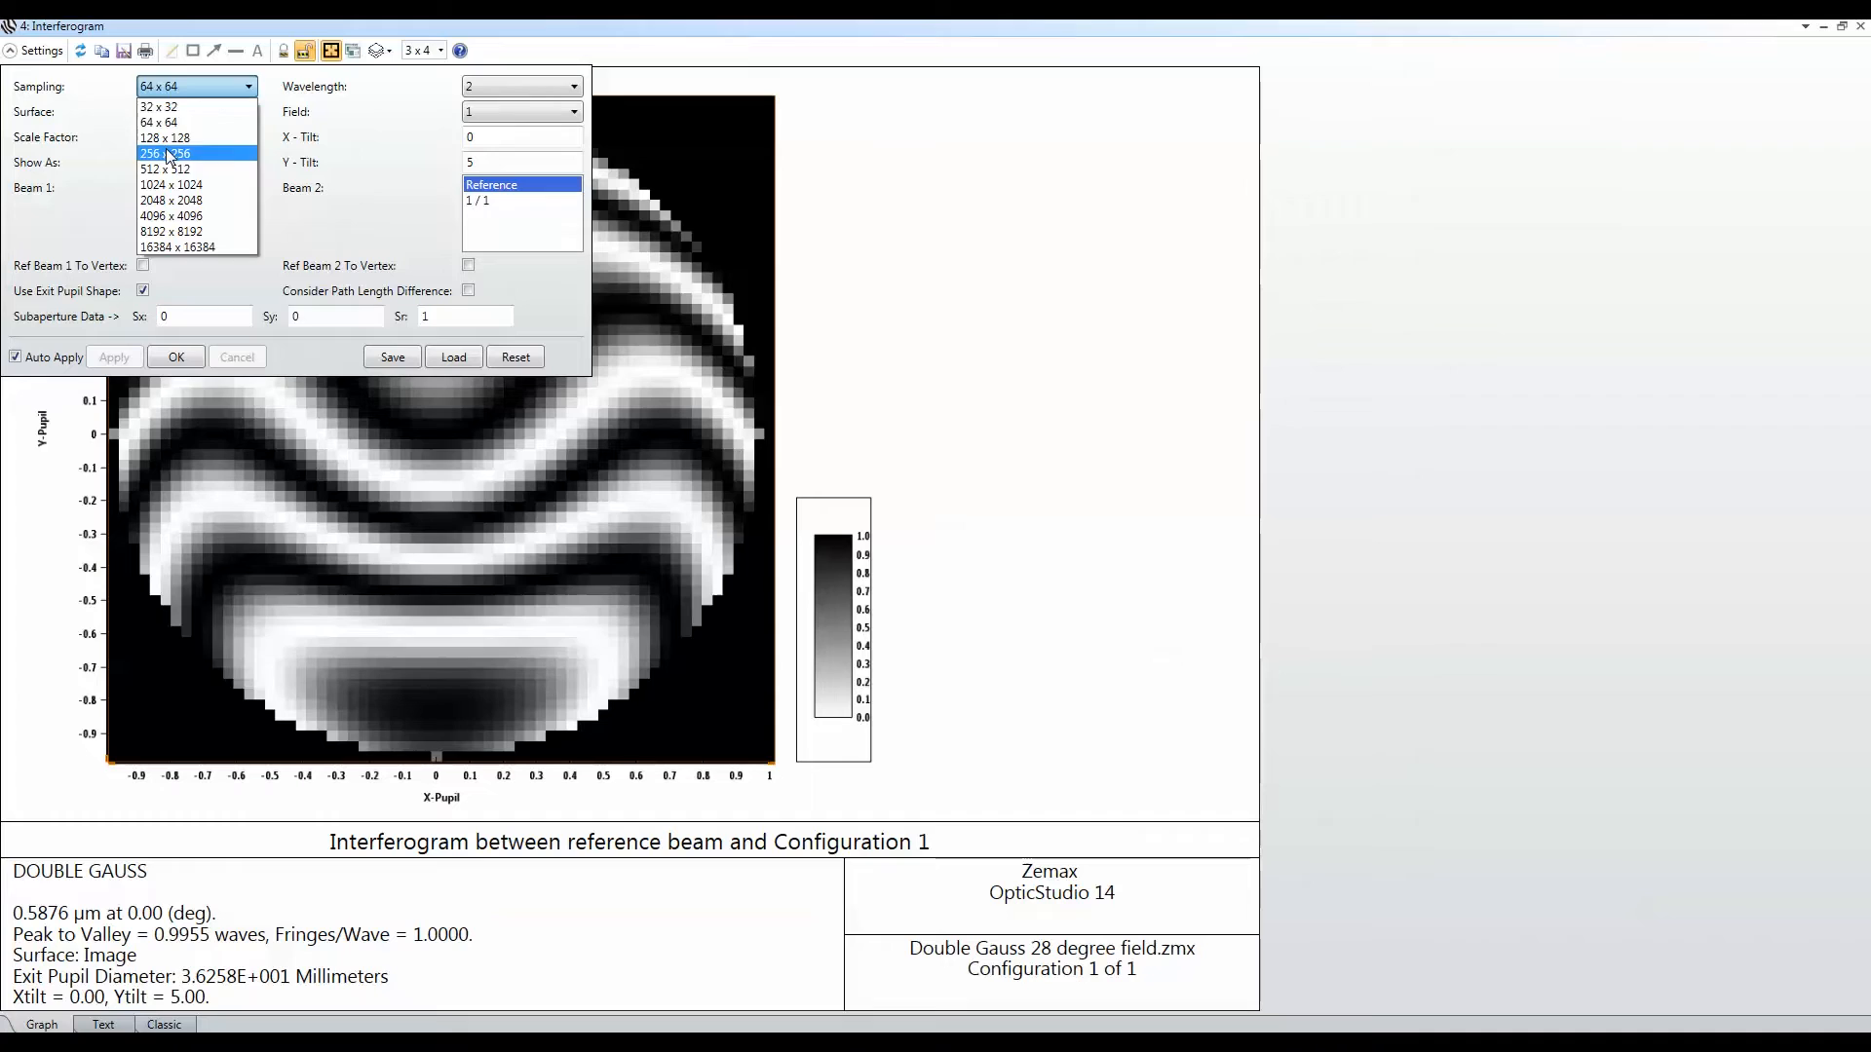
click(172, 153)
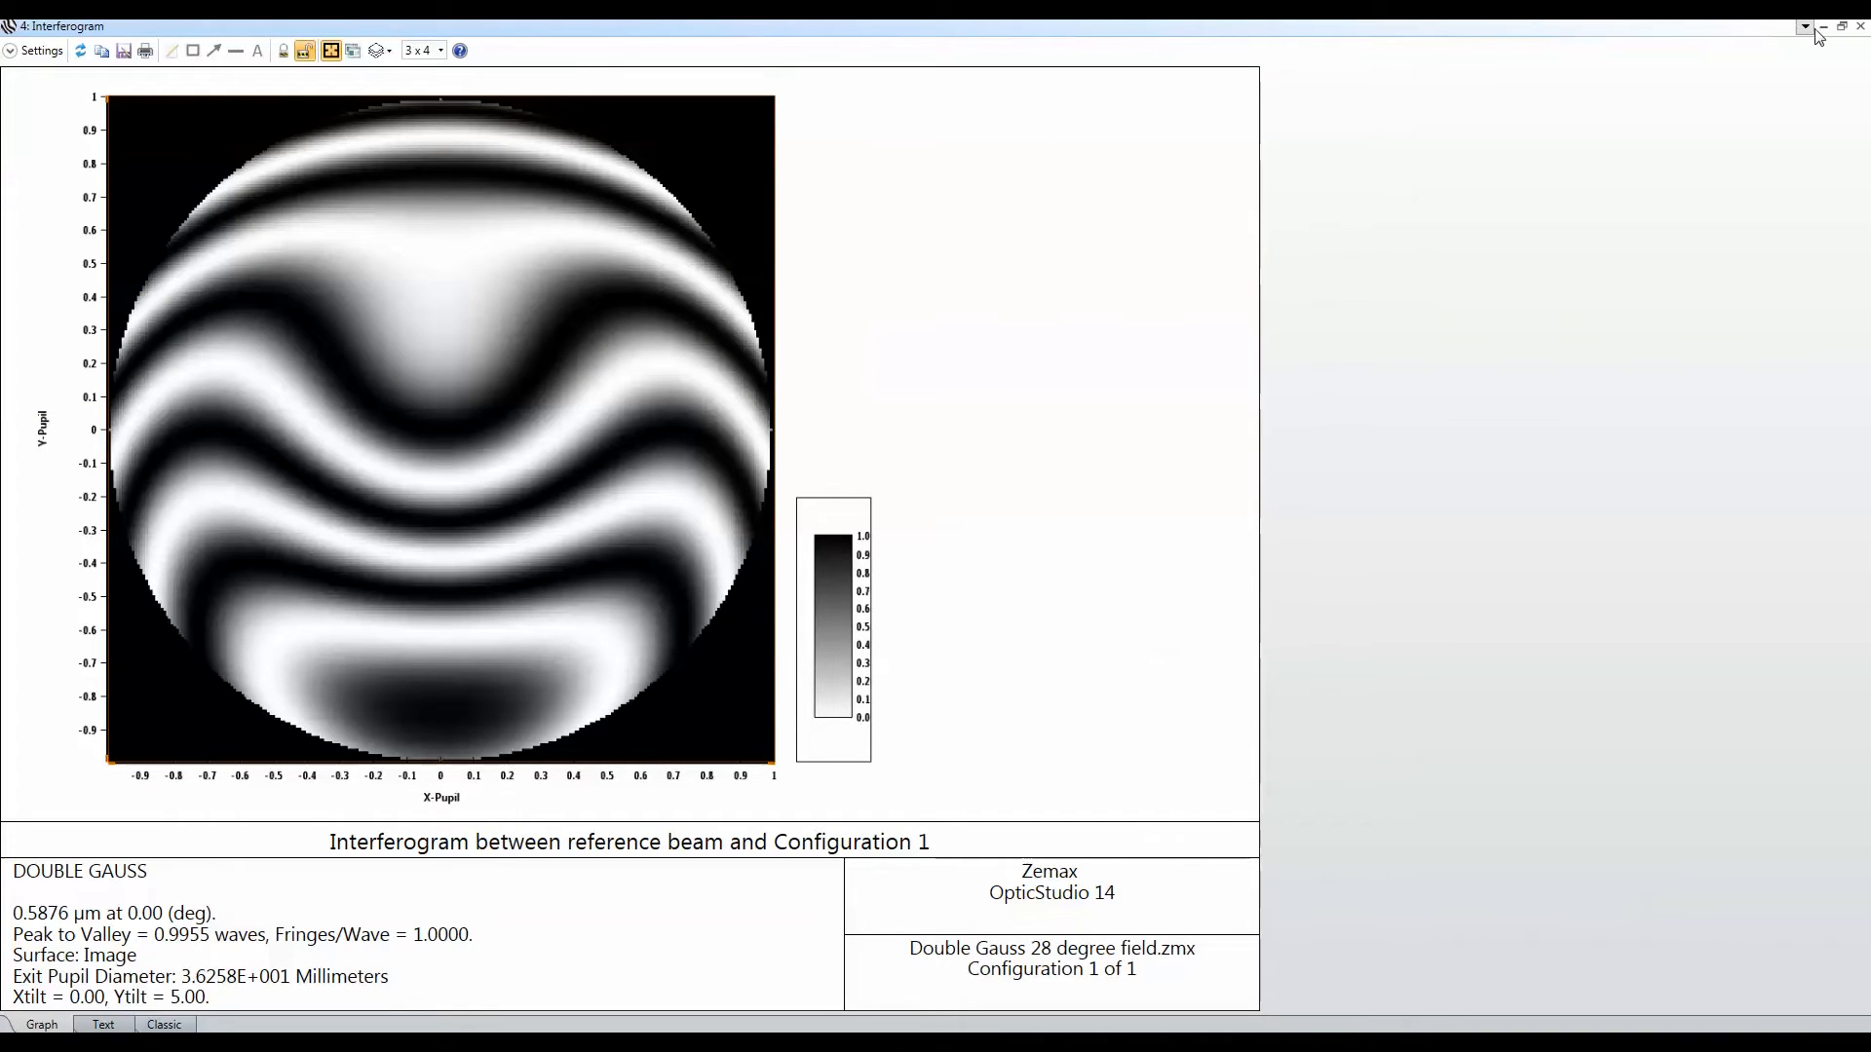
click(1855, 26)
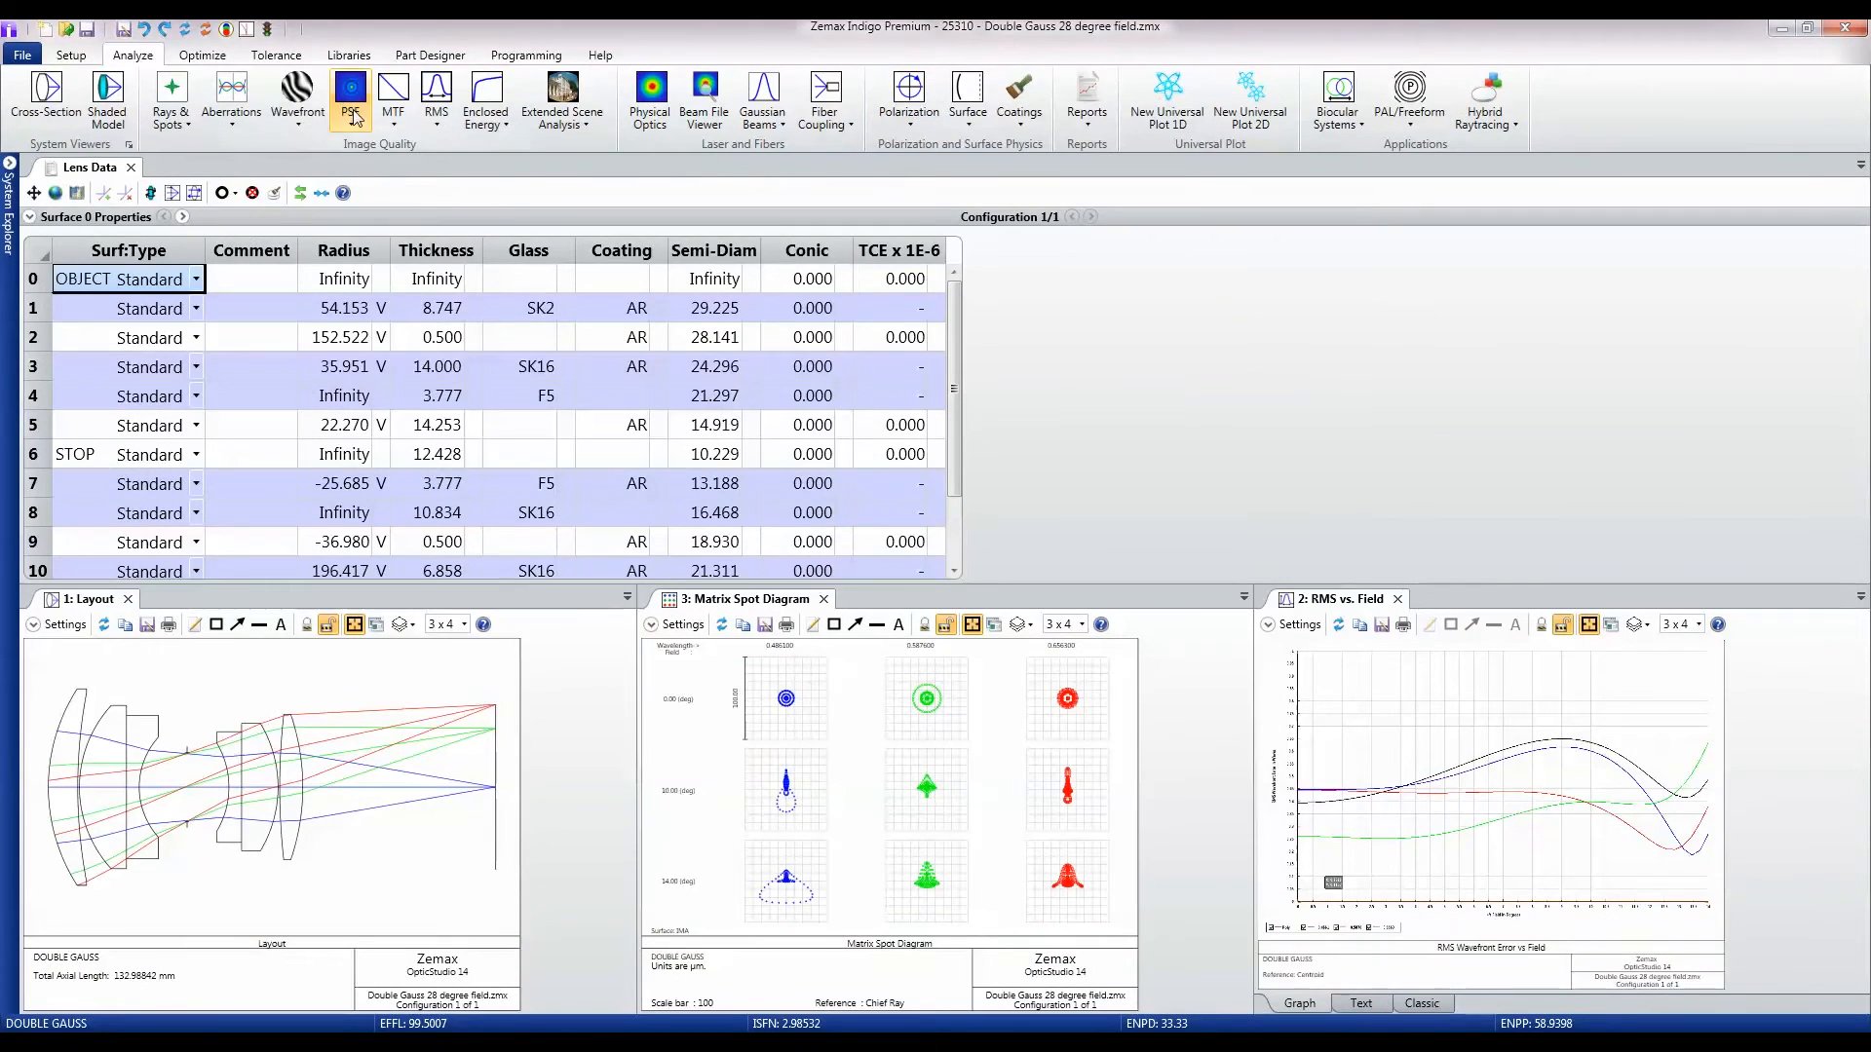
Step: Open an FFT PSF, minimize it, then open FFT PSF 2 maximized
click(350, 92)
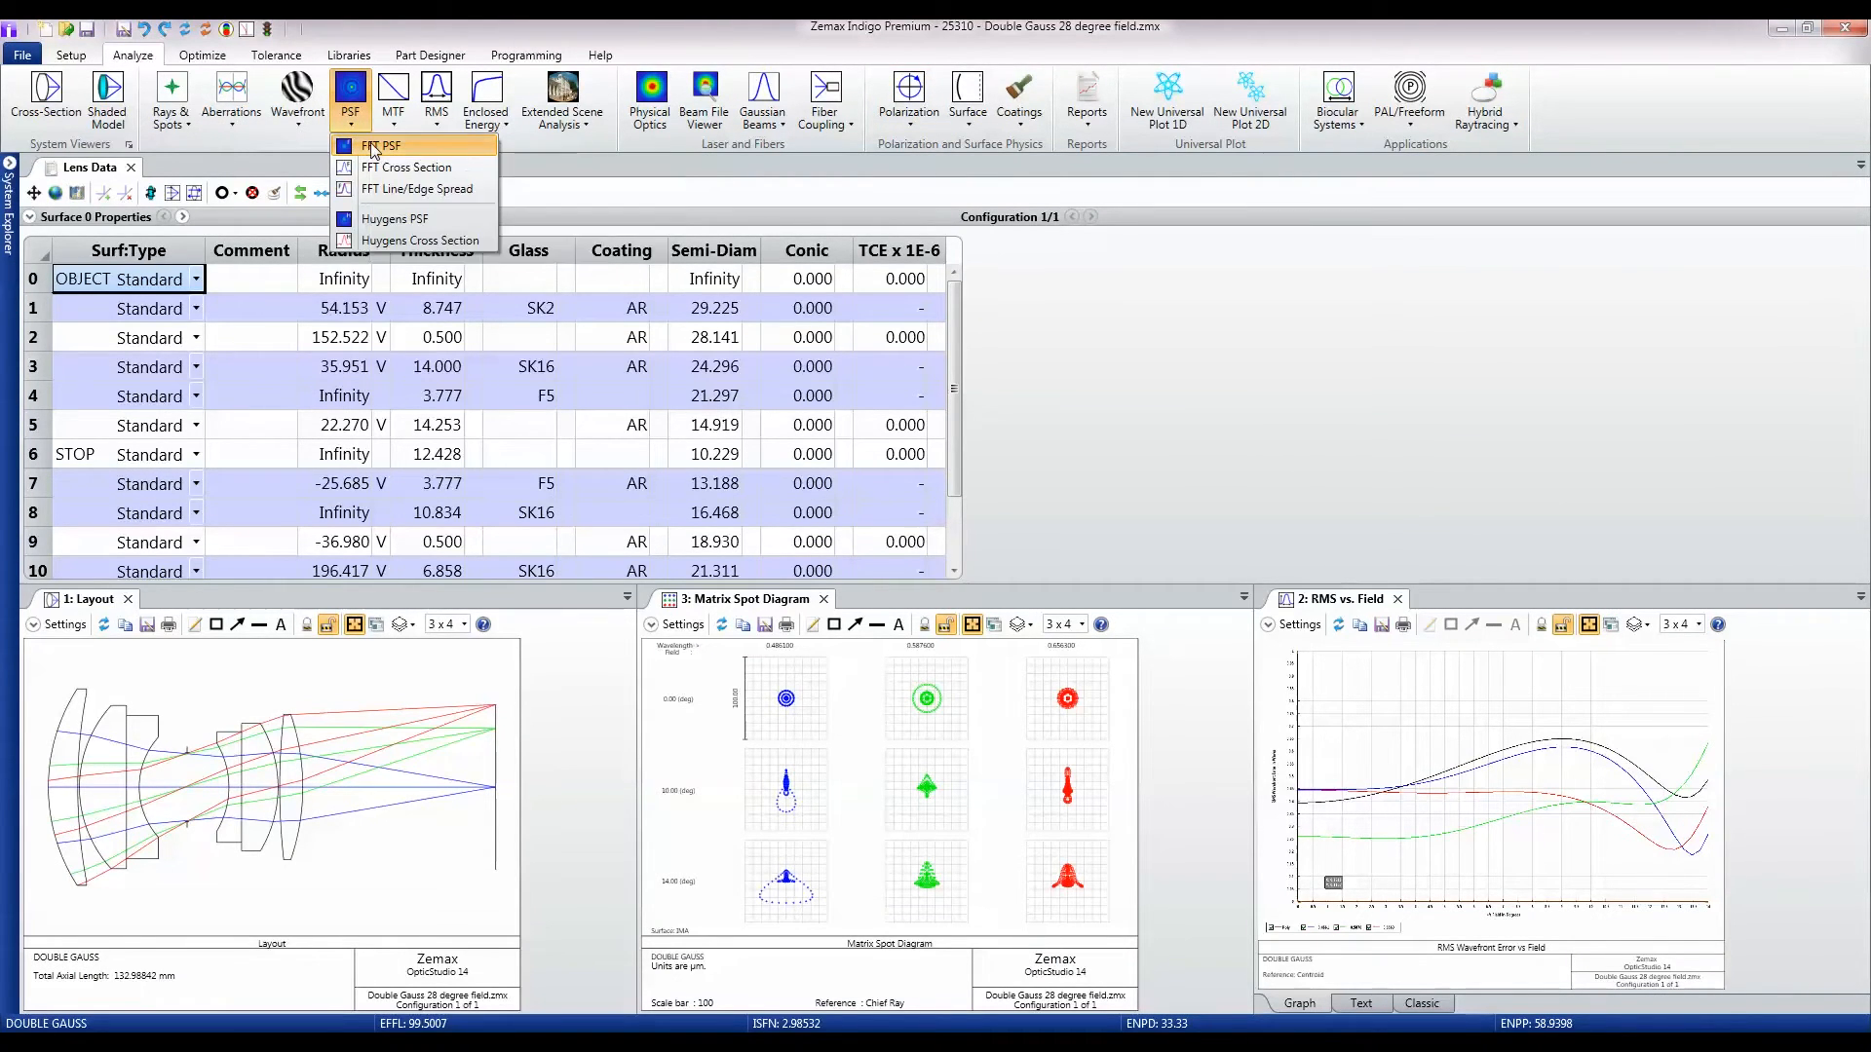
click(383, 145)
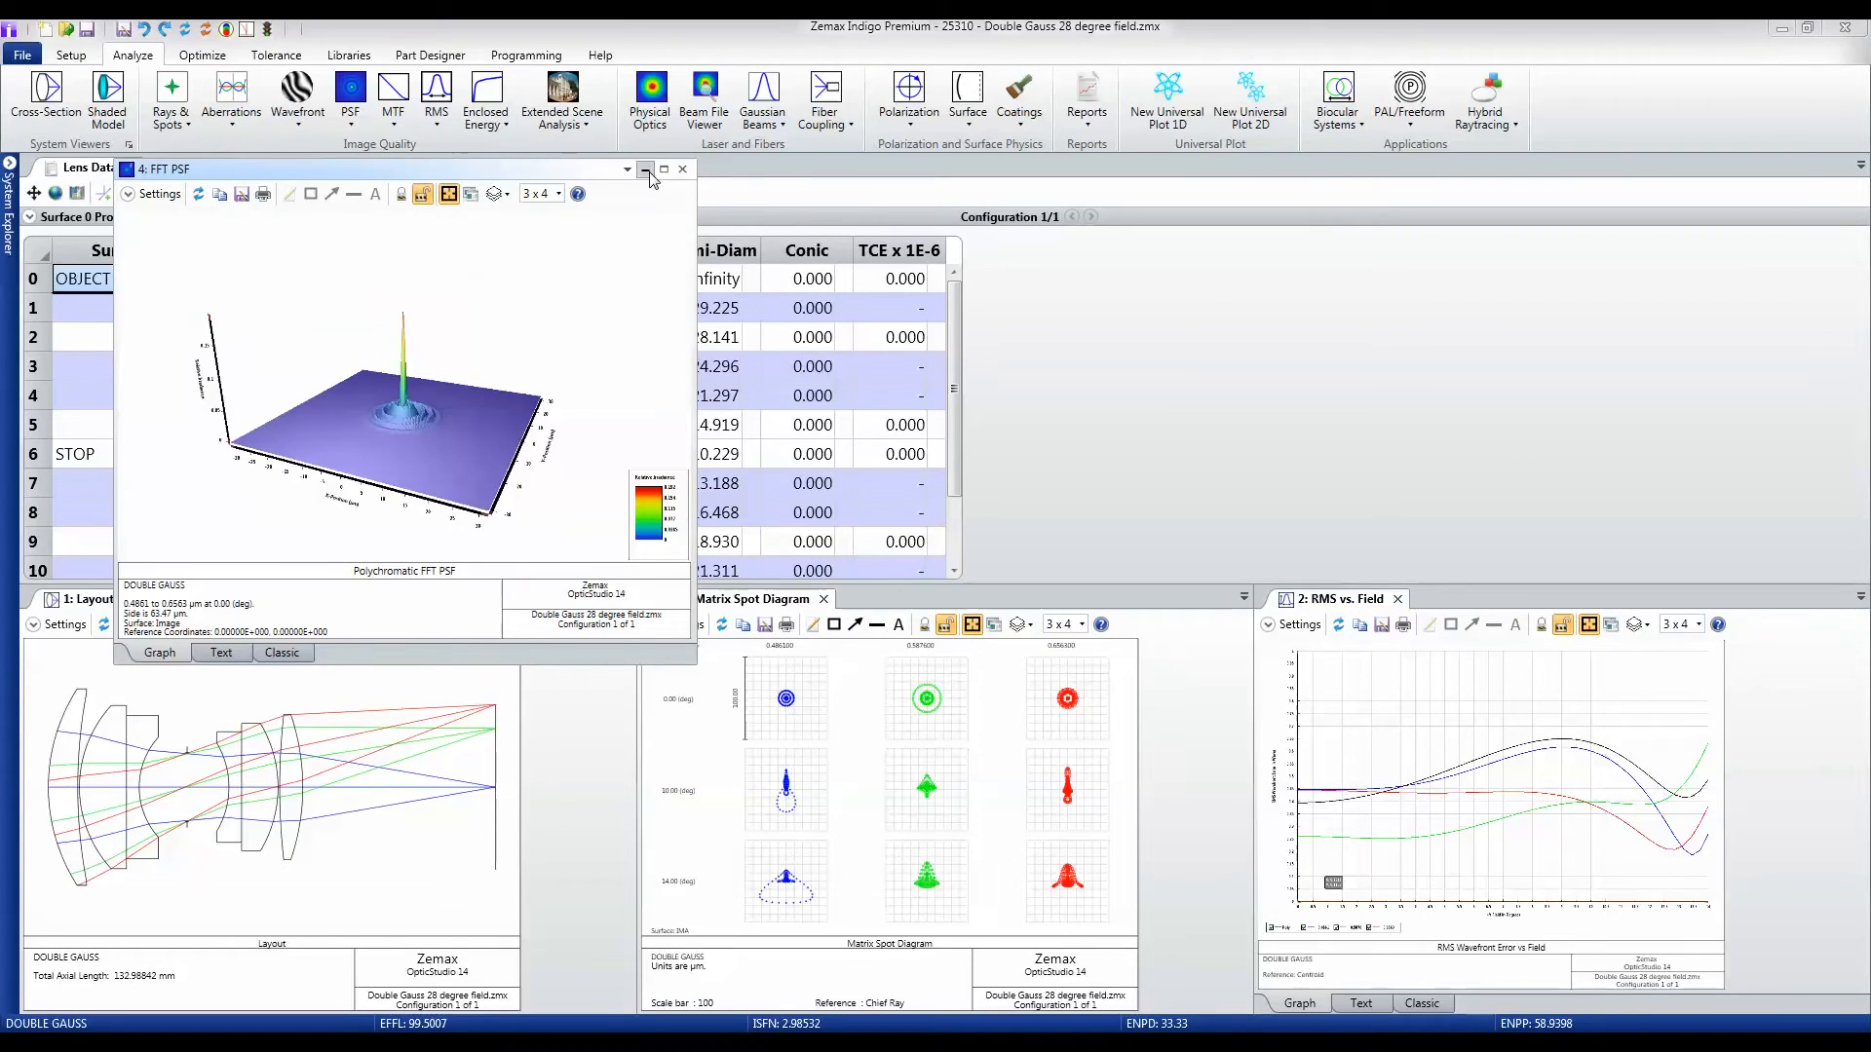
click(350, 92)
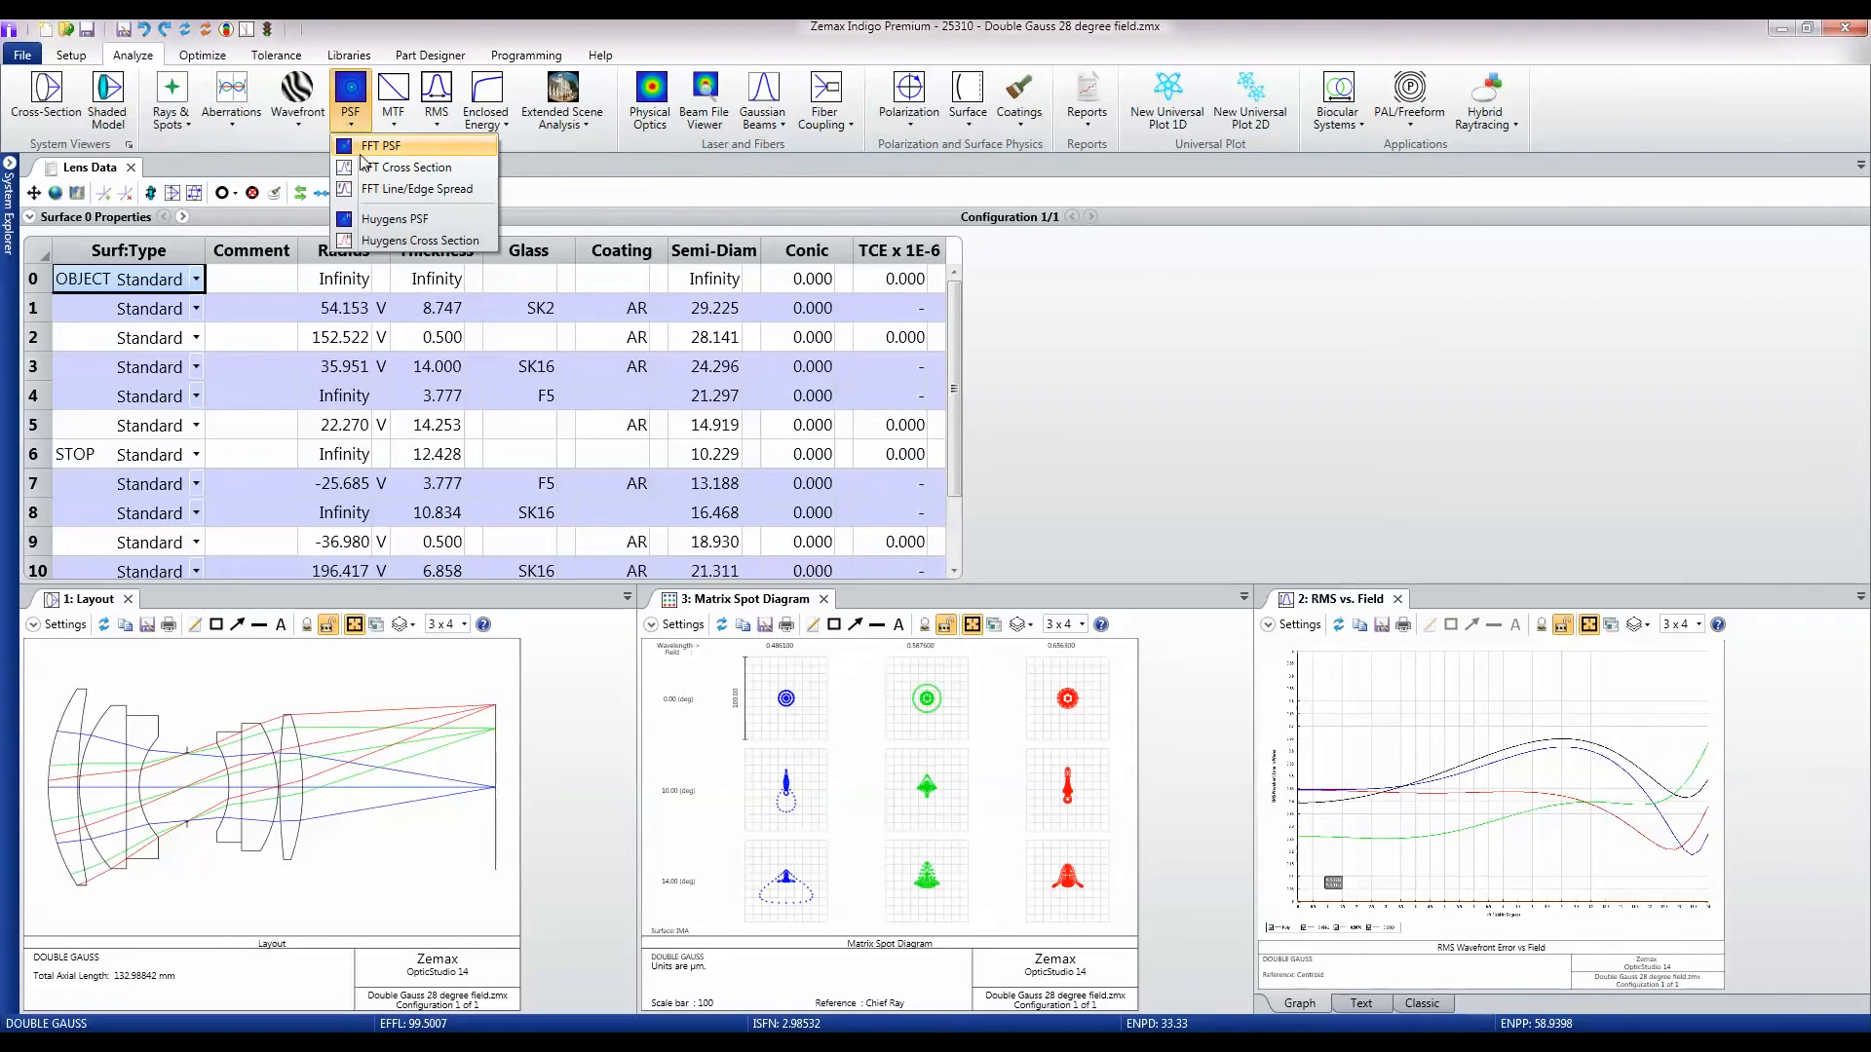
click(393, 146)
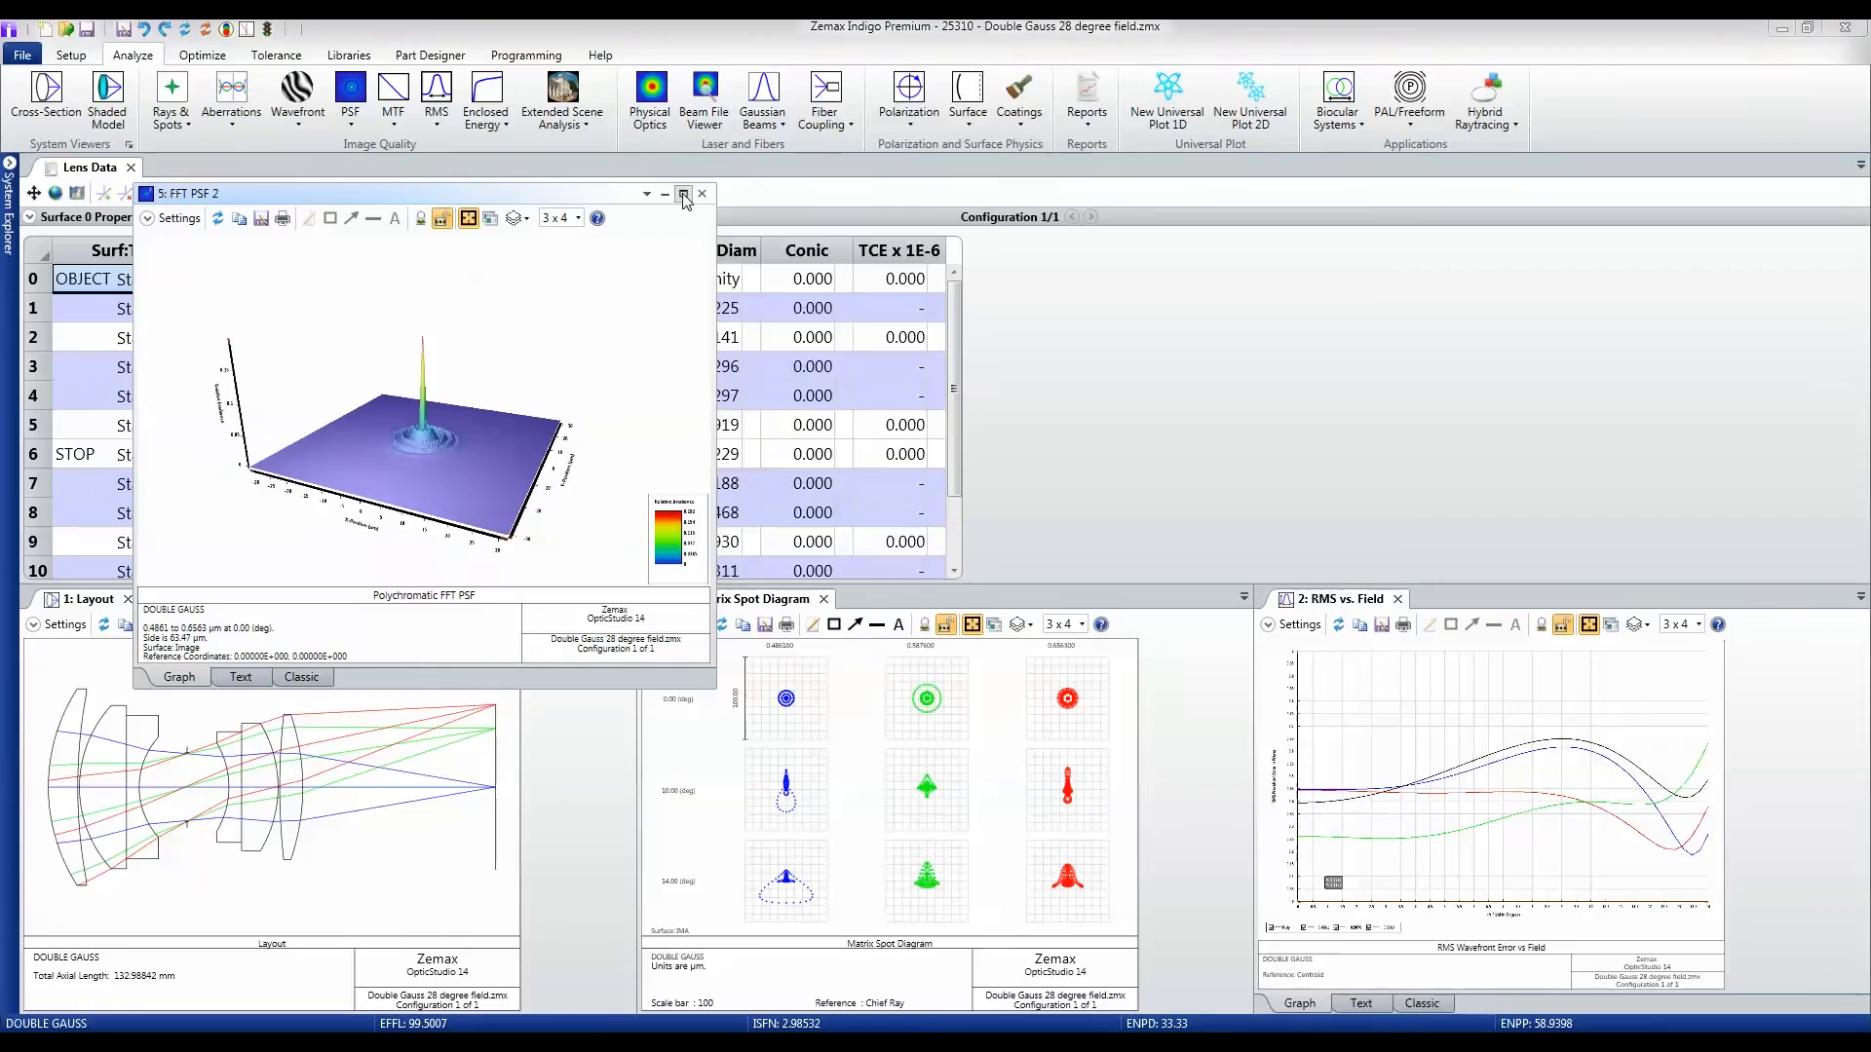
click(683, 194)
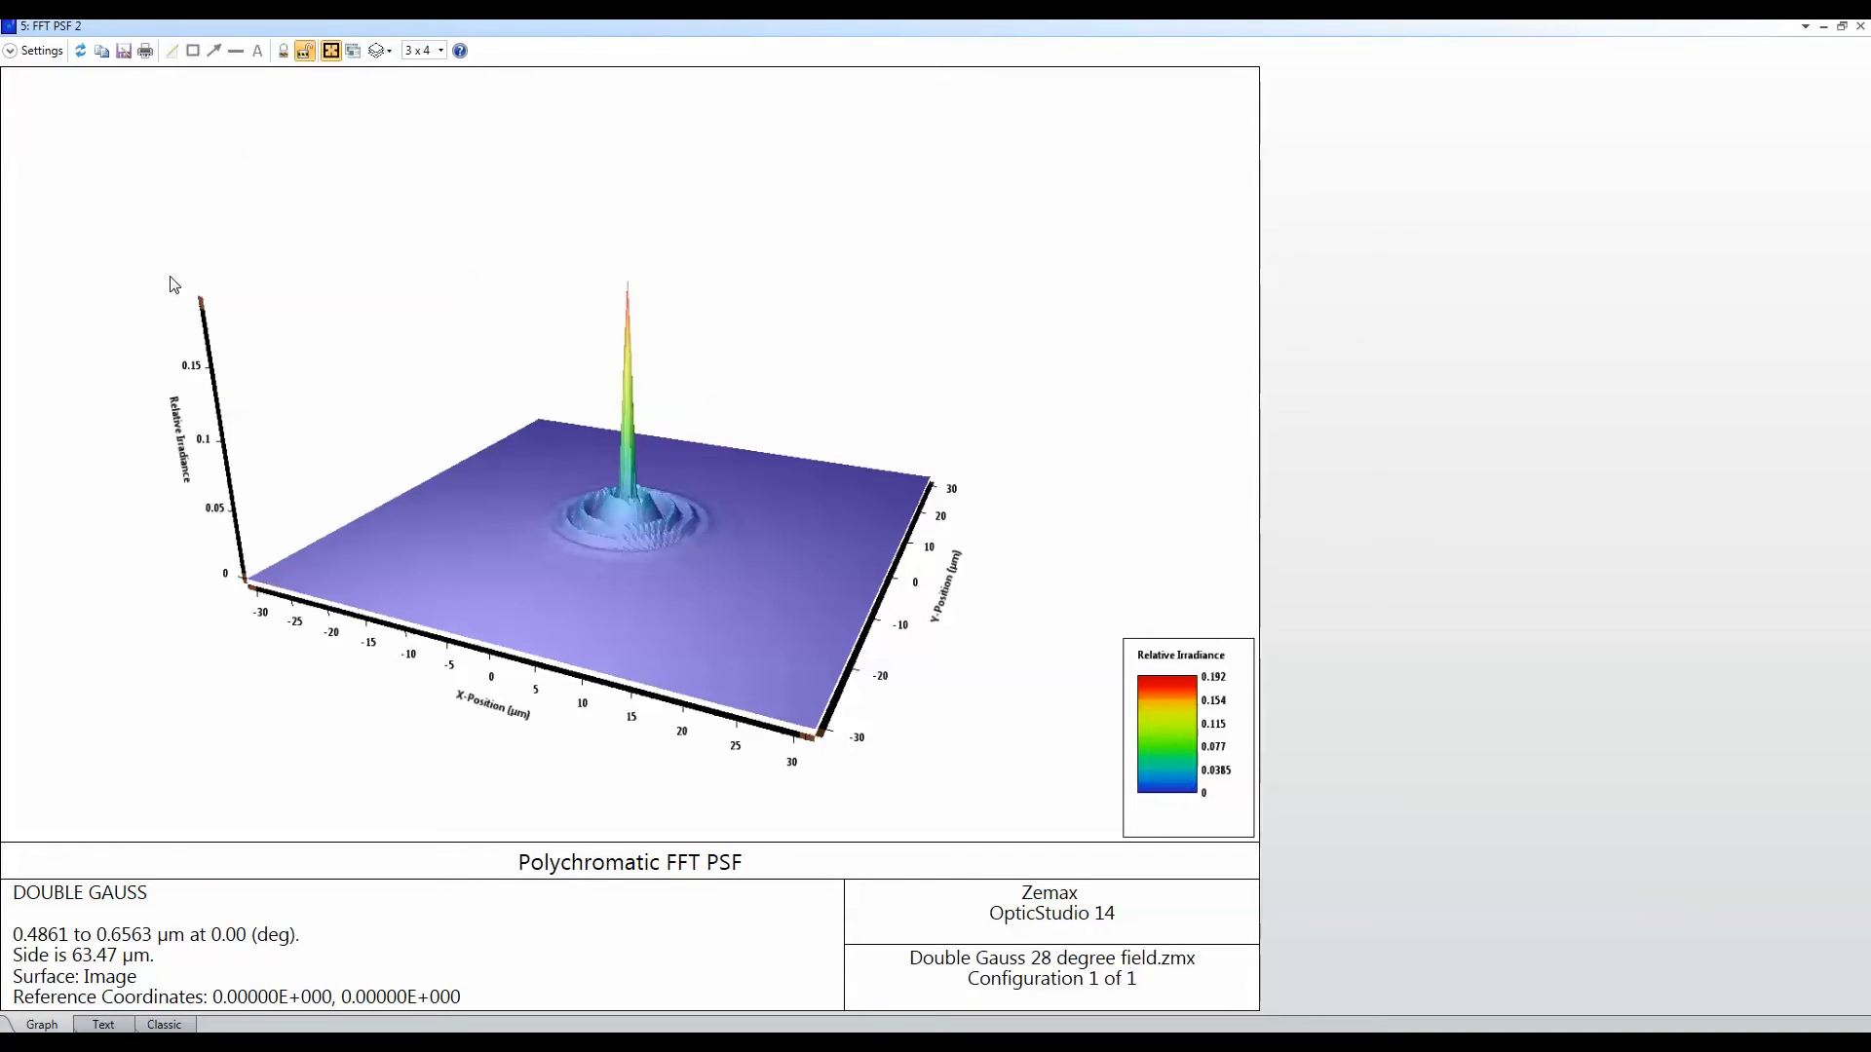
Step: Display the FFT PSF as Inverse Grey Scale with Logarithmic type, then minimize it
drag(174, 282, 228, 325)
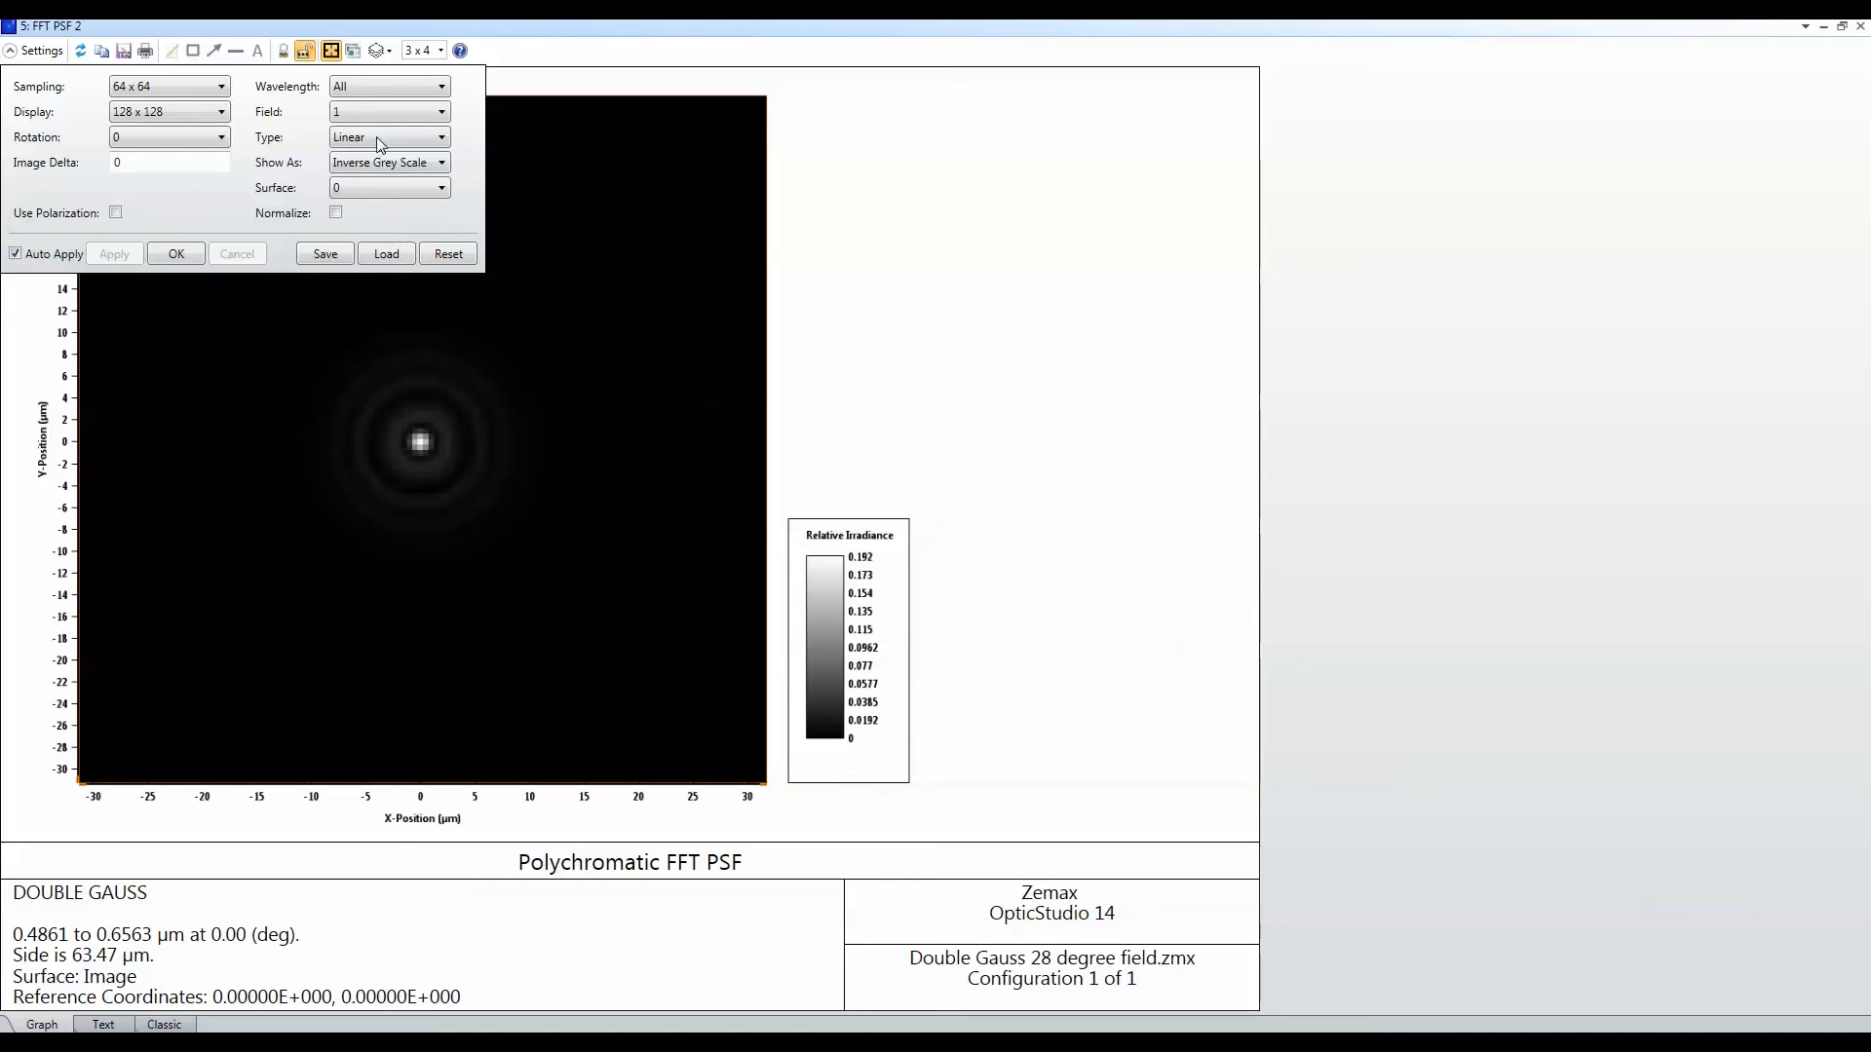
click(437, 137)
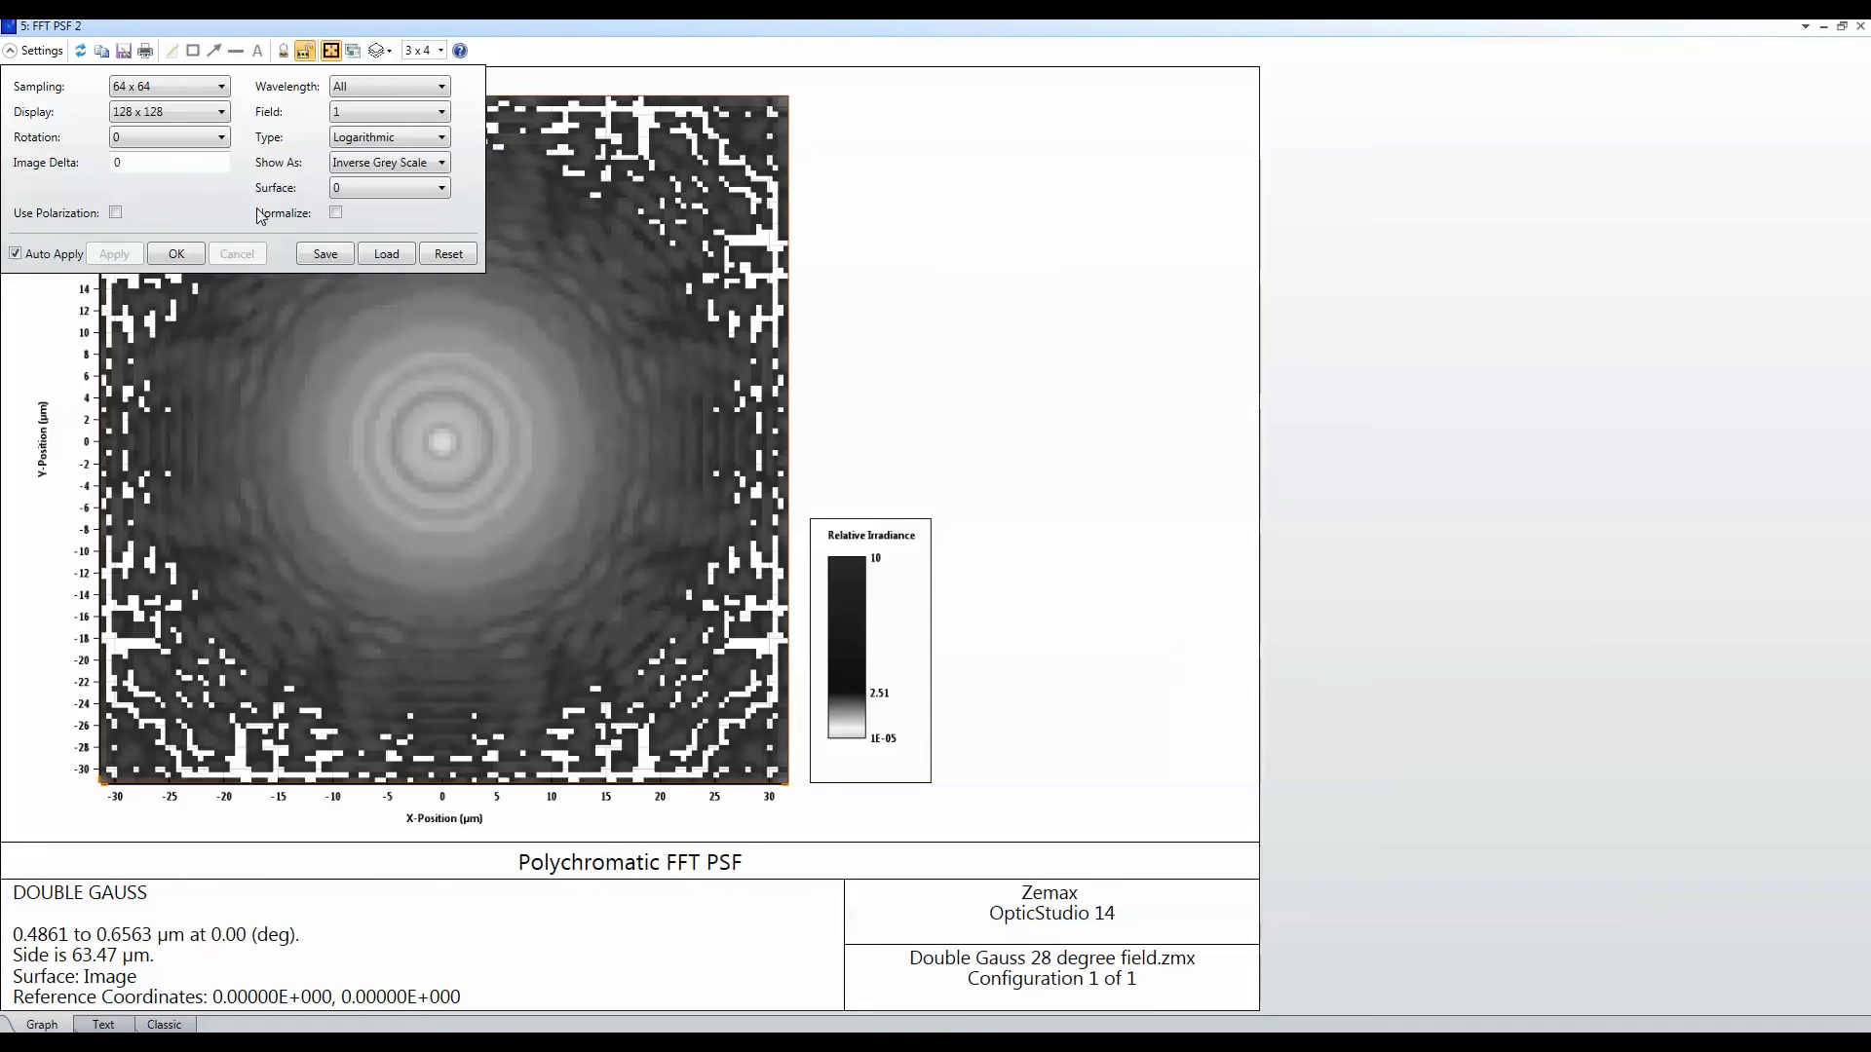
click(175, 253)
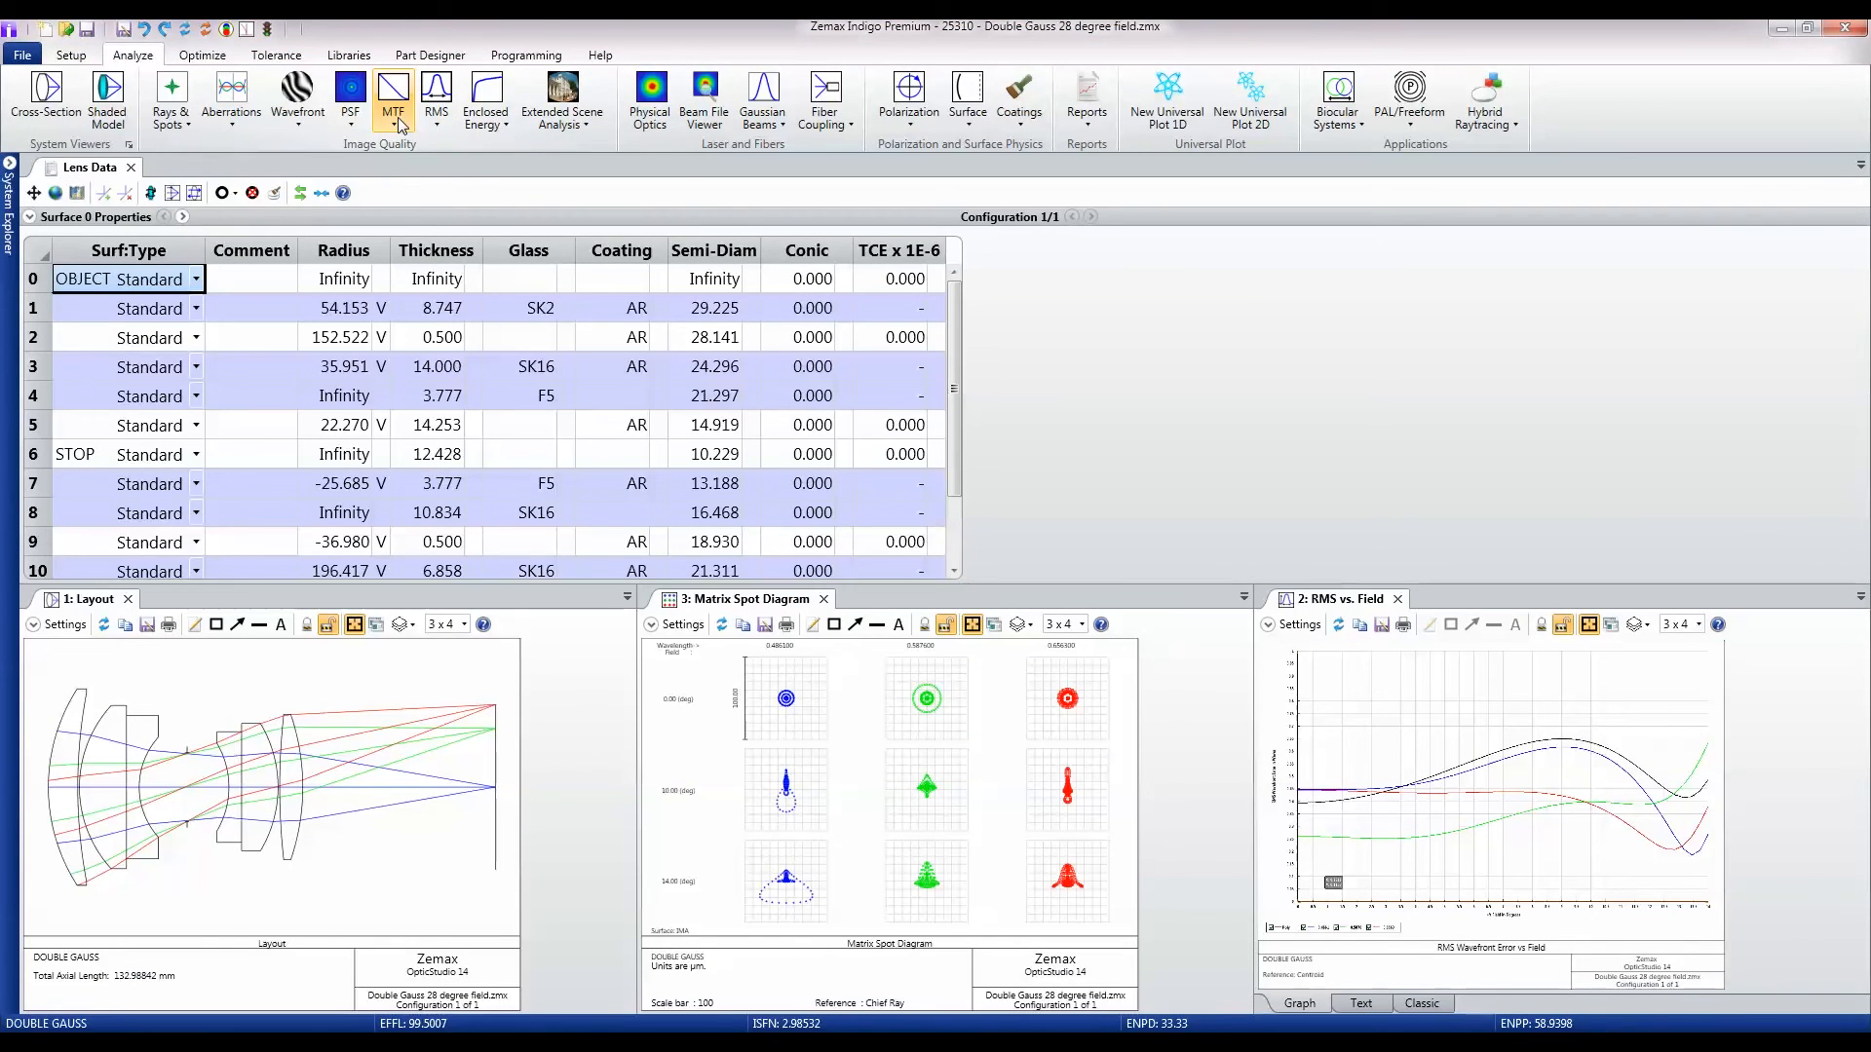
mouse_move(400, 124)
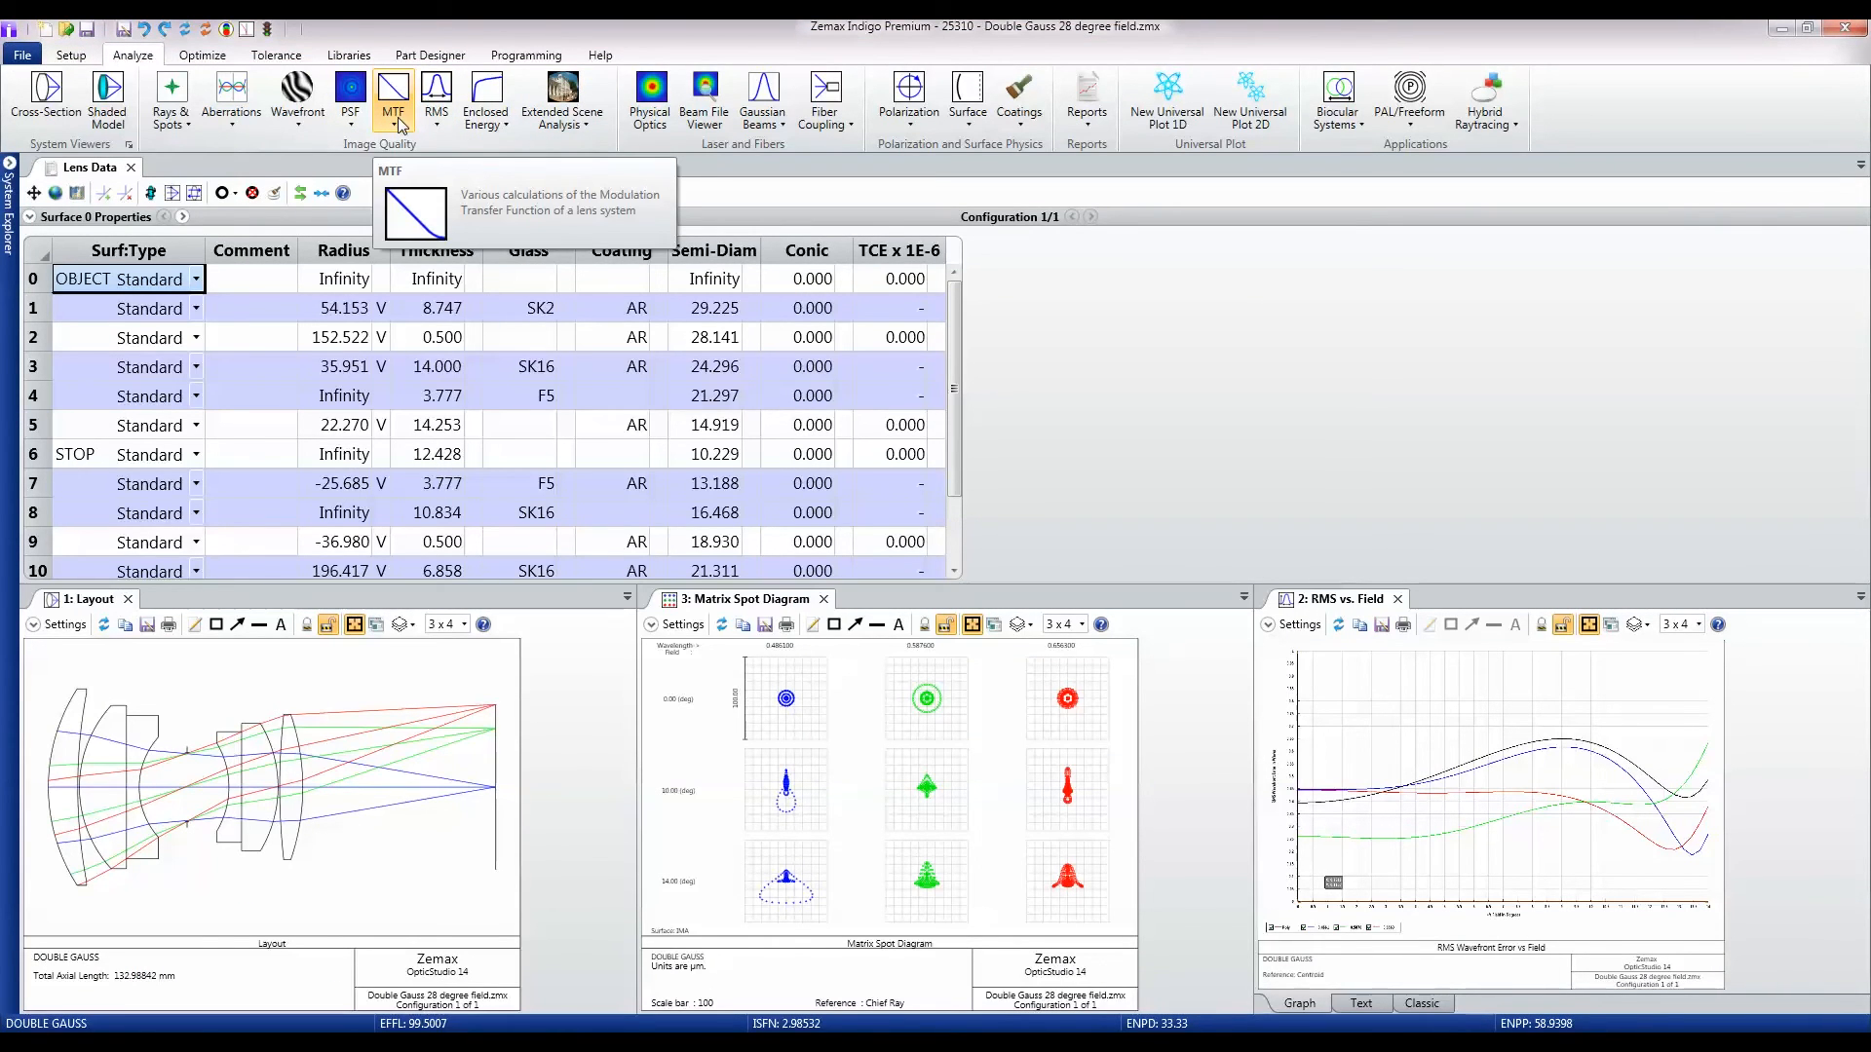
Step: Browse the MTF, RMS, Enclosed Energy and Extended Scene Analysis dropdown menus
click(392, 94)
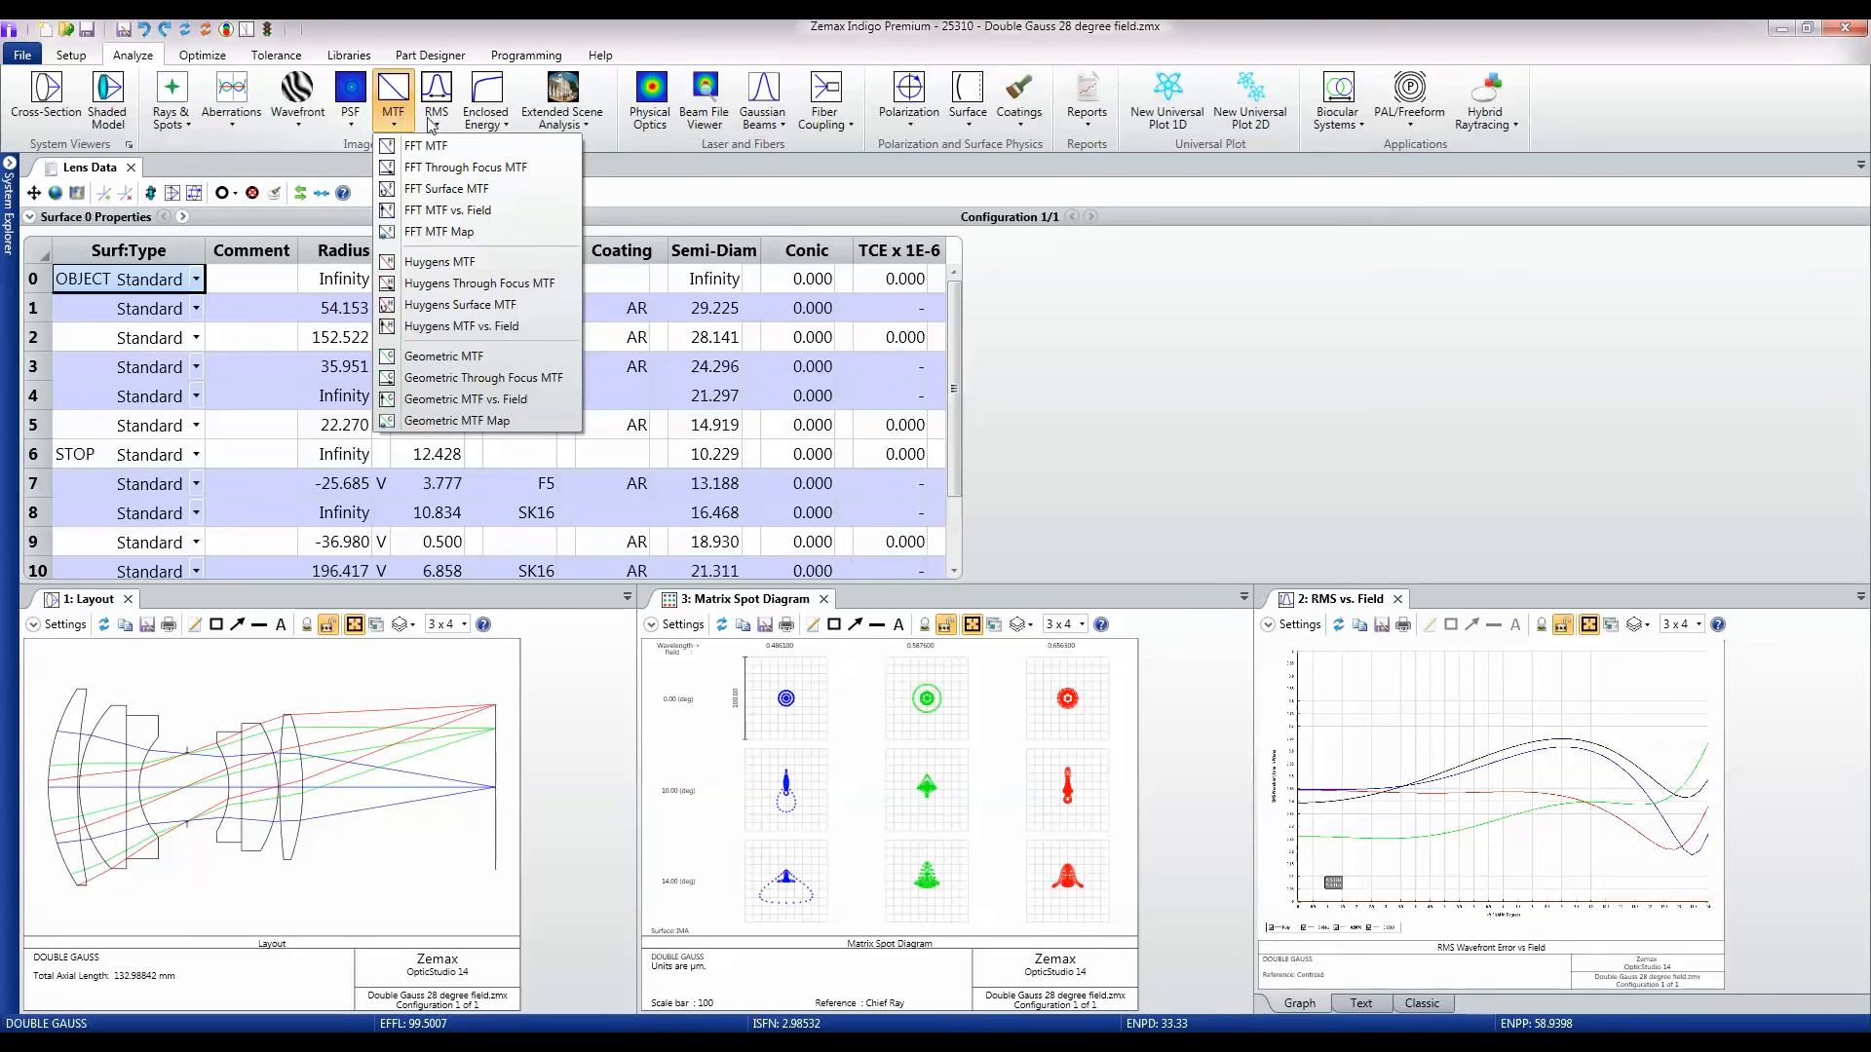
click(437, 92)
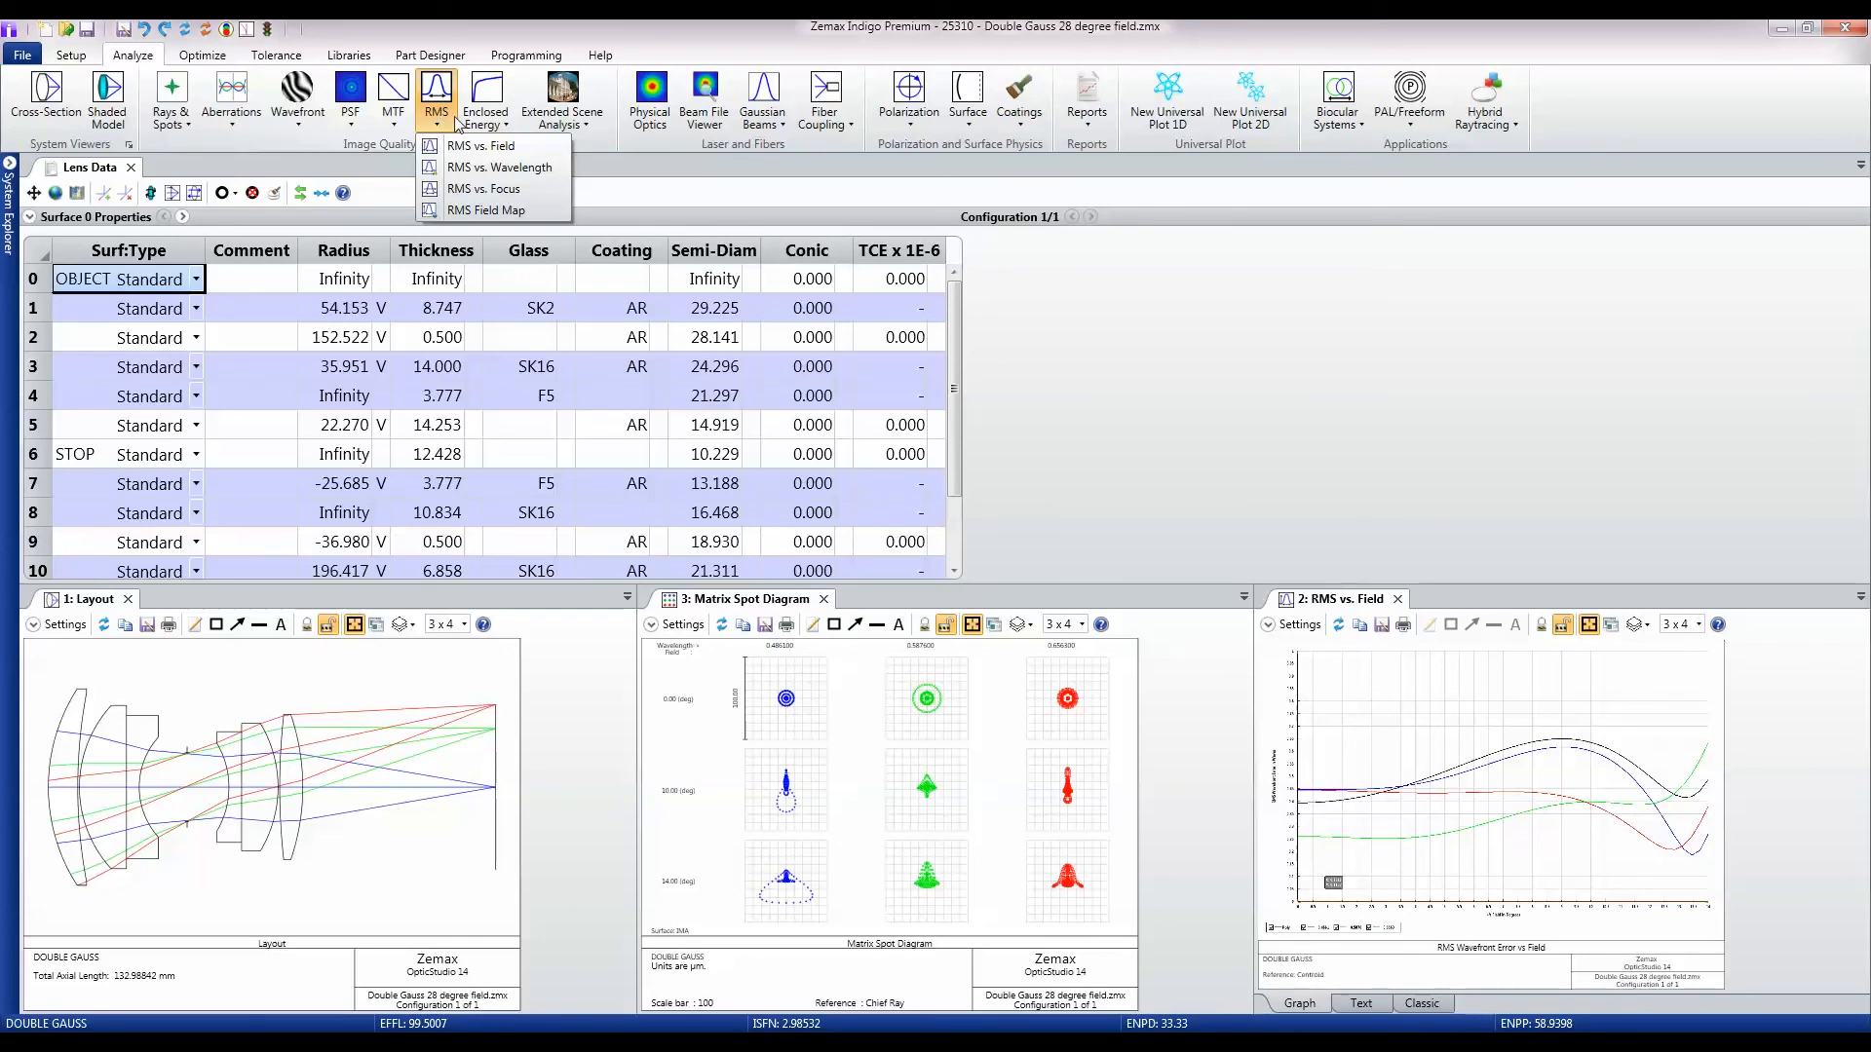
click(486, 97)
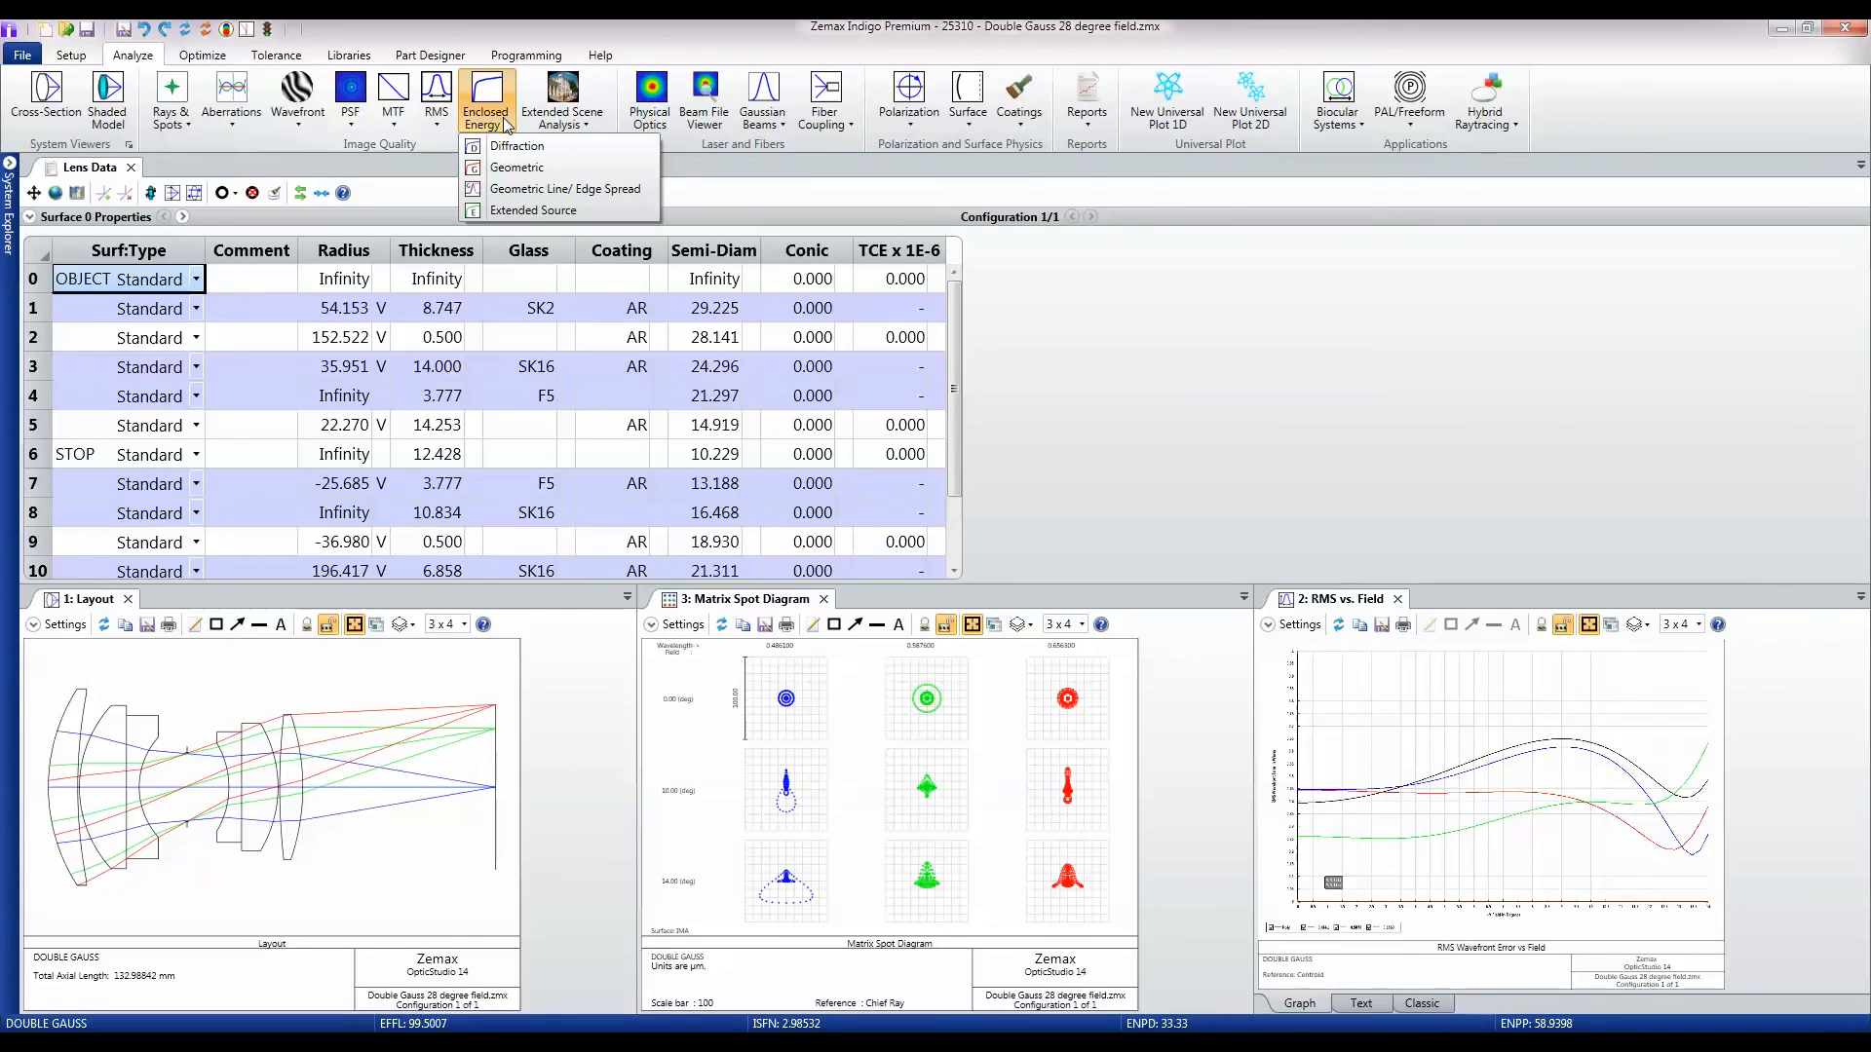
mouse_move(582, 117)
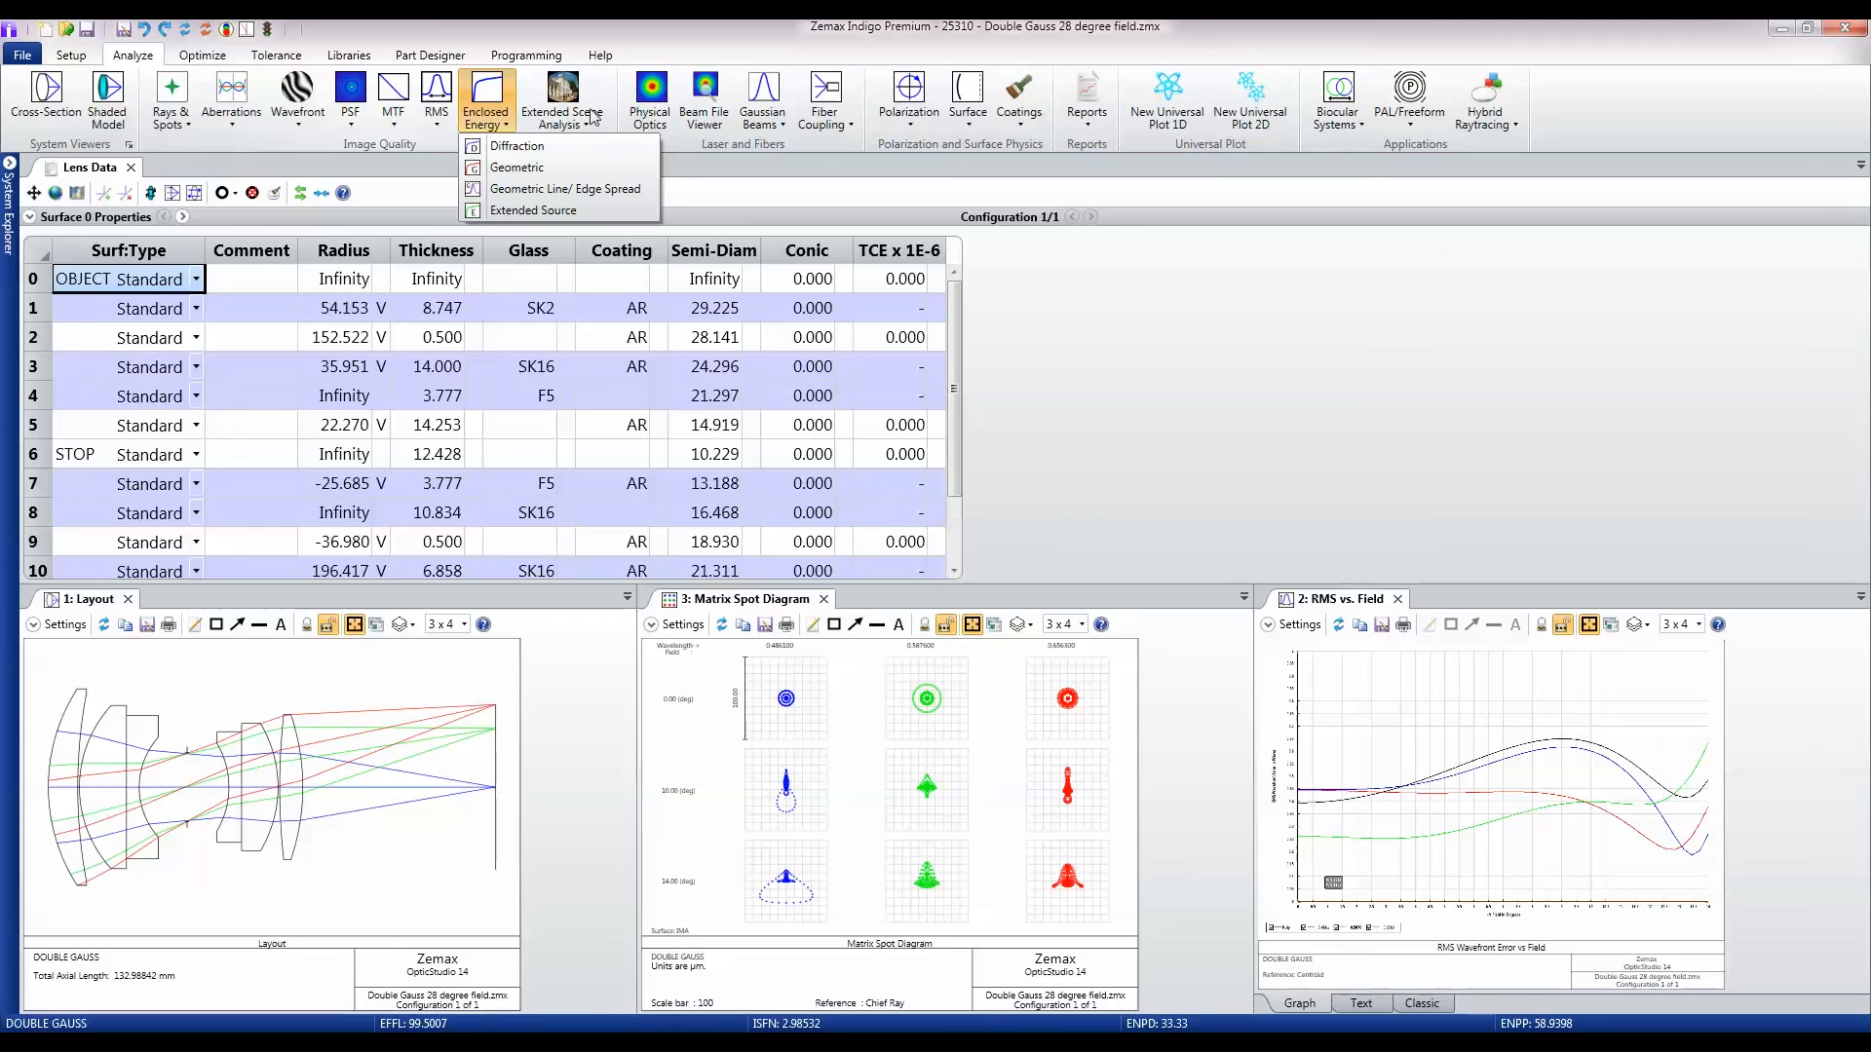
click(561, 98)
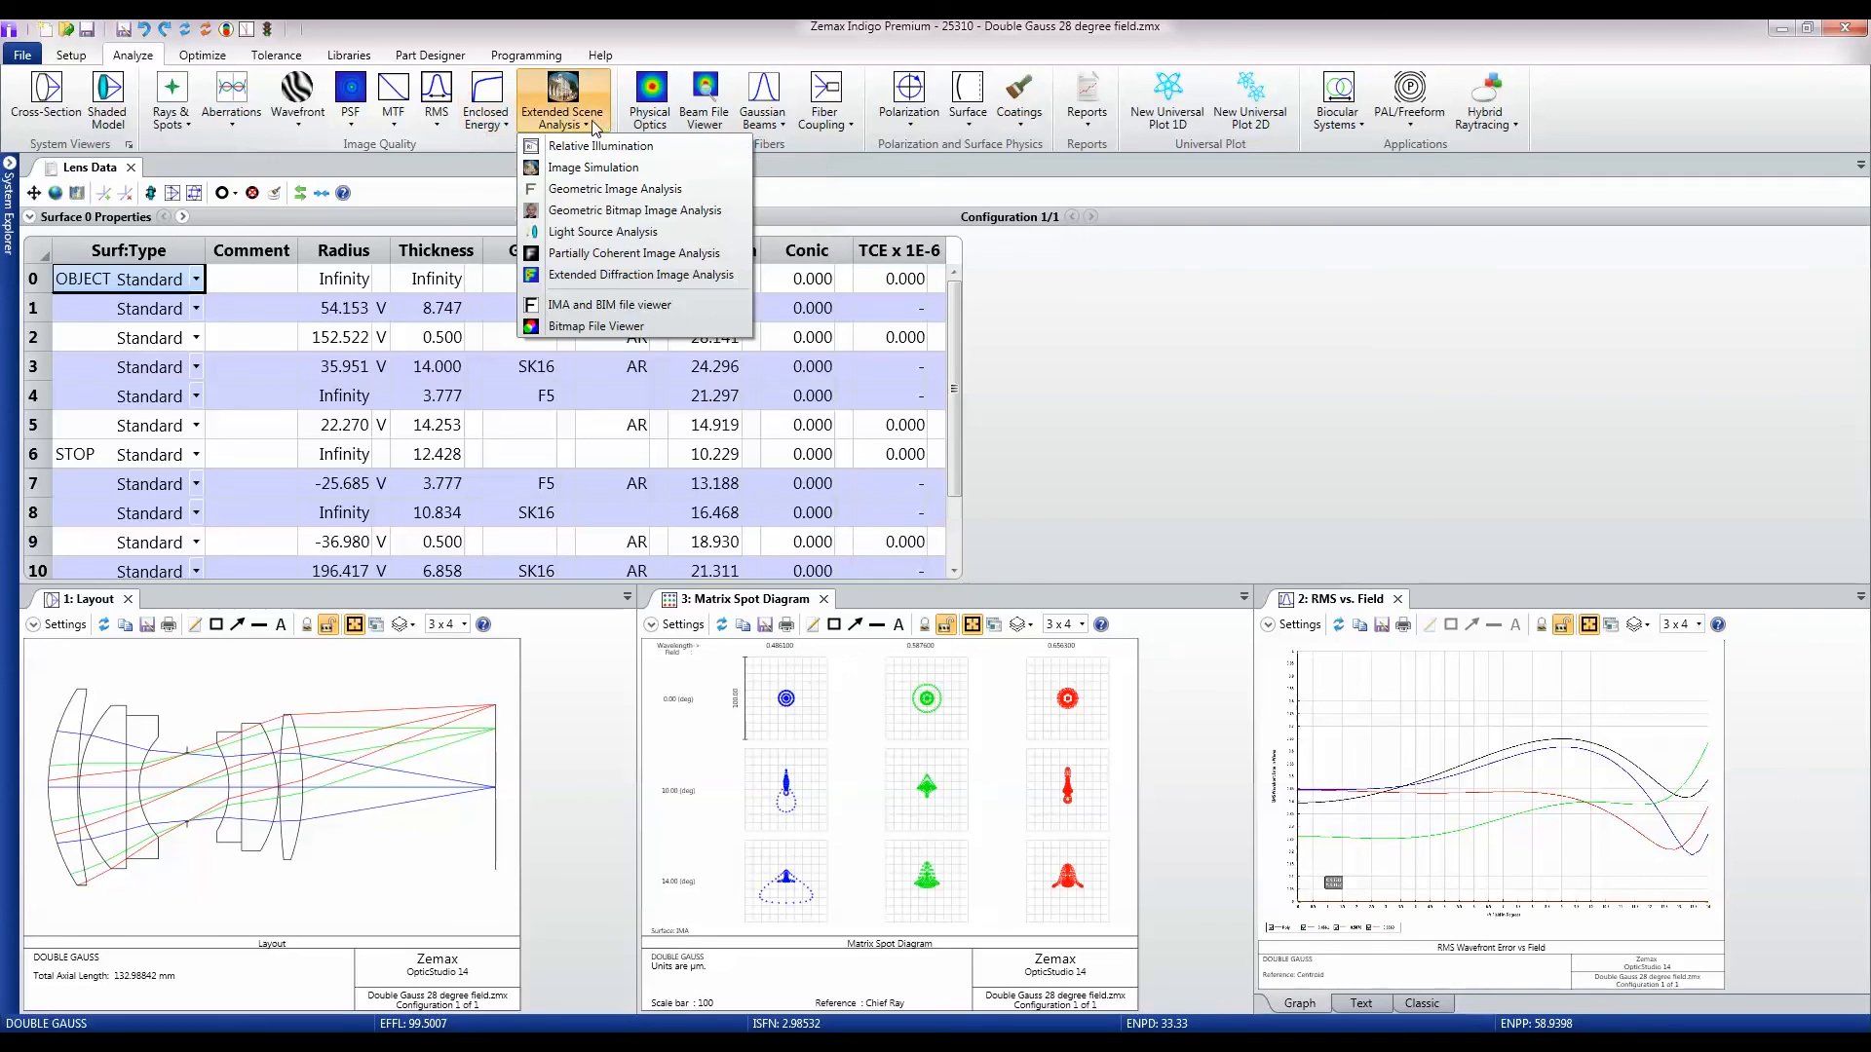